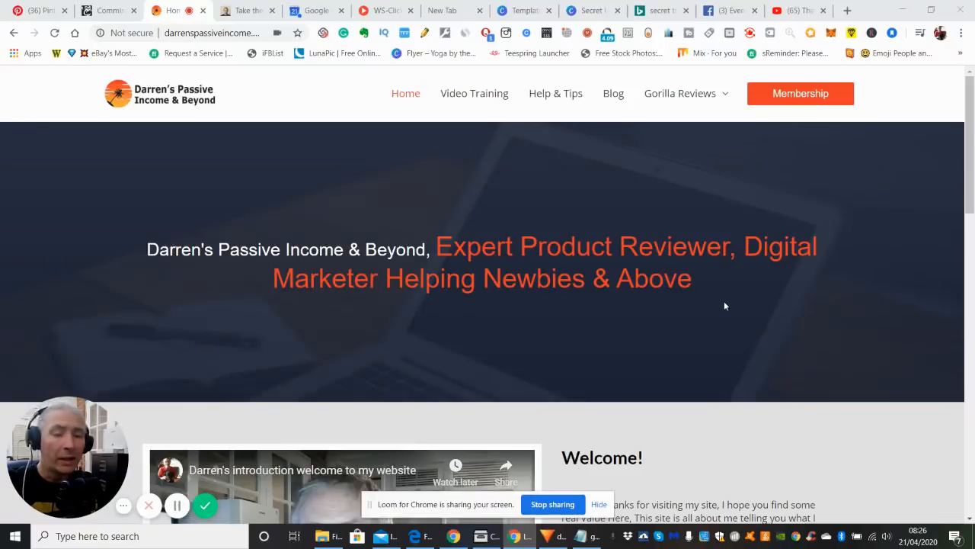
mouse_move(701, 291)
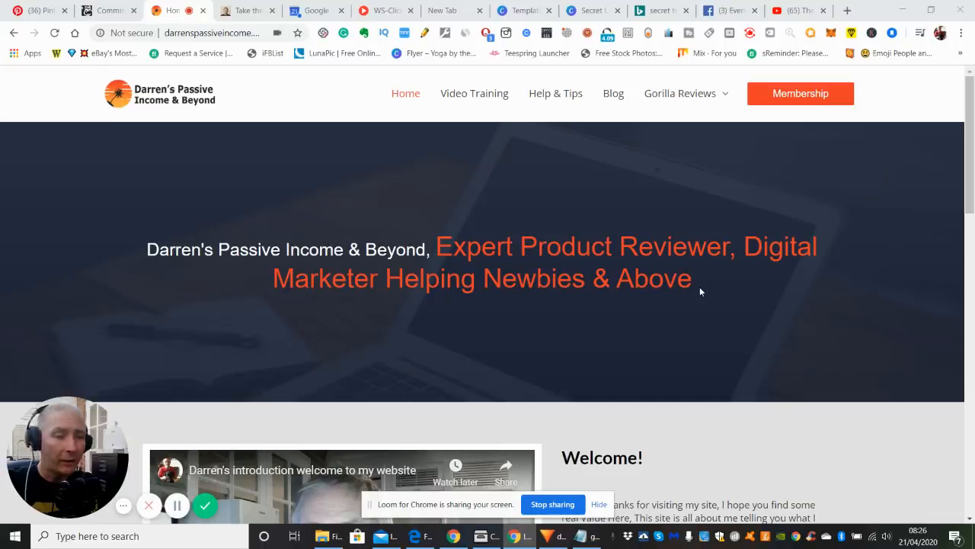
mouse_move(706, 314)
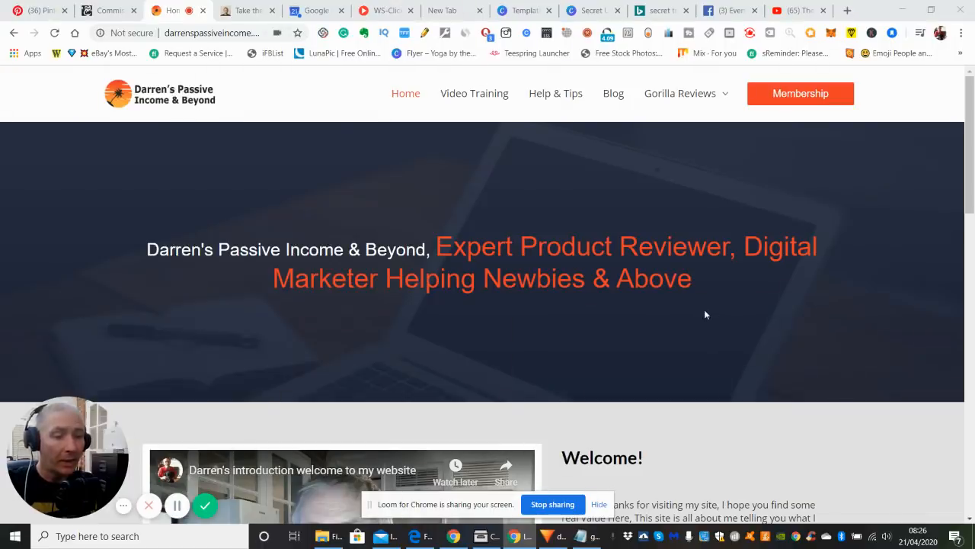
mouse_move(685, 320)
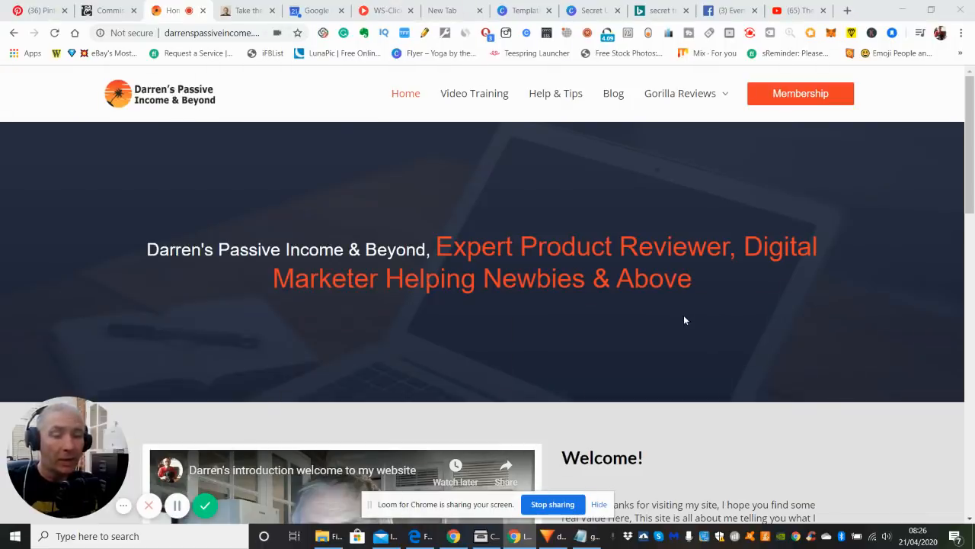
mouse_move(654, 315)
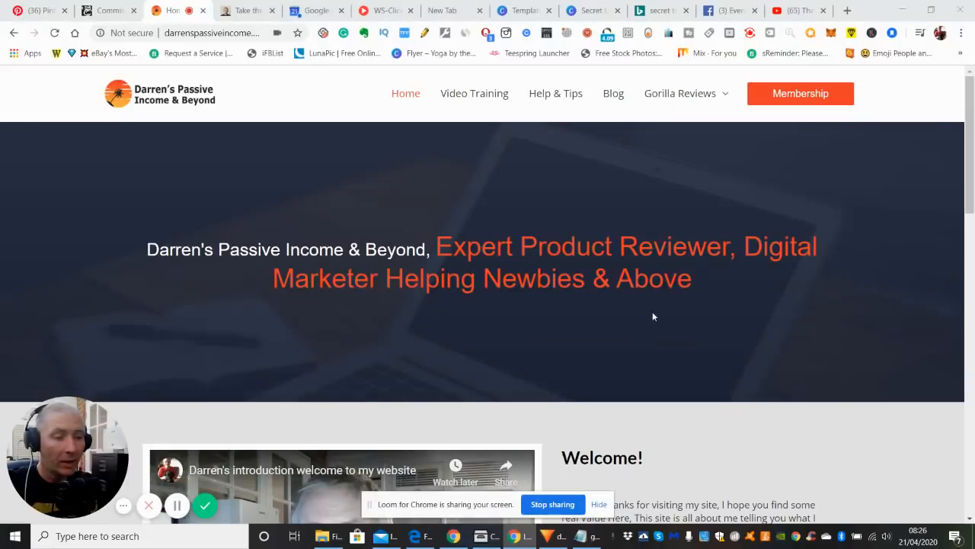
mouse_move(632, 306)
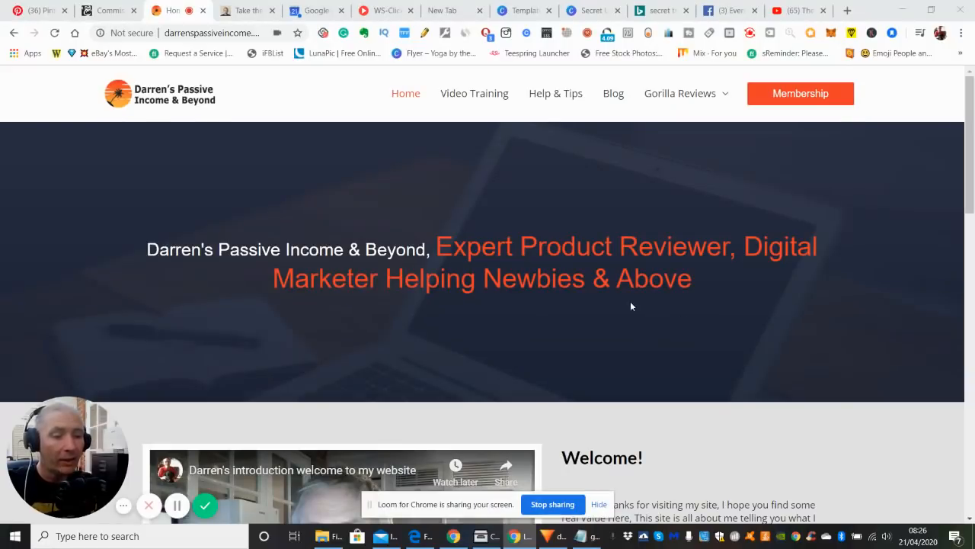
mouse_move(594, 320)
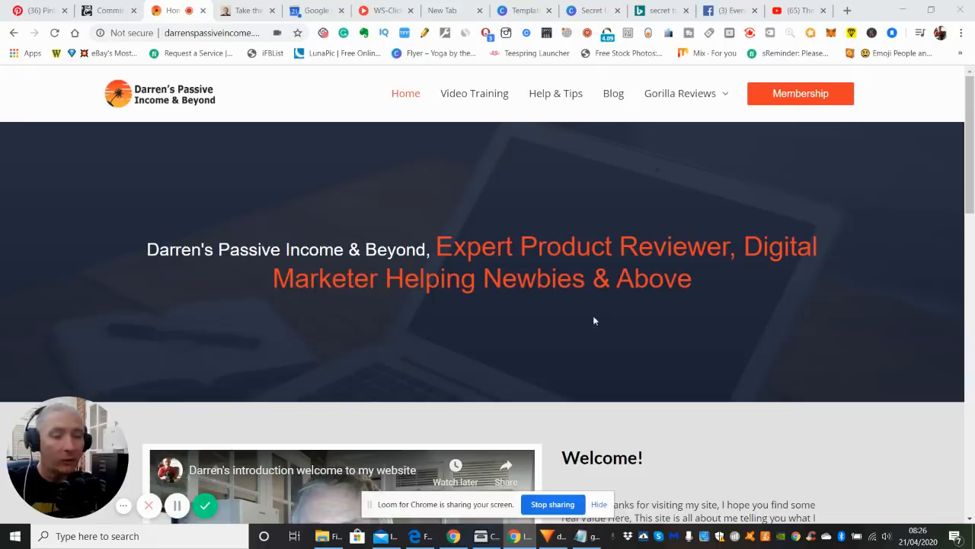
mouse_move(631, 321)
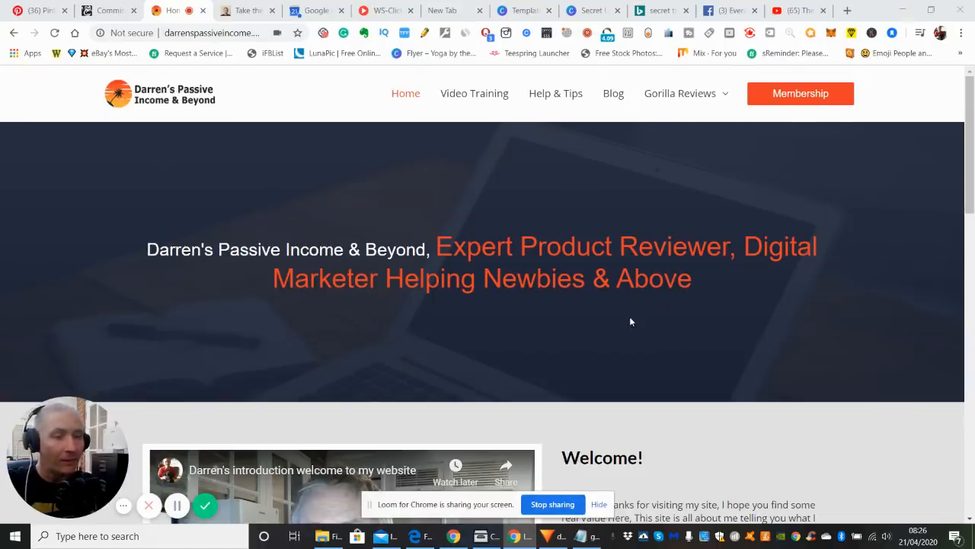
mouse_move(587, 317)
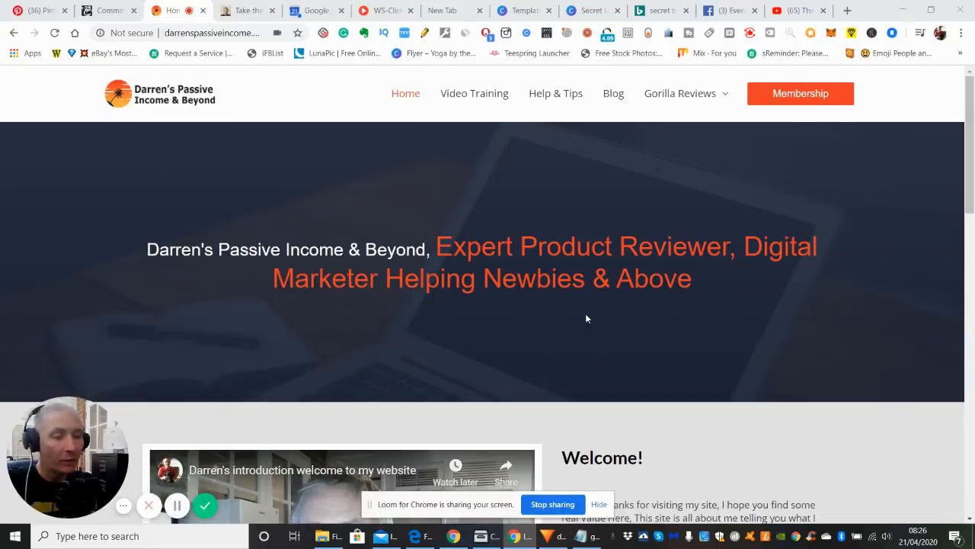
mouse_move(550, 323)
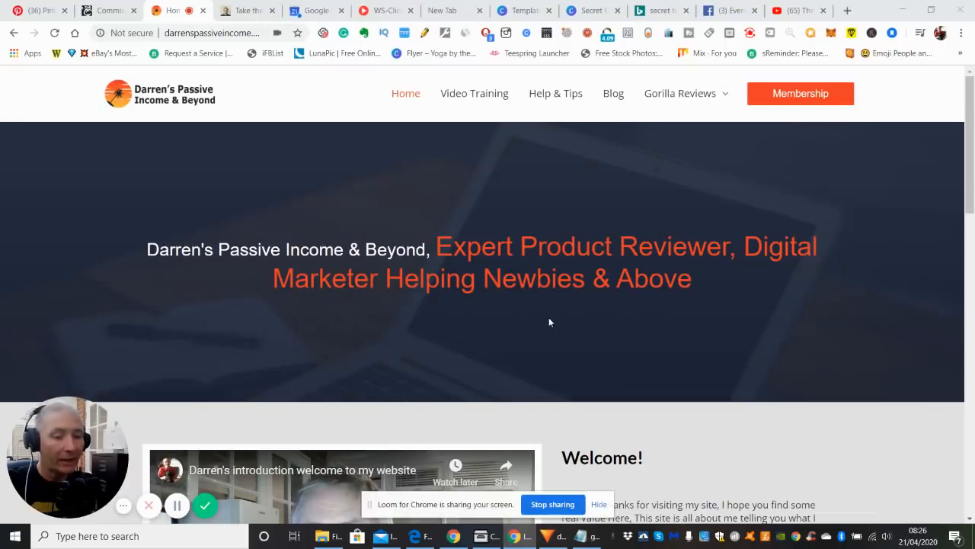
mouse_move(531, 325)
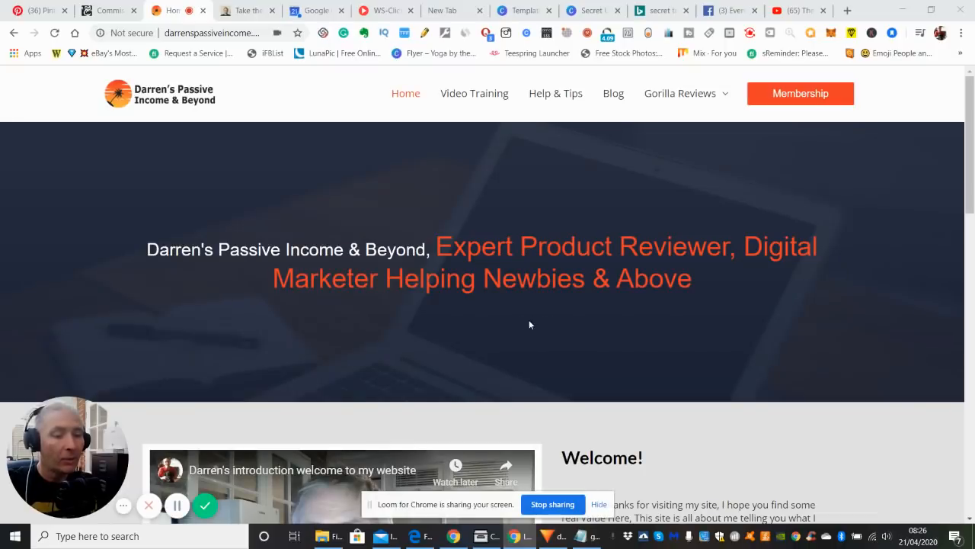
mouse_move(492, 319)
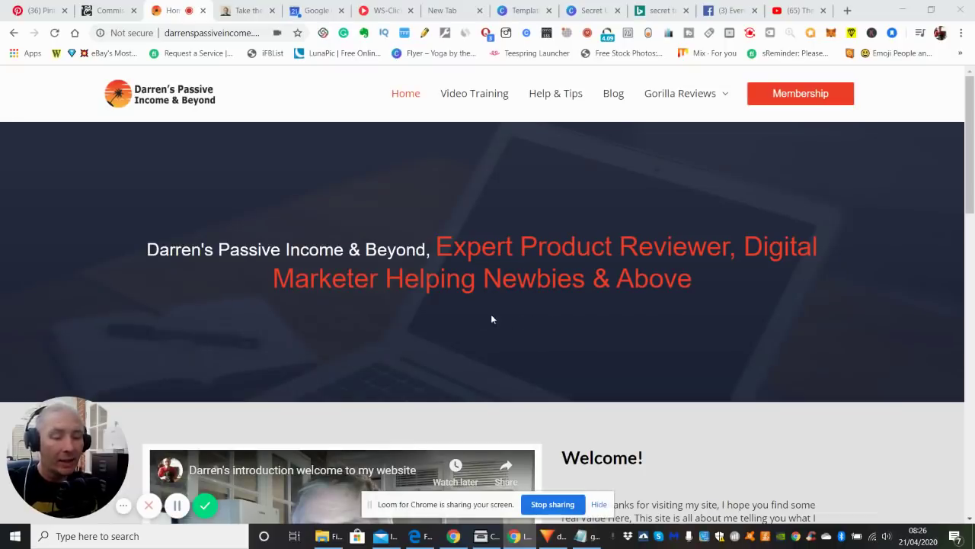
mouse_move(476, 318)
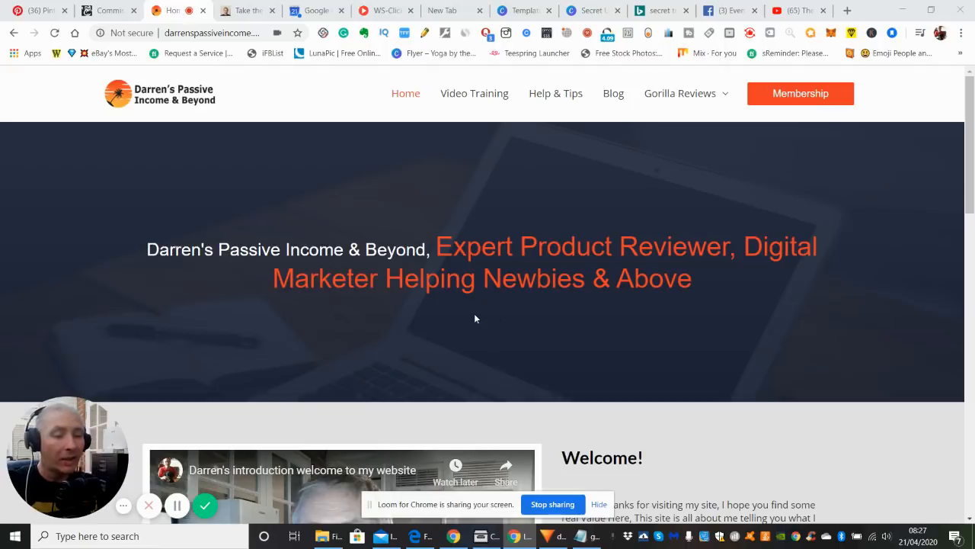
mouse_move(497, 319)
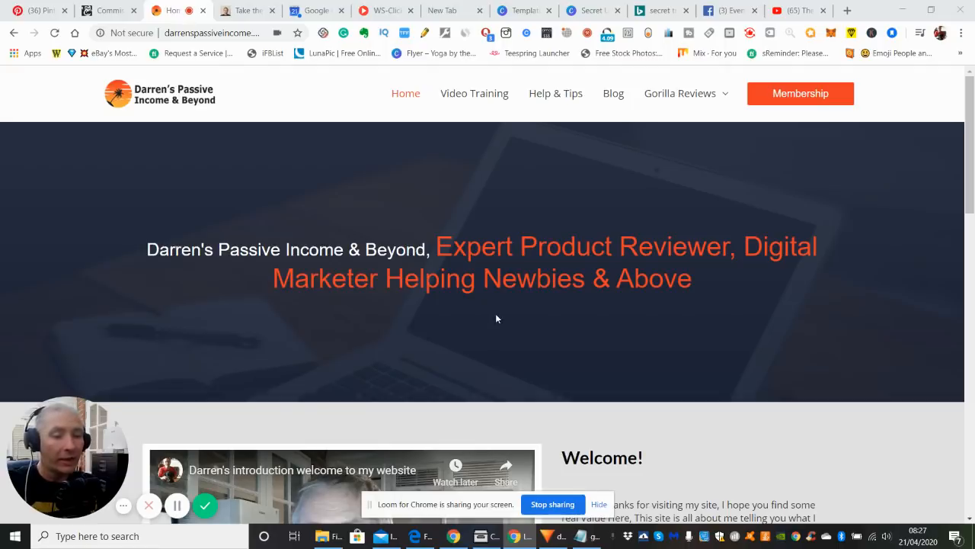
mouse_move(503, 314)
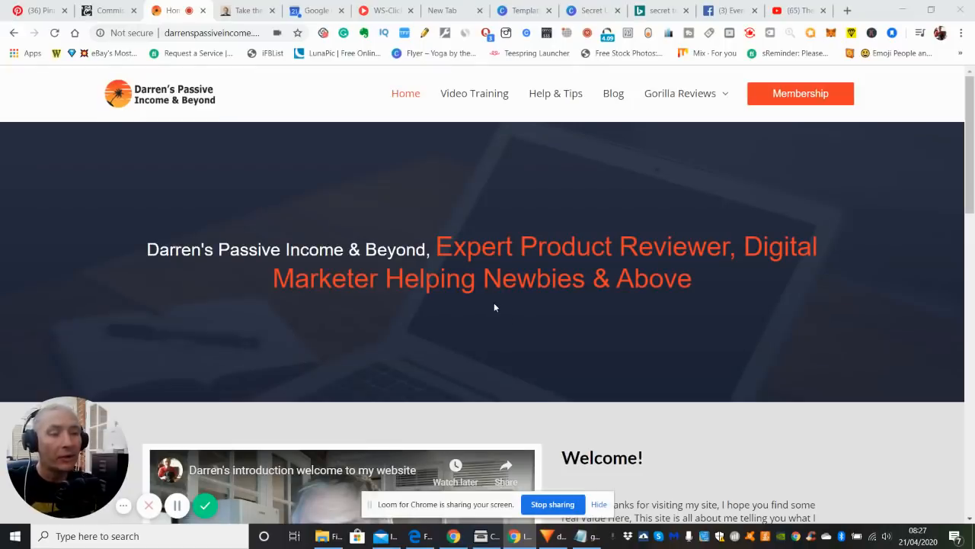
mouse_move(519, 303)
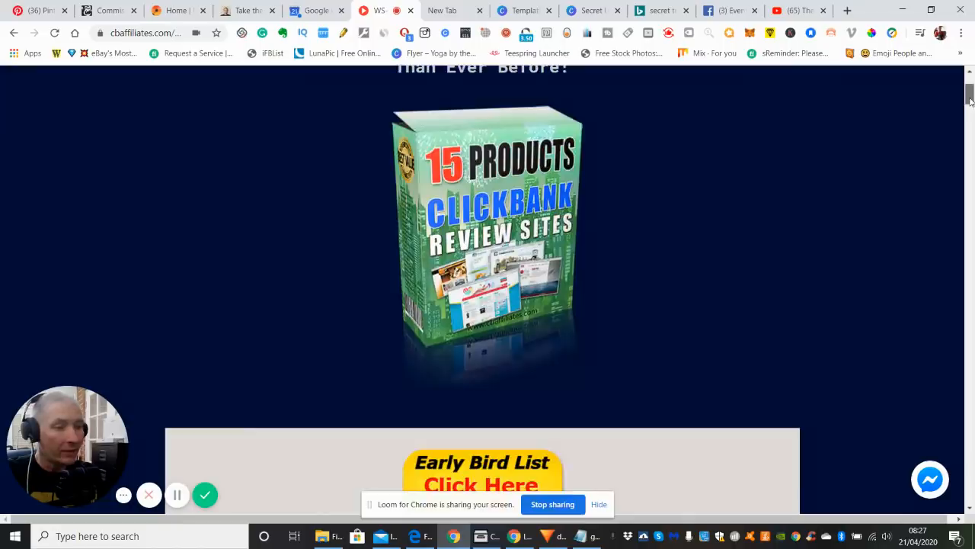
Browse the ClickBank Reviews sales page down to the Early Bird countdown and back up
scroll("down", 3)
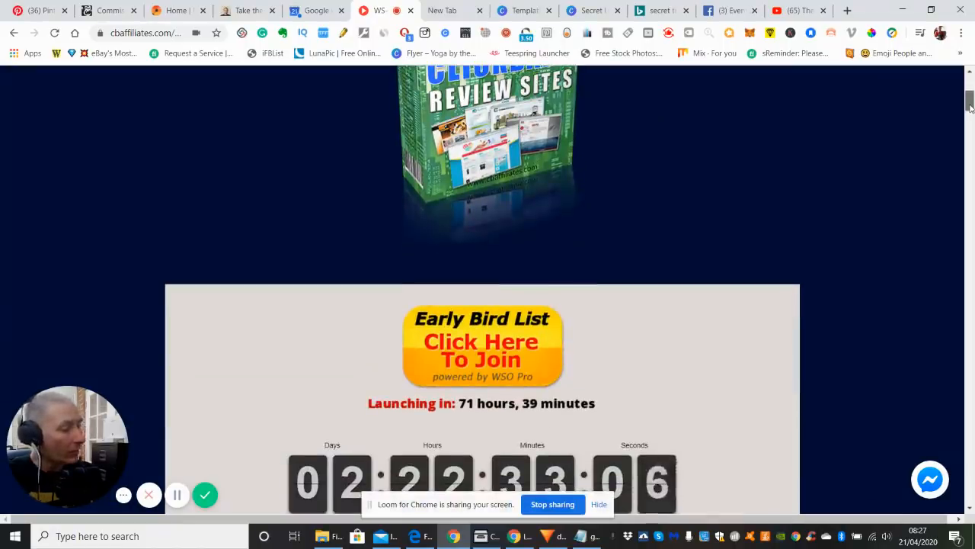
scroll("down", 3)
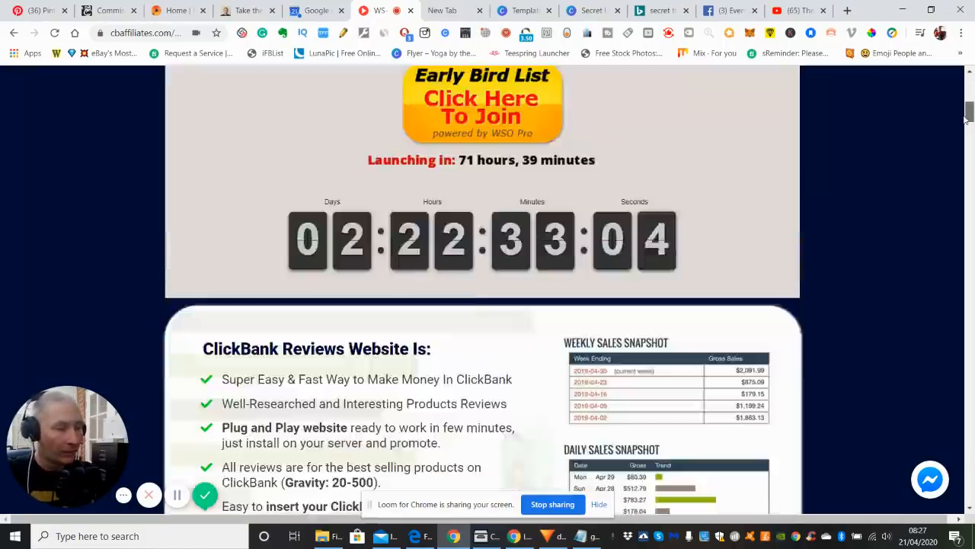
scroll("up", 3)
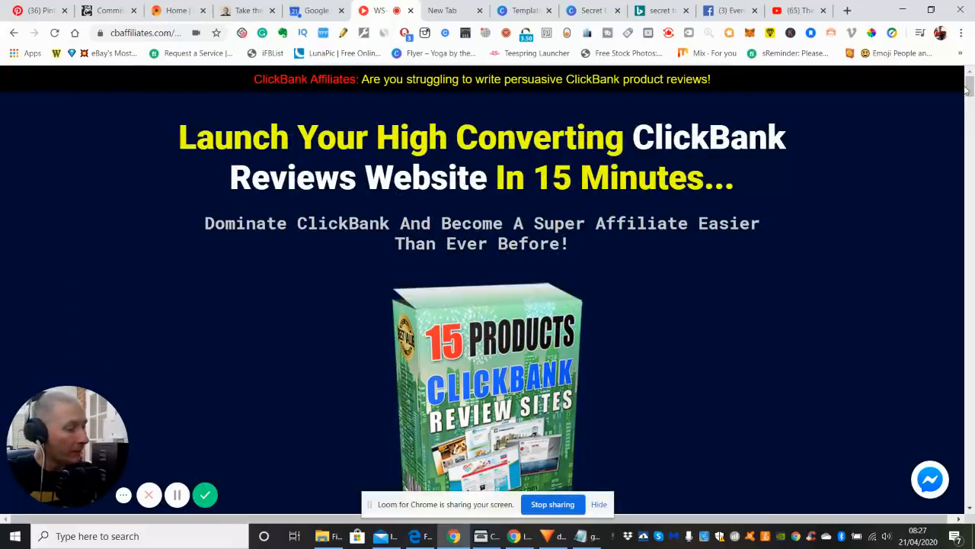
mouse_move(896, 132)
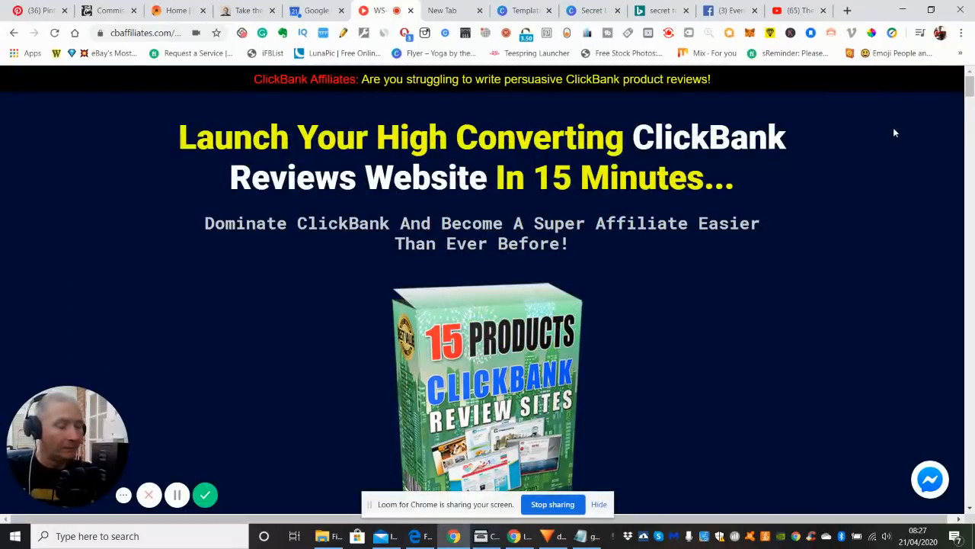
mouse_move(679, 196)
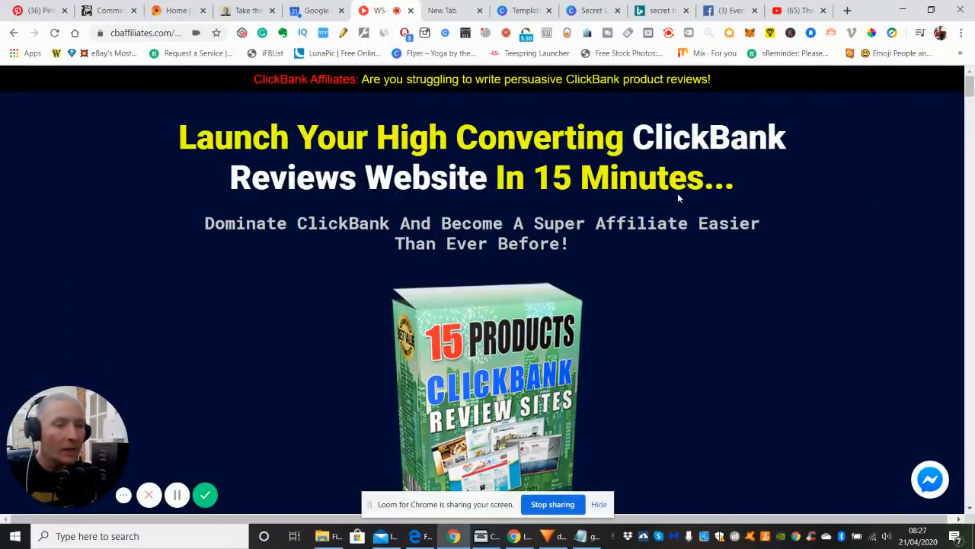
mouse_move(390, 171)
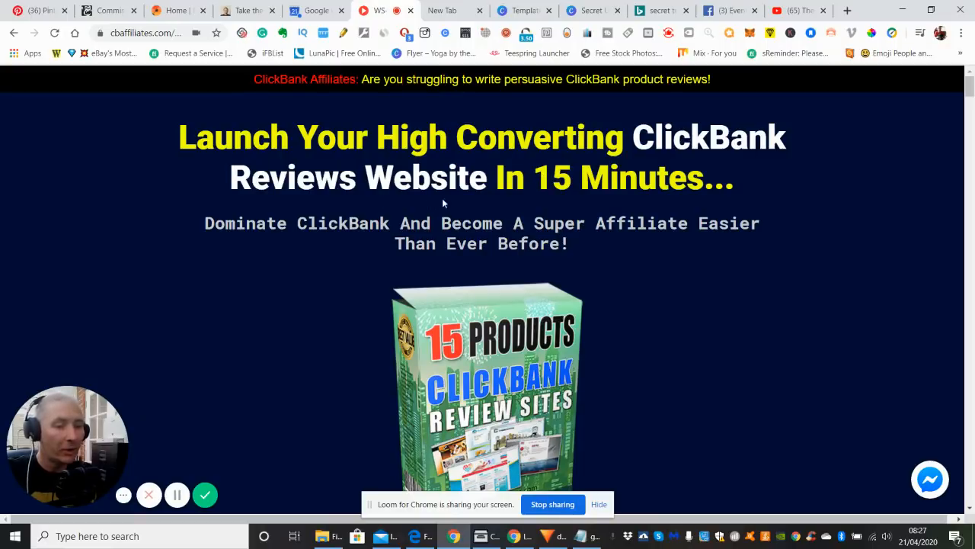
mouse_move(317, 267)
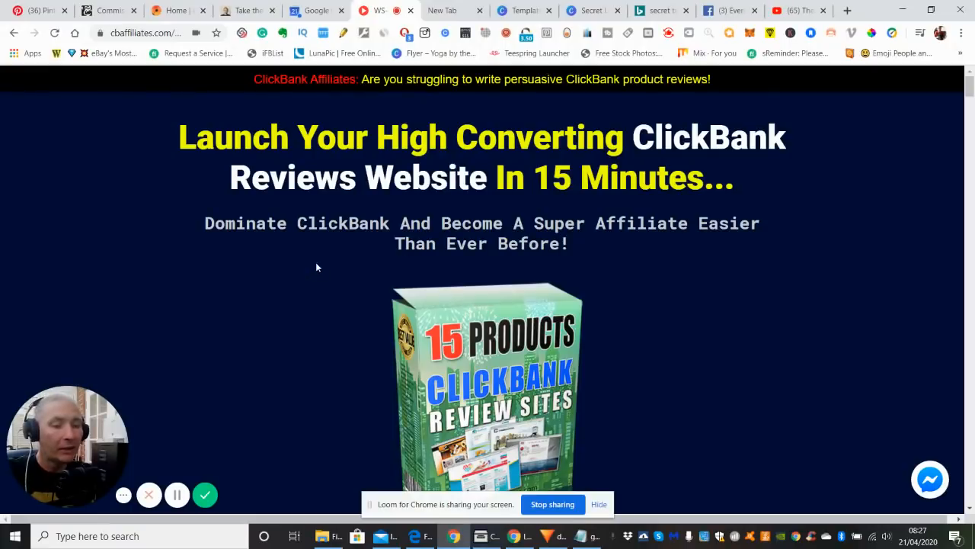
mouse_move(560, 260)
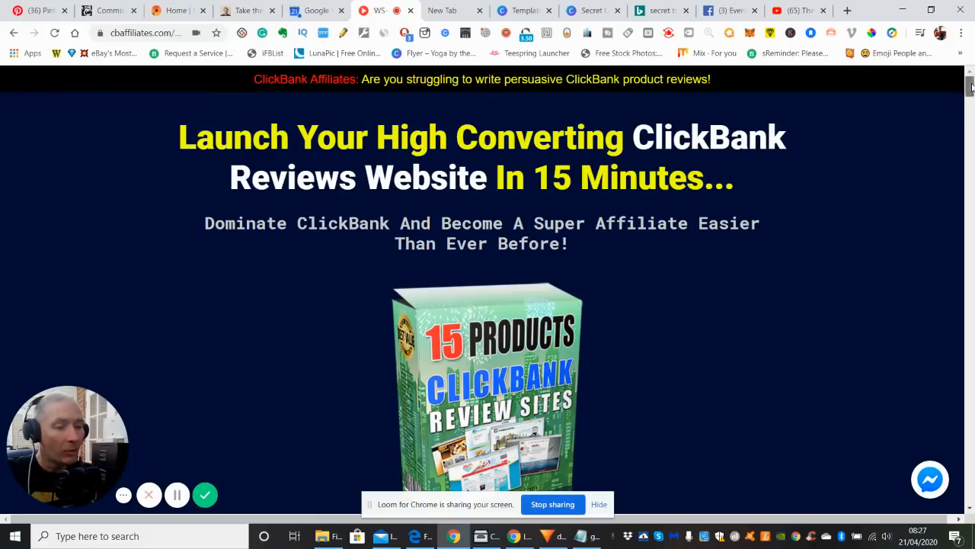
scroll("down", 3)
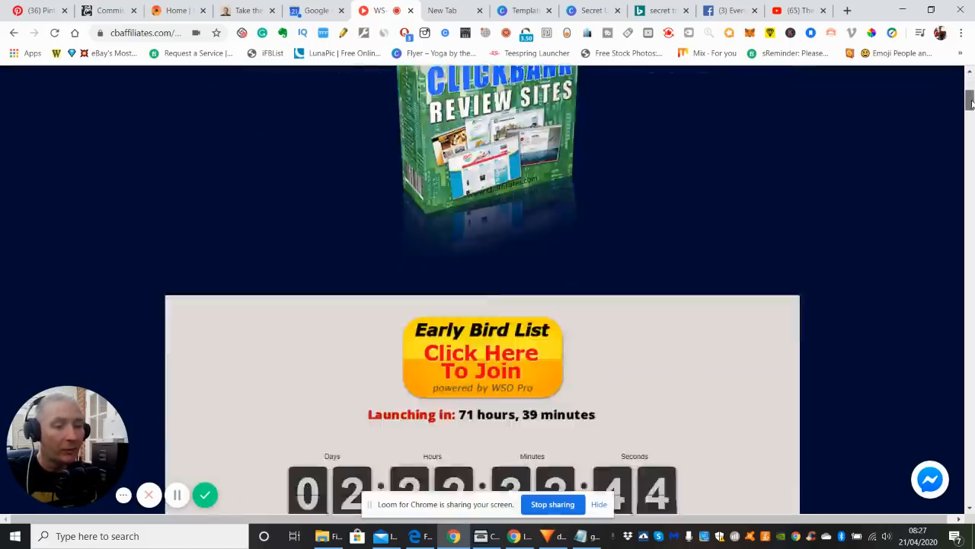
scroll("down", 3)
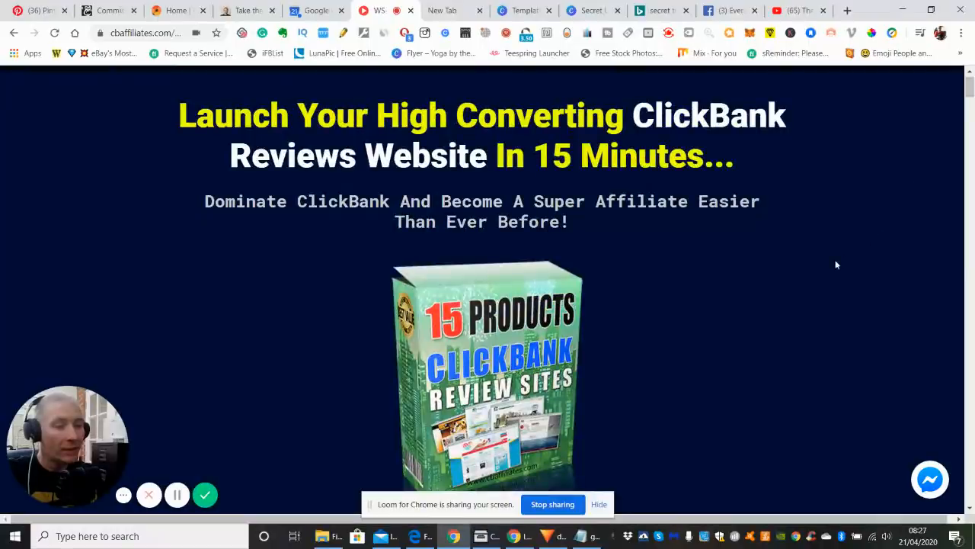
mouse_move(727, 310)
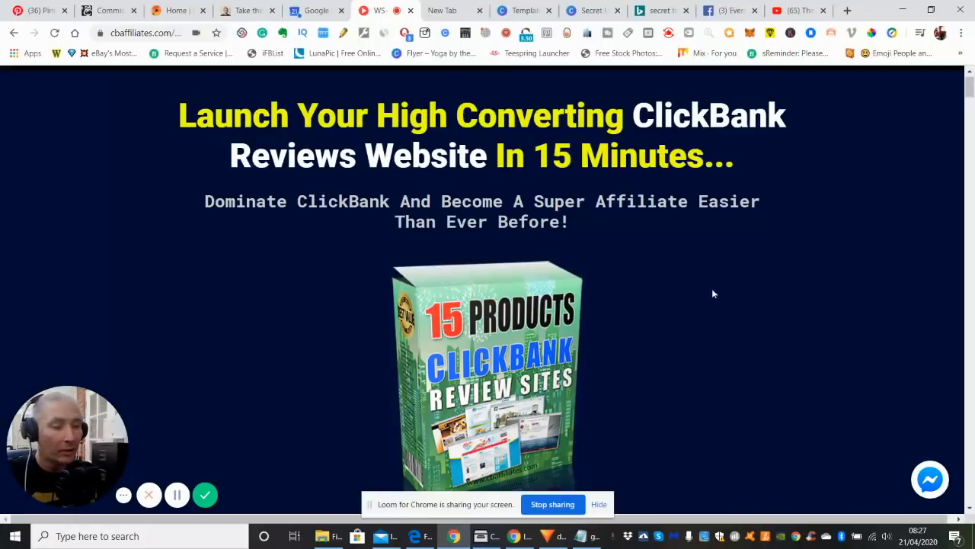
mouse_move(733, 296)
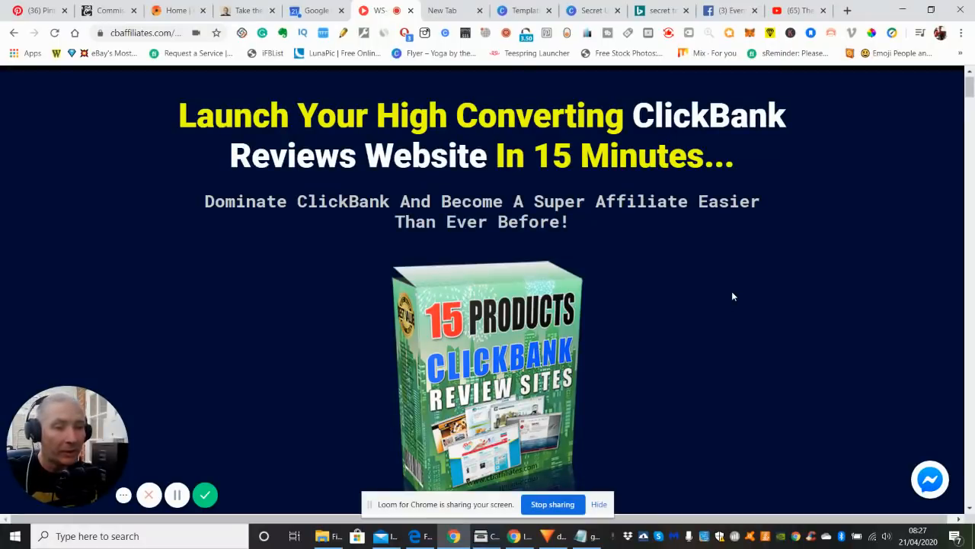
mouse_move(712, 306)
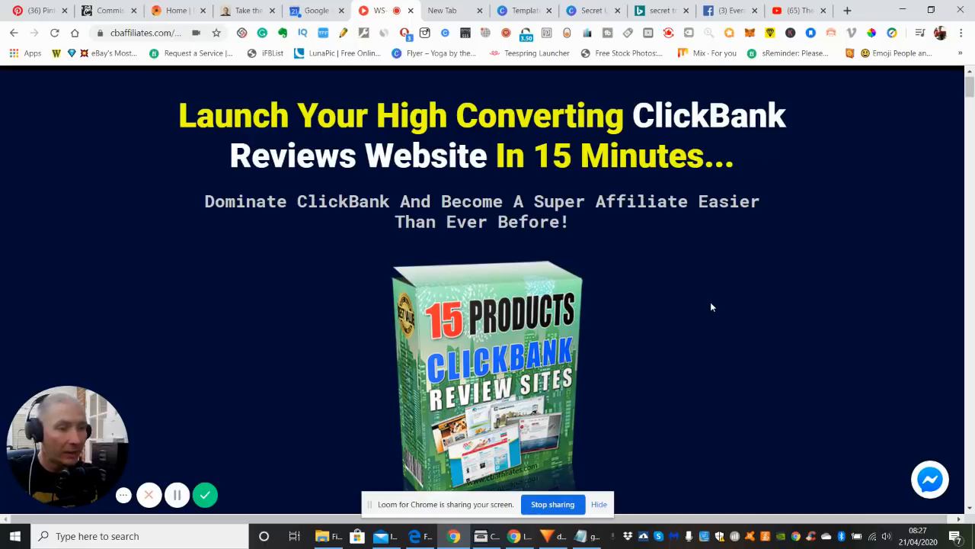
mouse_move(136, 159)
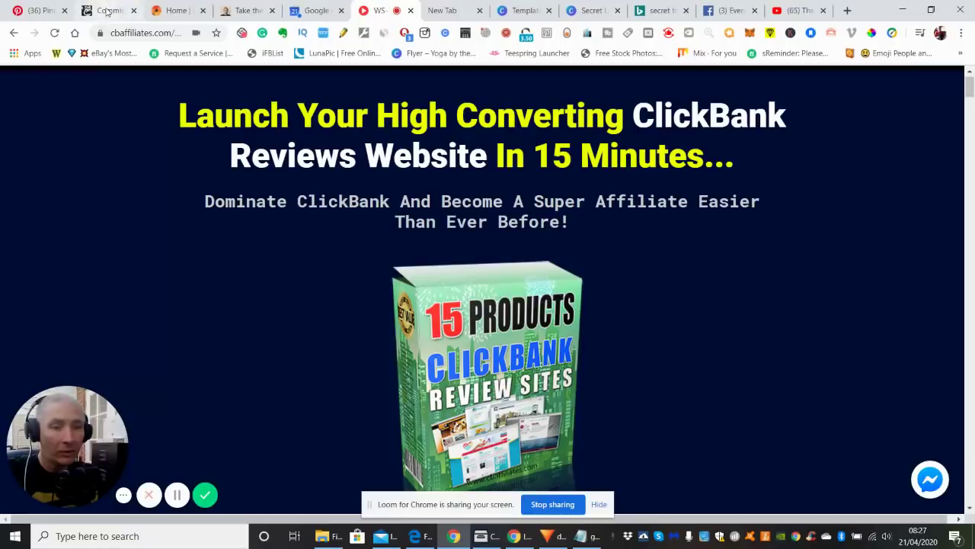
Go from the Commission Gorilla pages list and blog page to the Clickbank Reviews bonus page
left_click(101, 11)
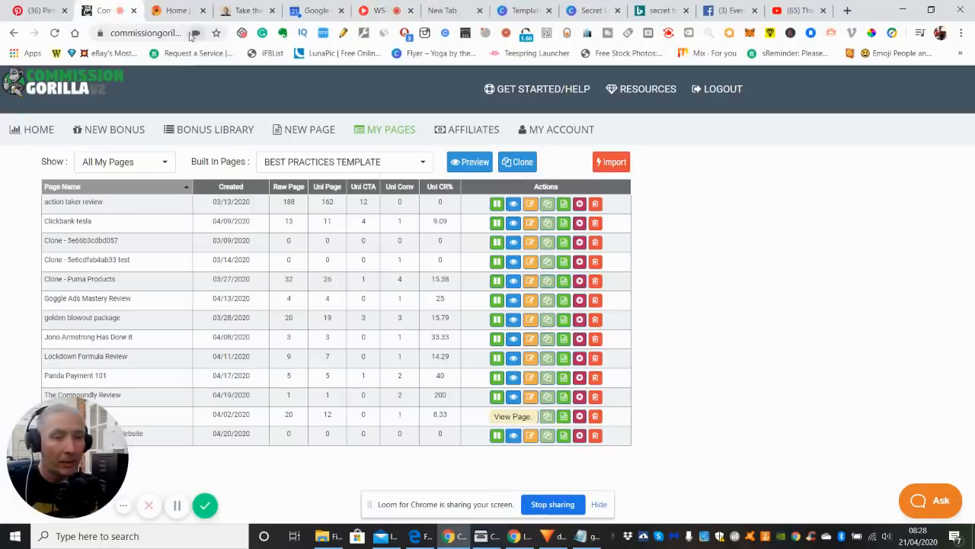
left_click(241, 10)
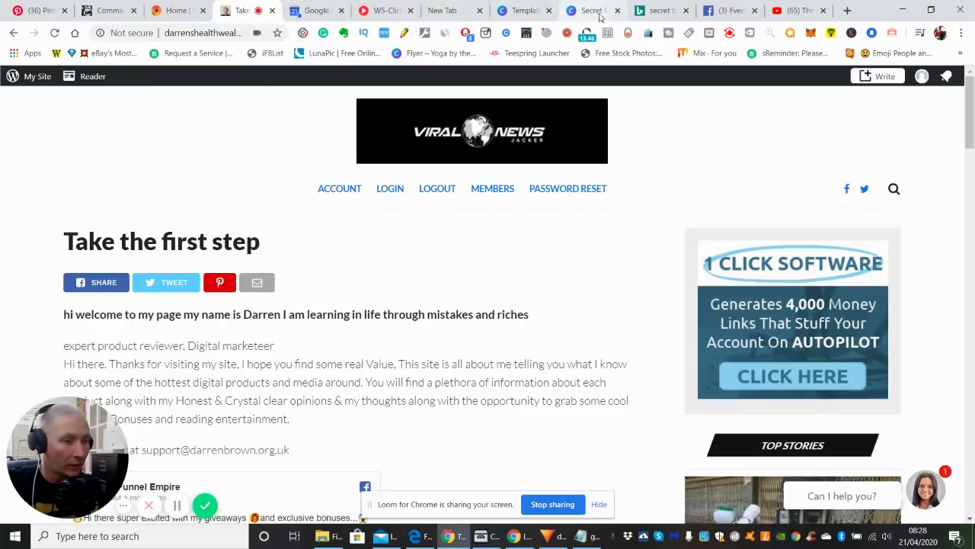
mouse_move(327, 10)
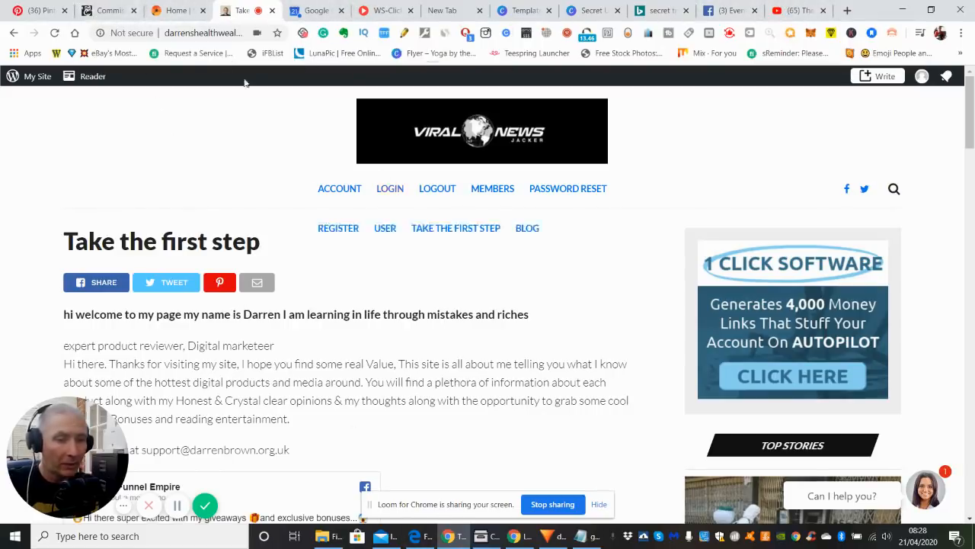
left_click(107, 10)
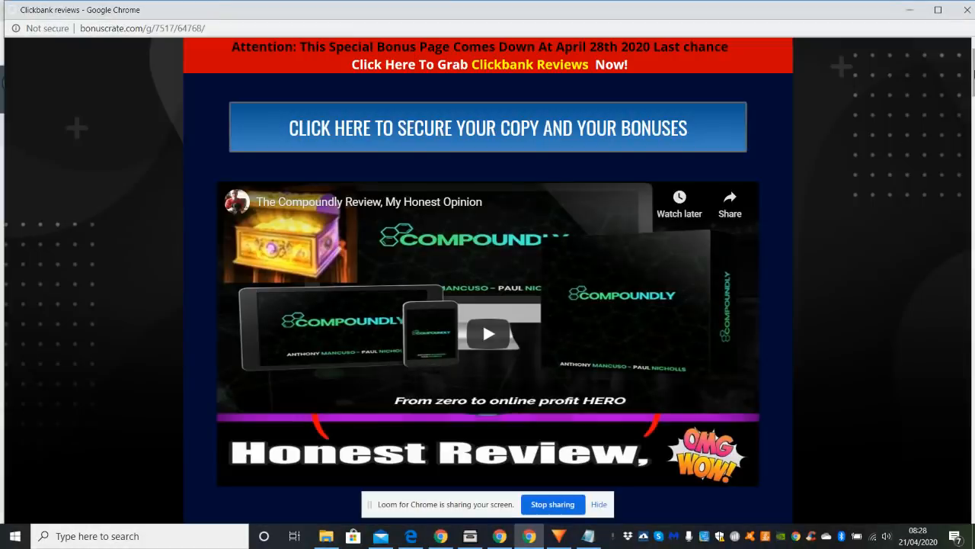
Scroll past the Compoundly review video to the star-ratings table scoring 7 'good'
scroll("down", 3)
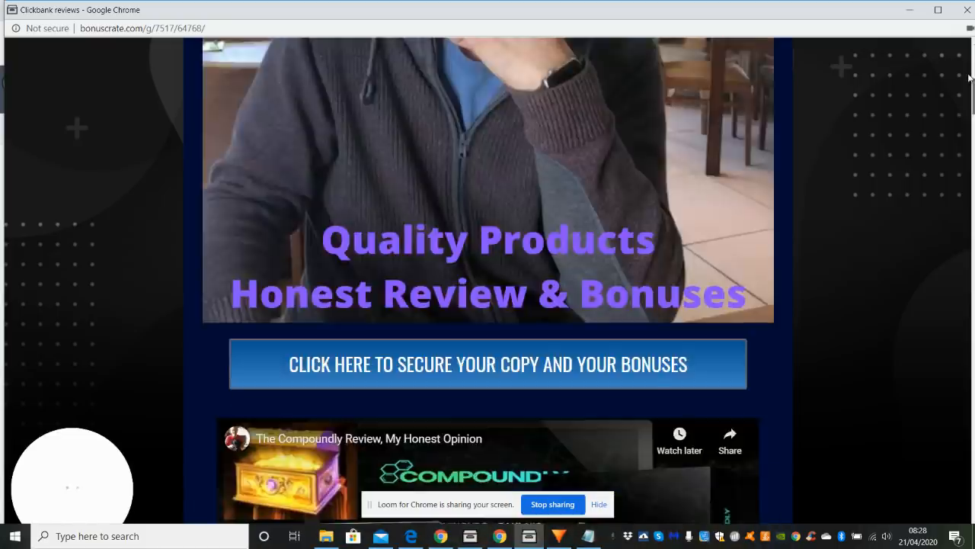
scroll("down", 3)
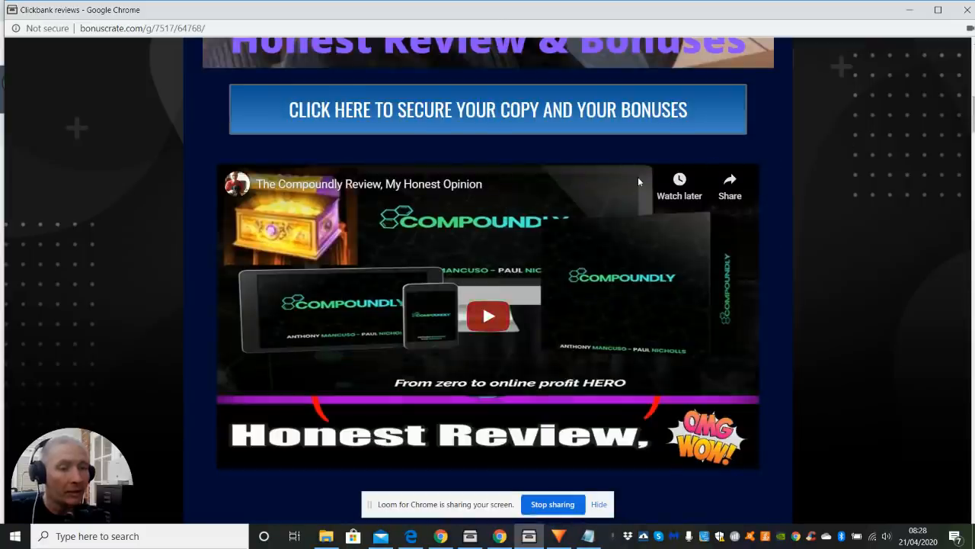
mouse_move(576, 181)
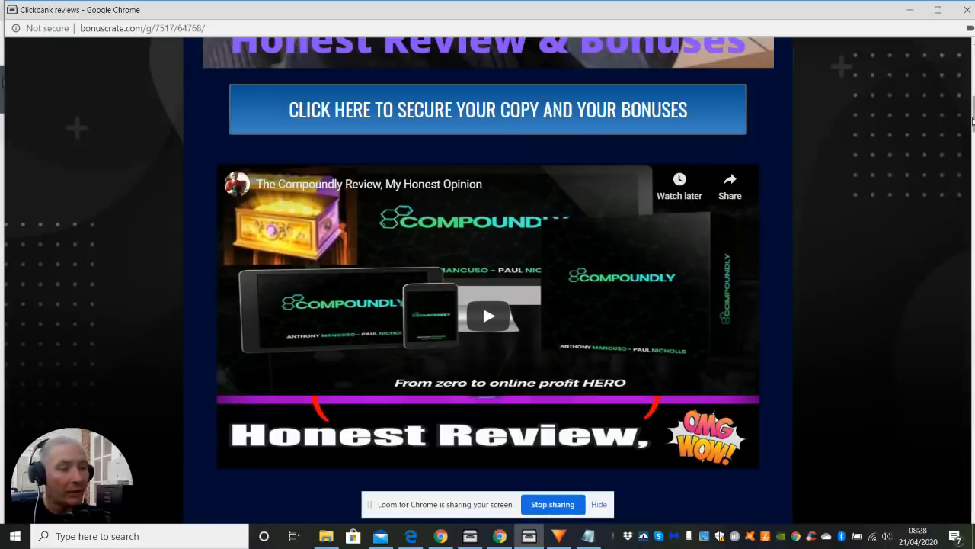
scroll("down", 3)
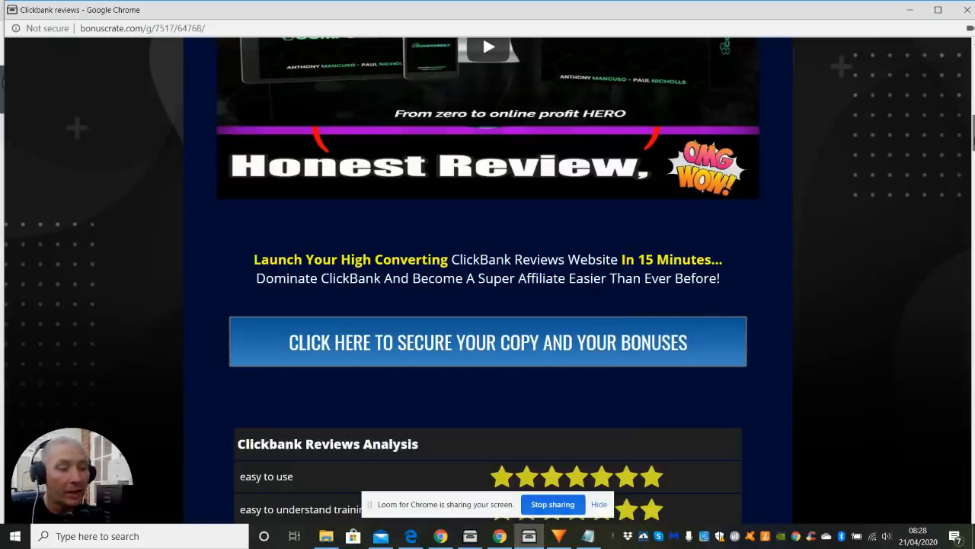
scroll("down", 3)
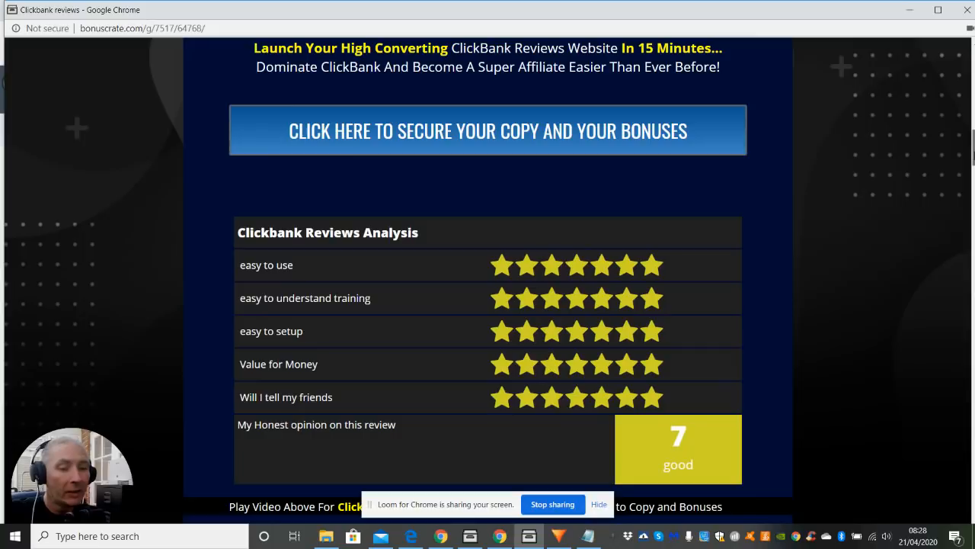
scroll("down", 3)
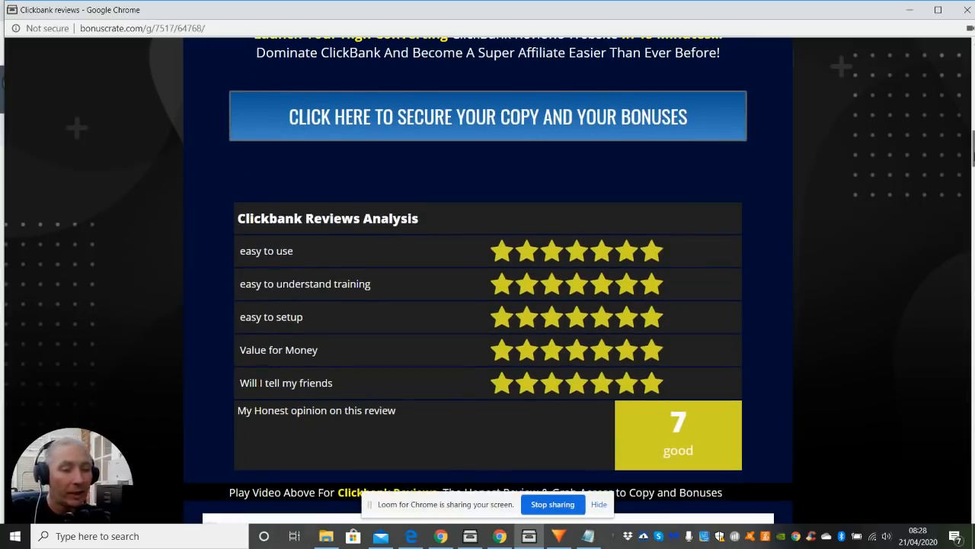
mouse_move(657, 242)
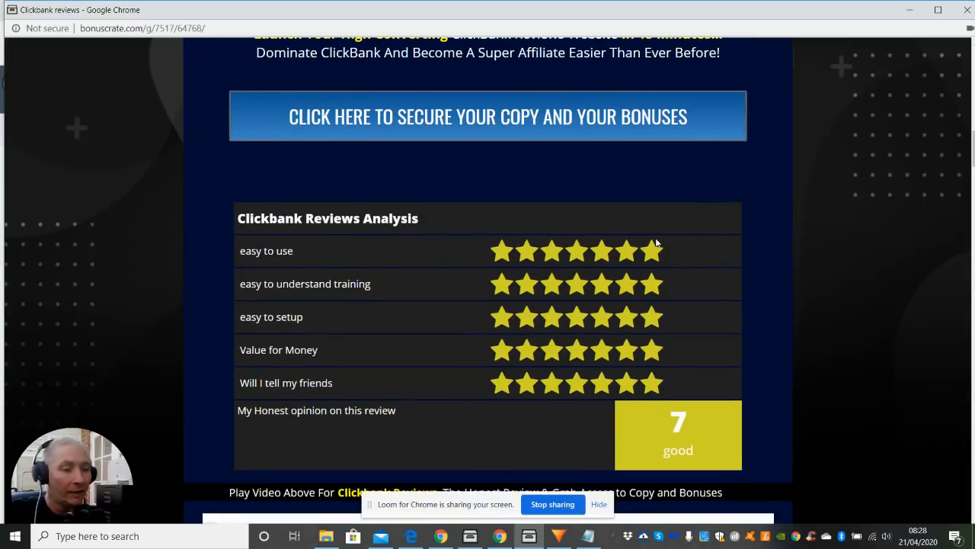
mouse_move(540, 307)
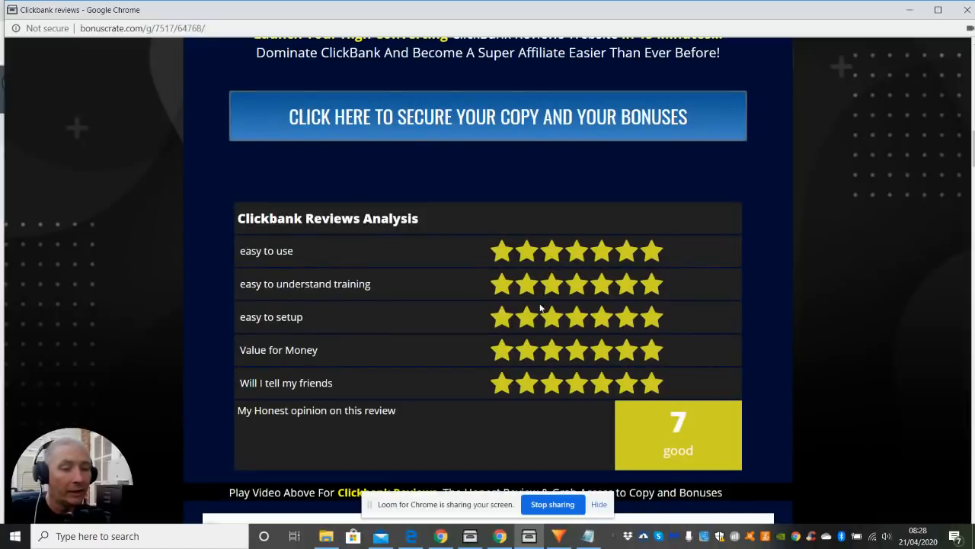
mouse_move(616, 325)
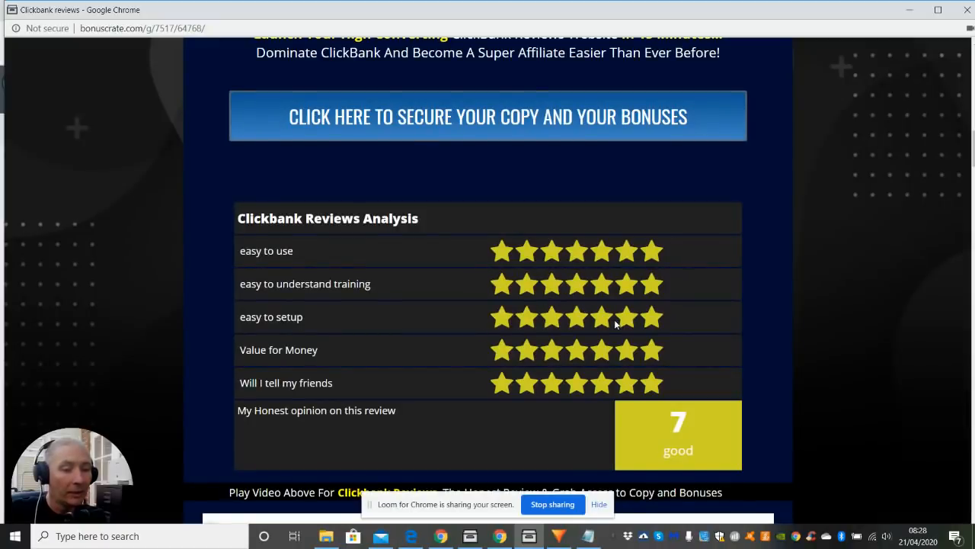
mouse_move(657, 350)
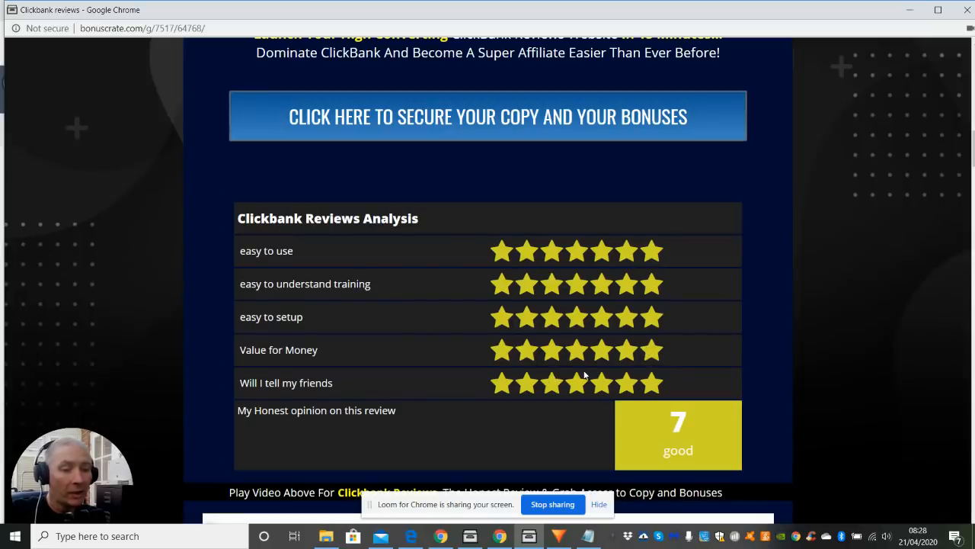
mouse_move(580, 390)
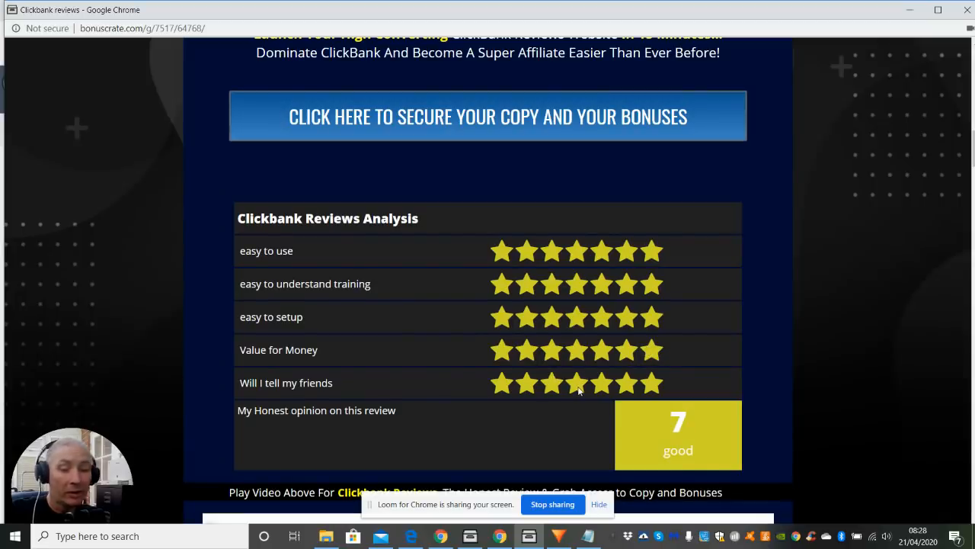
mouse_move(479, 417)
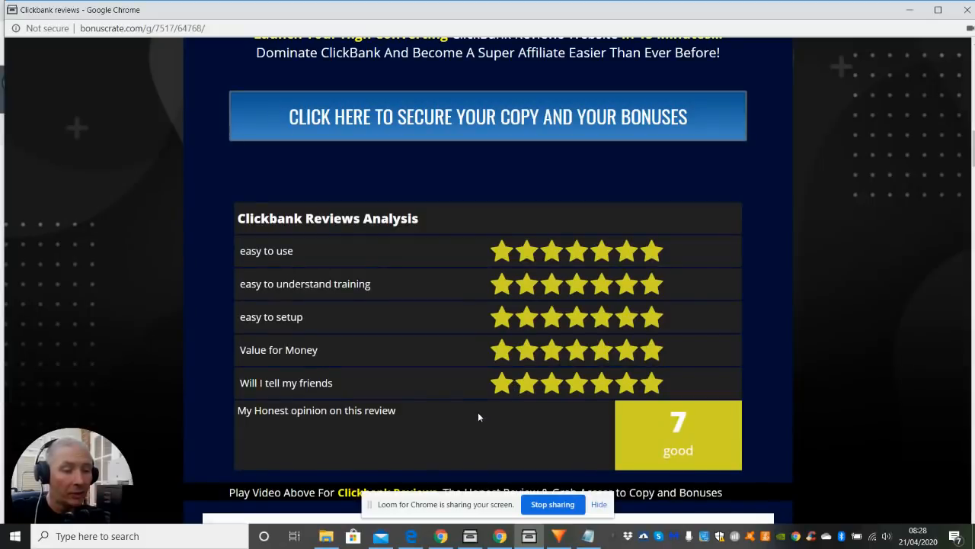
mouse_move(839, 360)
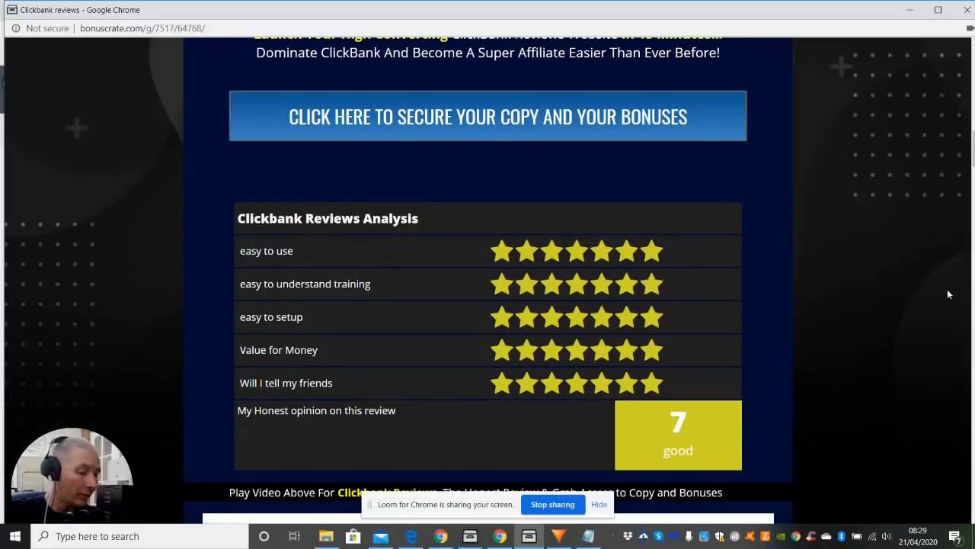
Scroll past the product overview and expiry countdown to Darren's $37 Alternative Traffic bonus
scroll("down", 3)
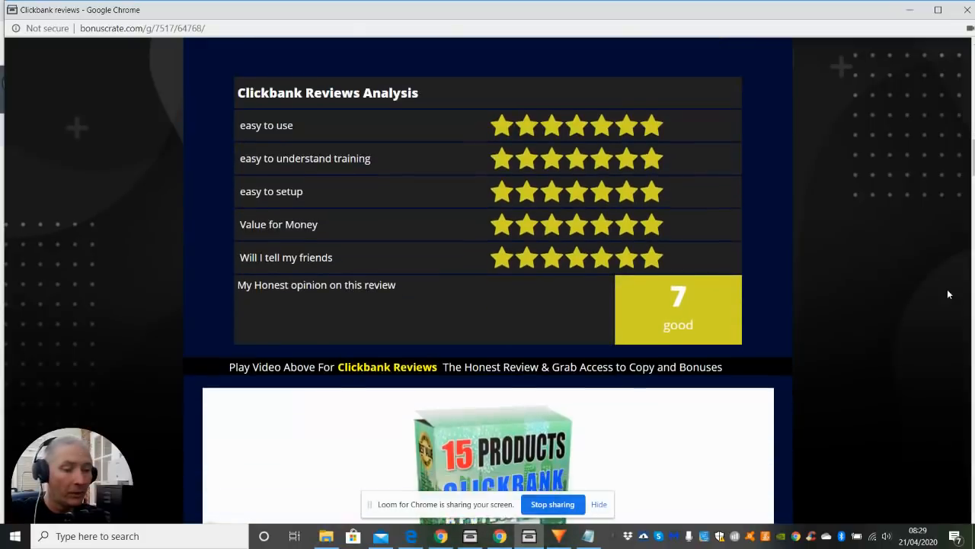
scroll("down", 3)
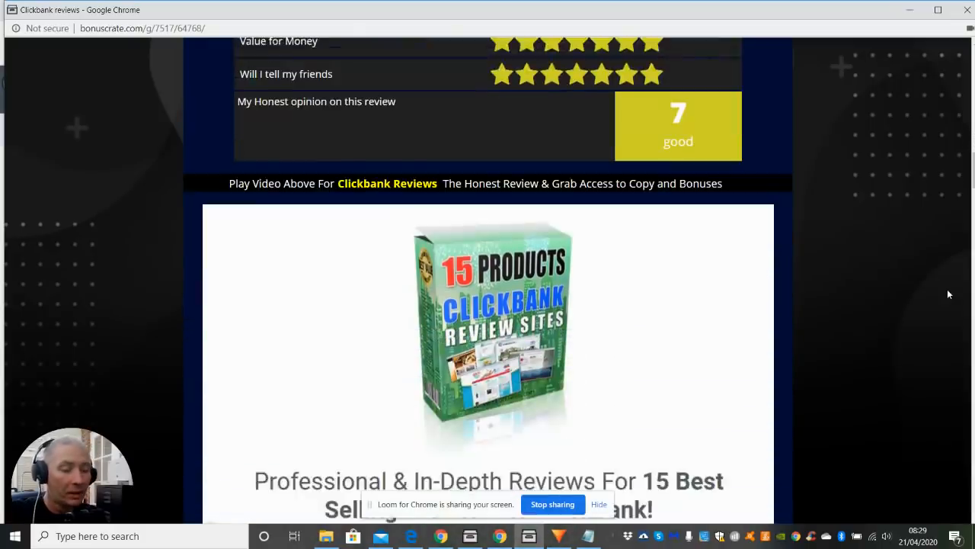
scroll("down", 3)
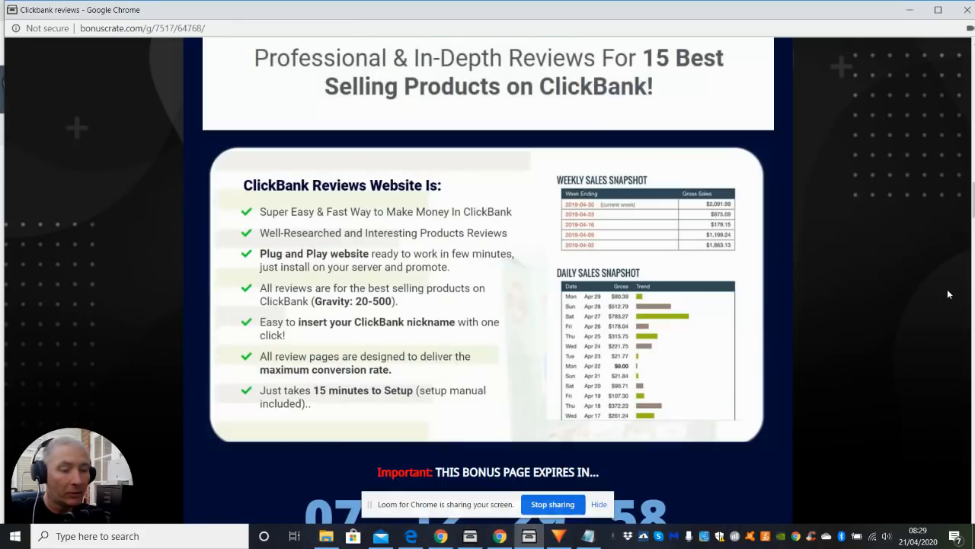
scroll("down", 3)
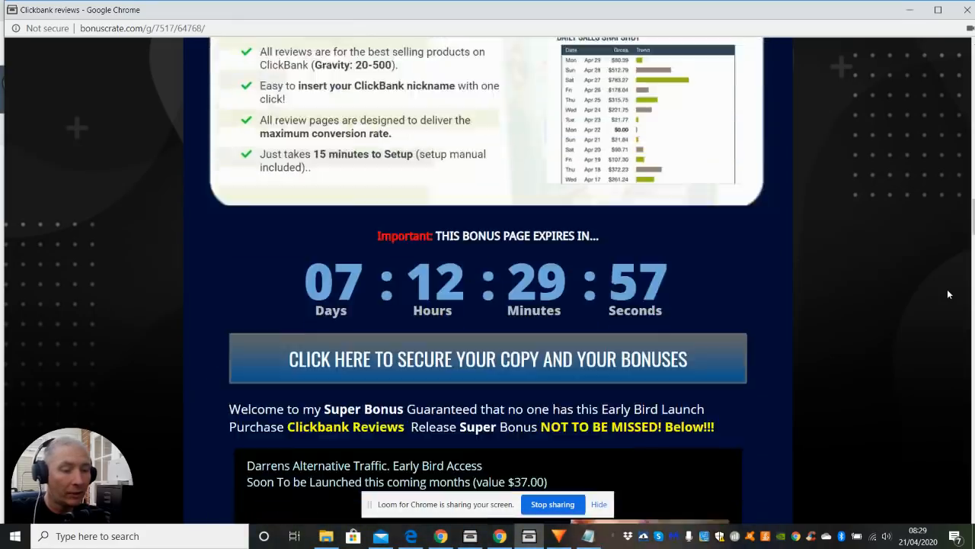
scroll("down", 3)
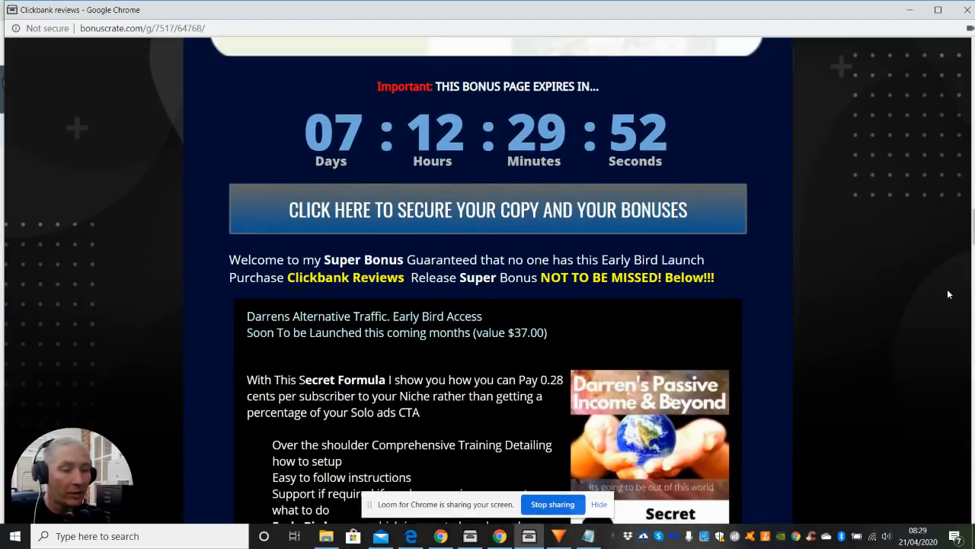
scroll("down", 3)
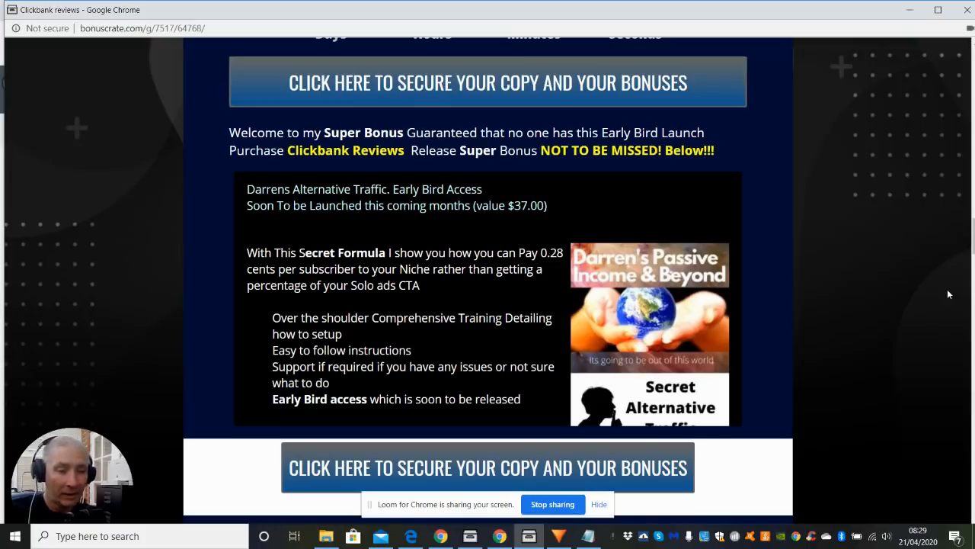
Scroll below the super bonus to the 'Get All The Bonuses Below' heading
scroll("down", 3)
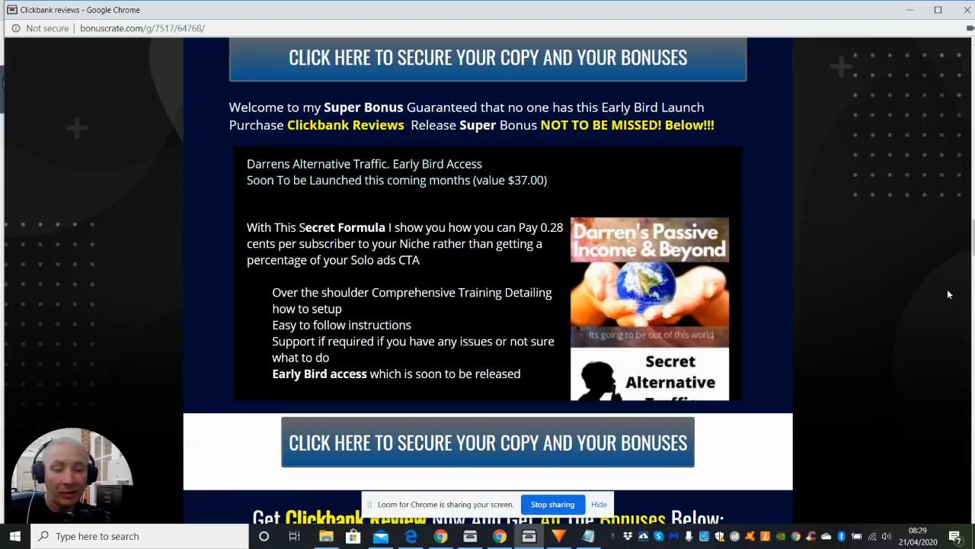
scroll("down", 3)
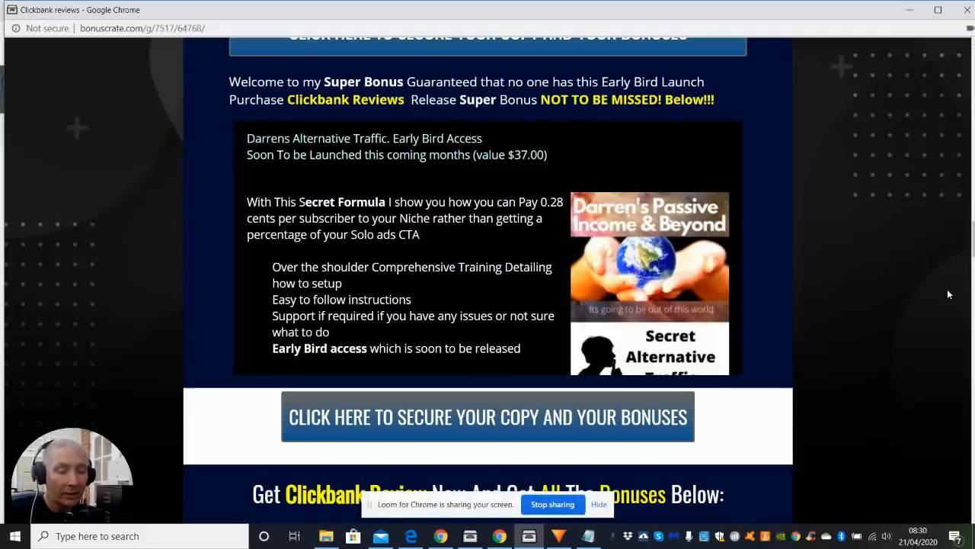
scroll("down", 3)
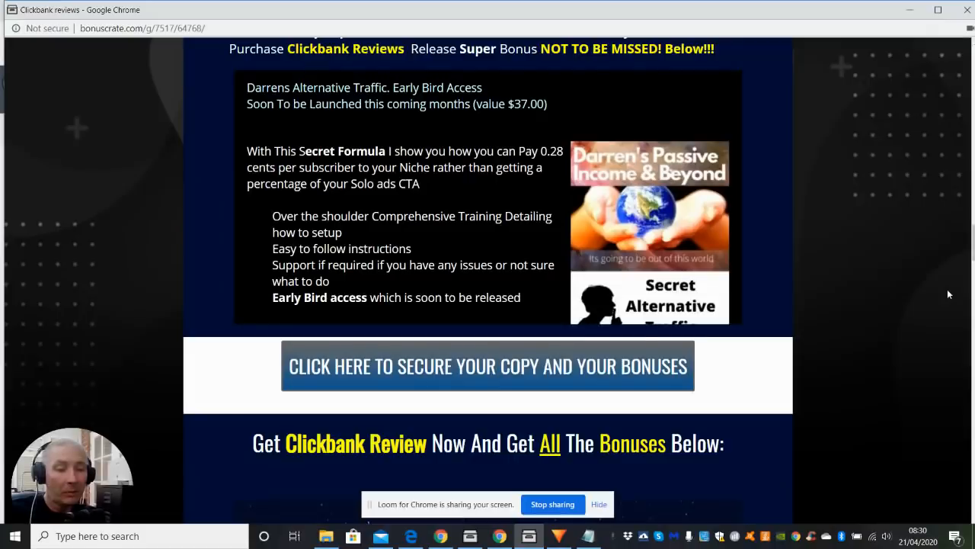
Scroll past the Secret Underground Traffic System image to the $29.95 Link Supercharger Software bonus
scroll("down", 3)
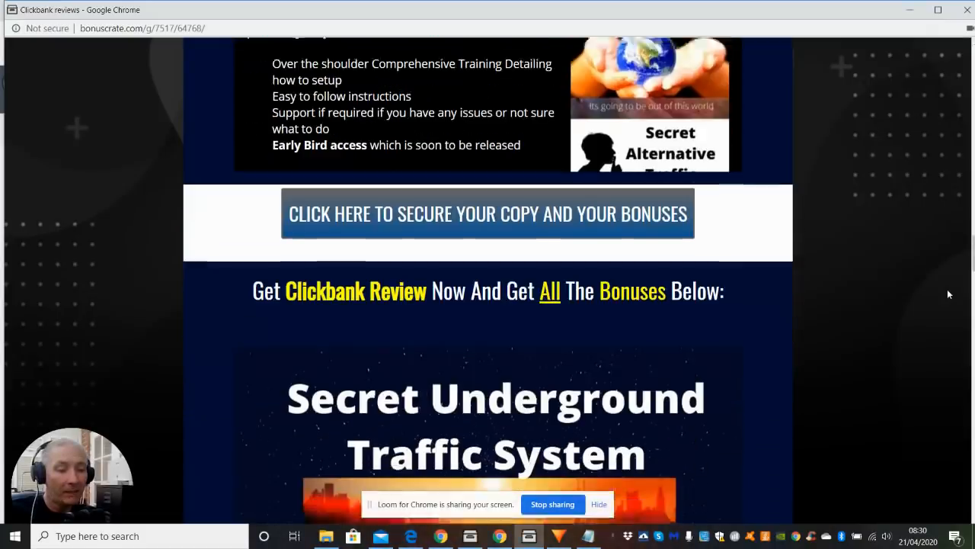
scroll("down", 3)
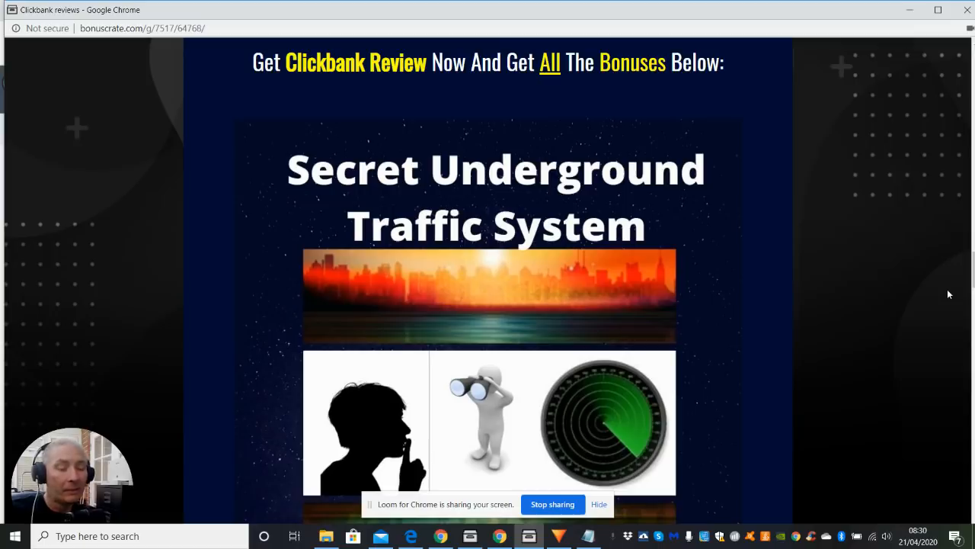
scroll("down", 3)
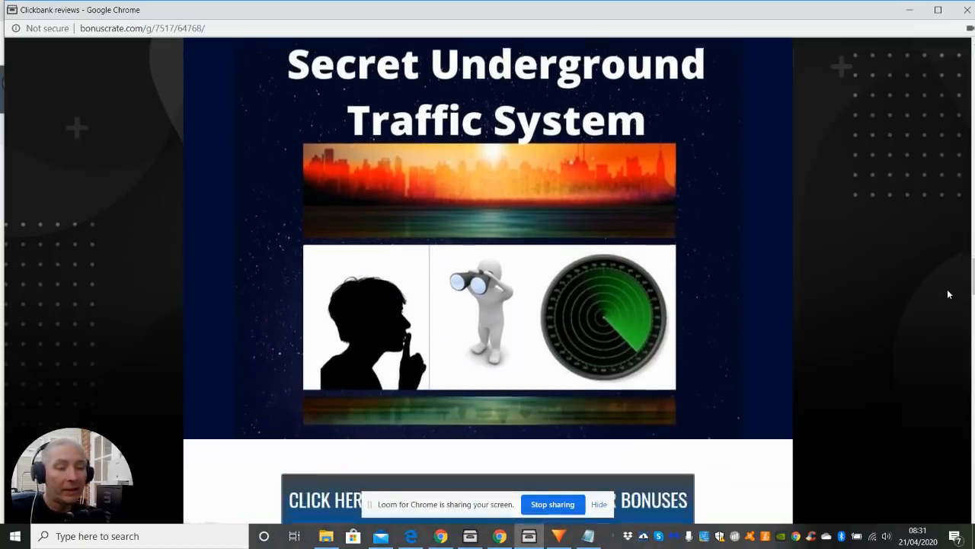
scroll("down", 3)
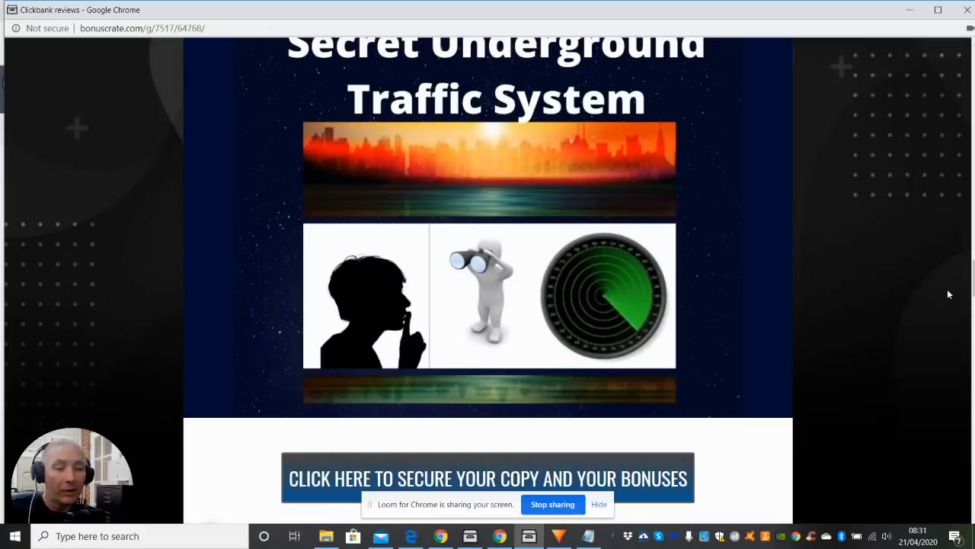
scroll("down", 3)
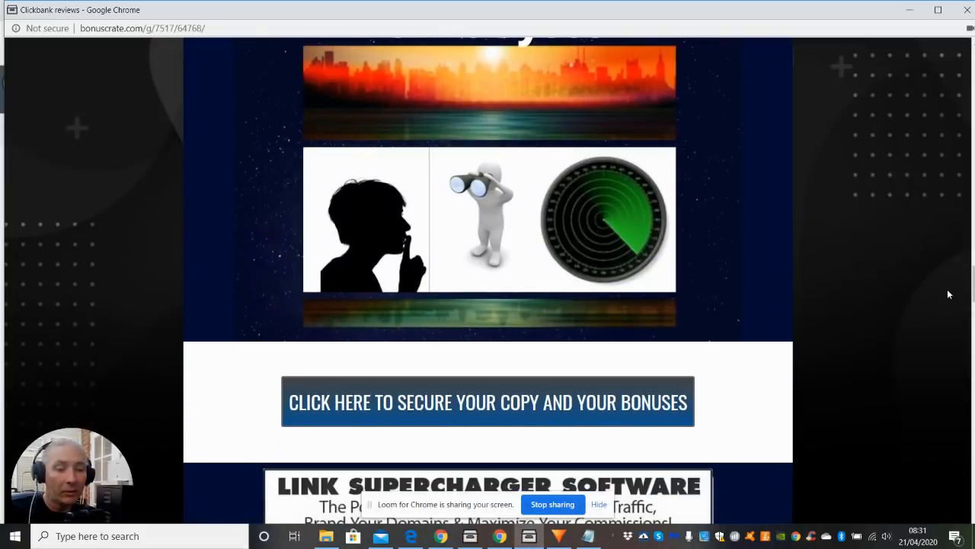
scroll("down", 3)
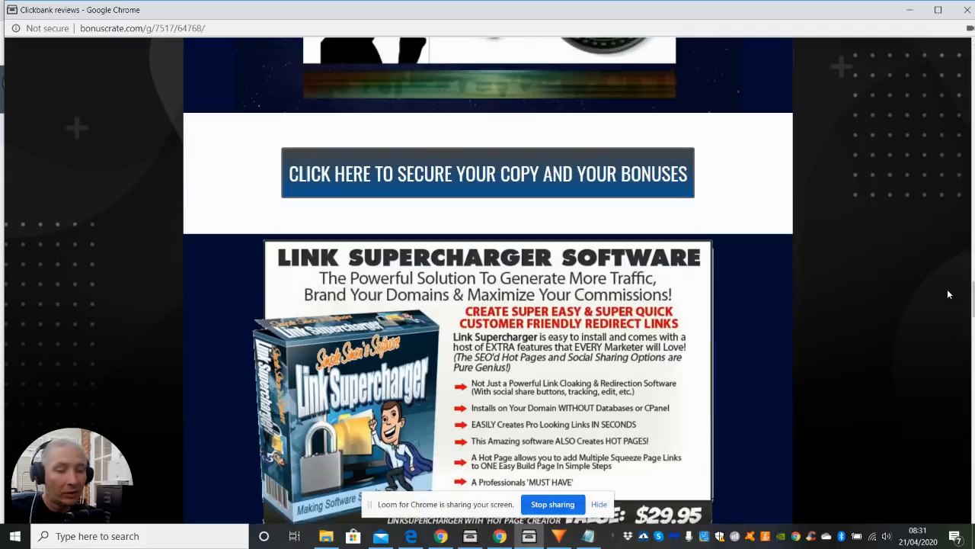
scroll("down", 3)
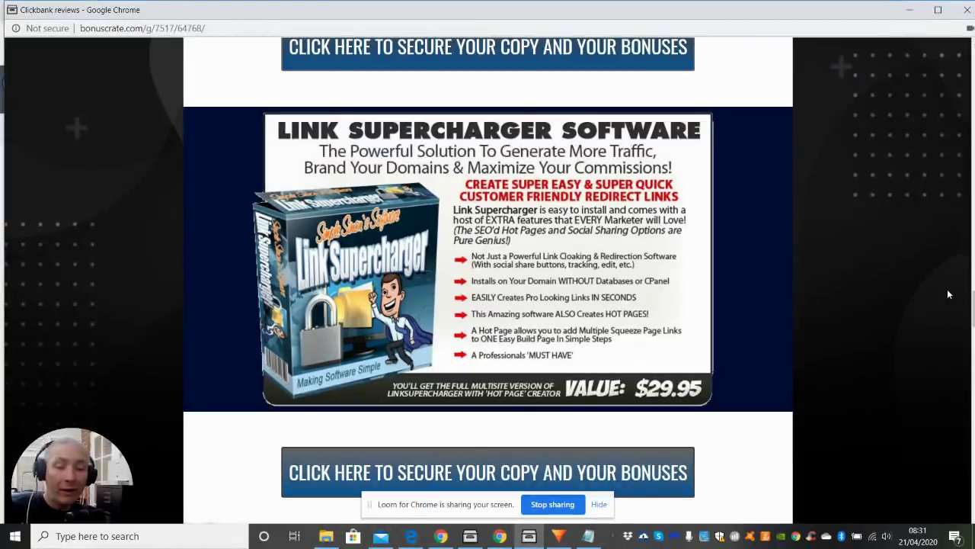
Scroll past the $147 SurefireWealth Bonus Library to the Bizzare Ebook Master 100-ebook bonus
scroll("down", 3)
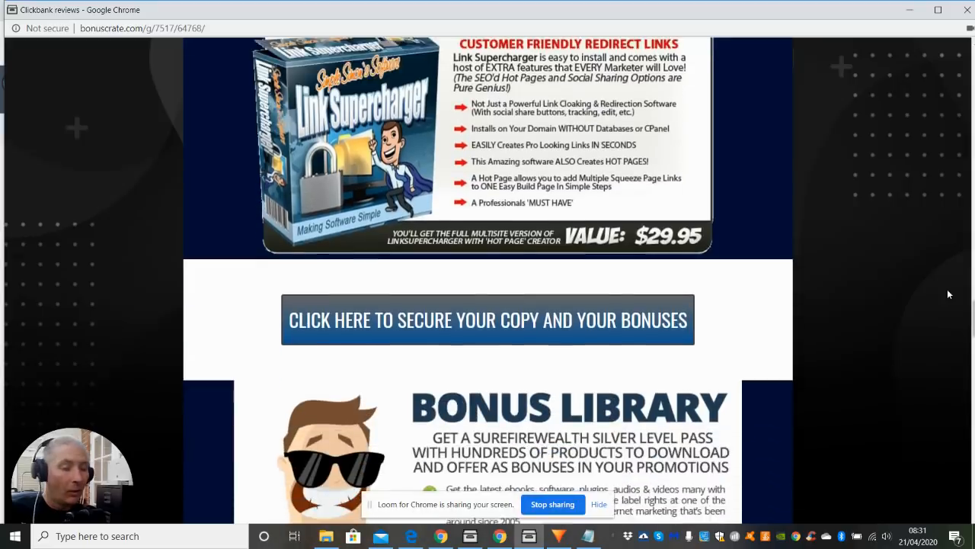
scroll("down", 3)
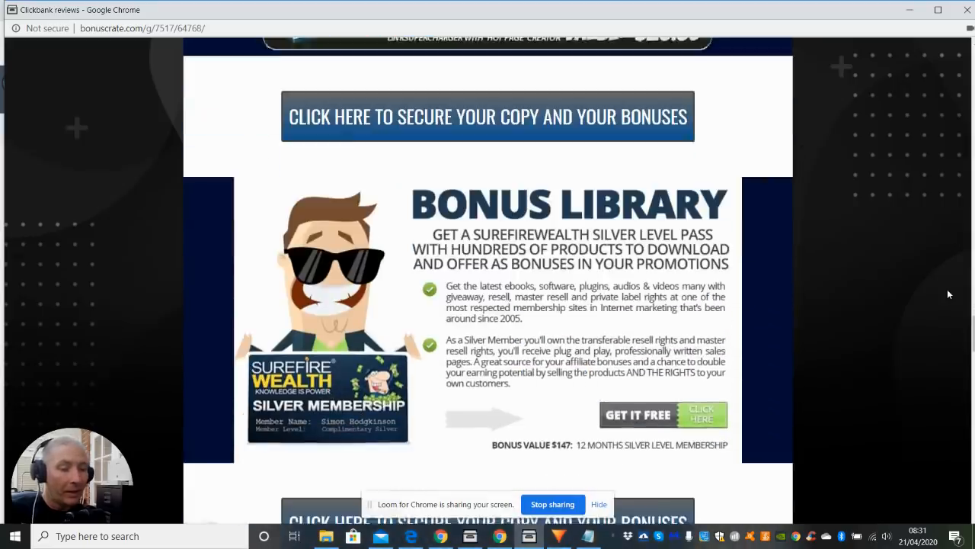
scroll("down", 3)
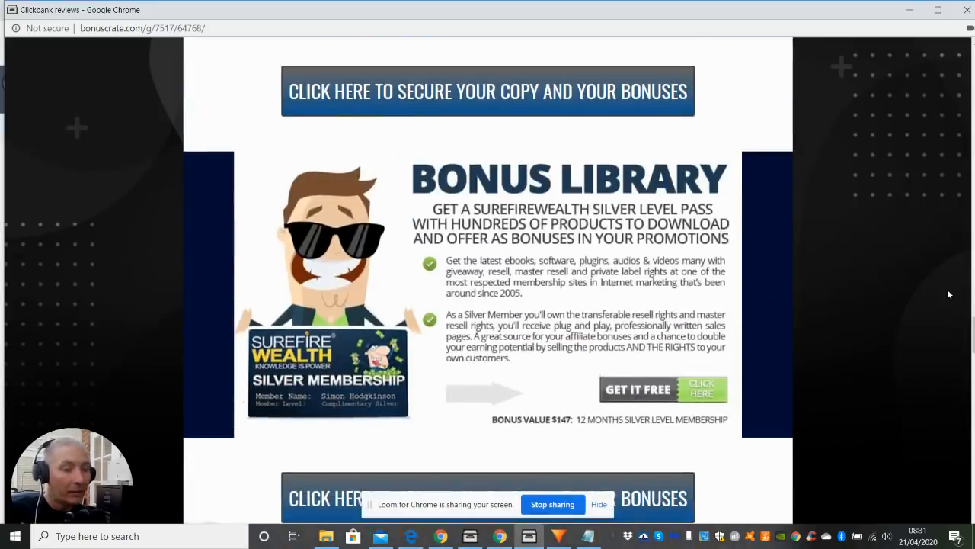
scroll("down", 3)
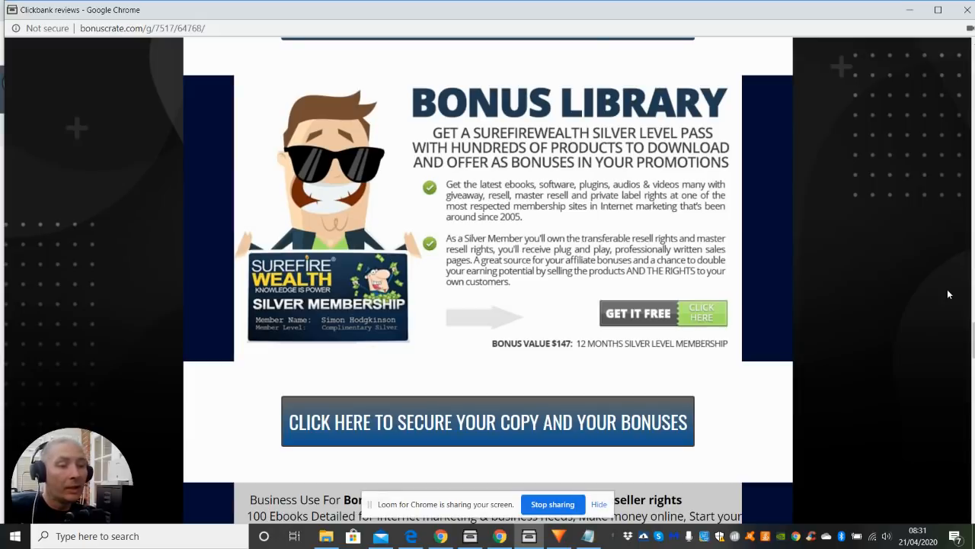
scroll("down", 3)
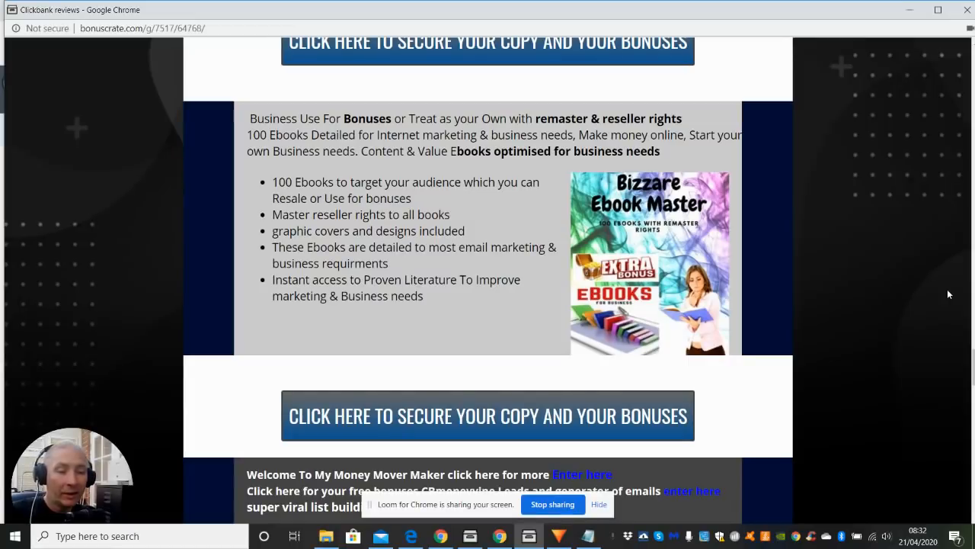
Scroll to the 5iphon Reloaded list-building bonus and the Zero Cost Traffic Tactics heading
scroll("down", 3)
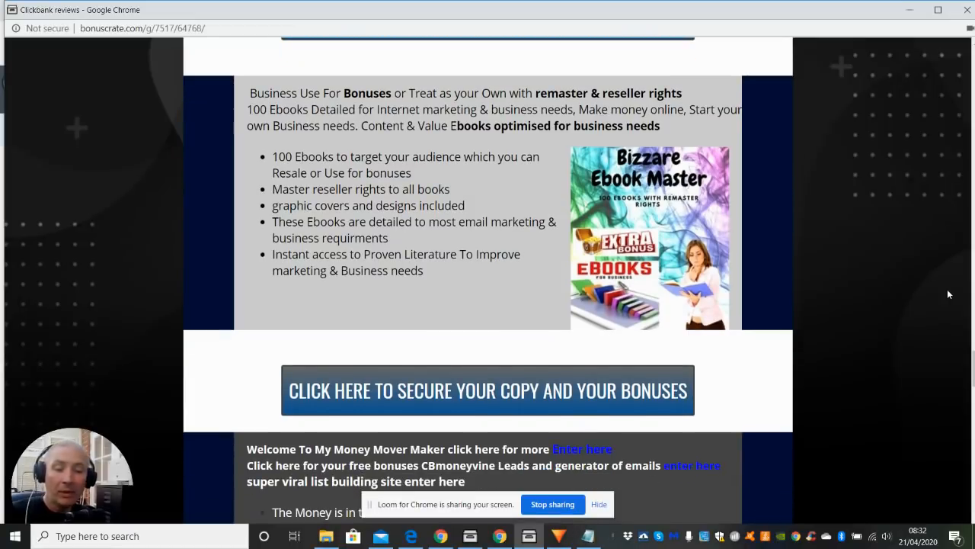
scroll("down", 3)
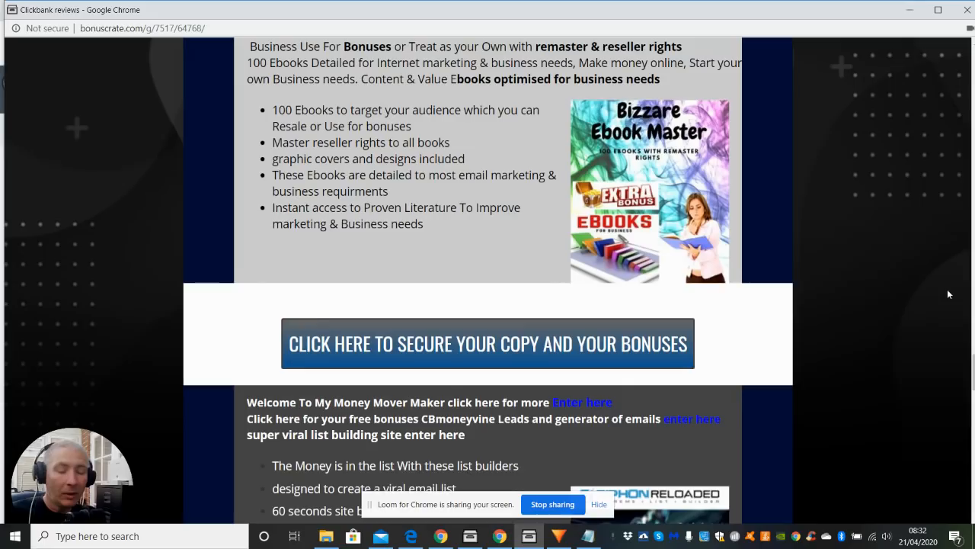
scroll("down", 3)
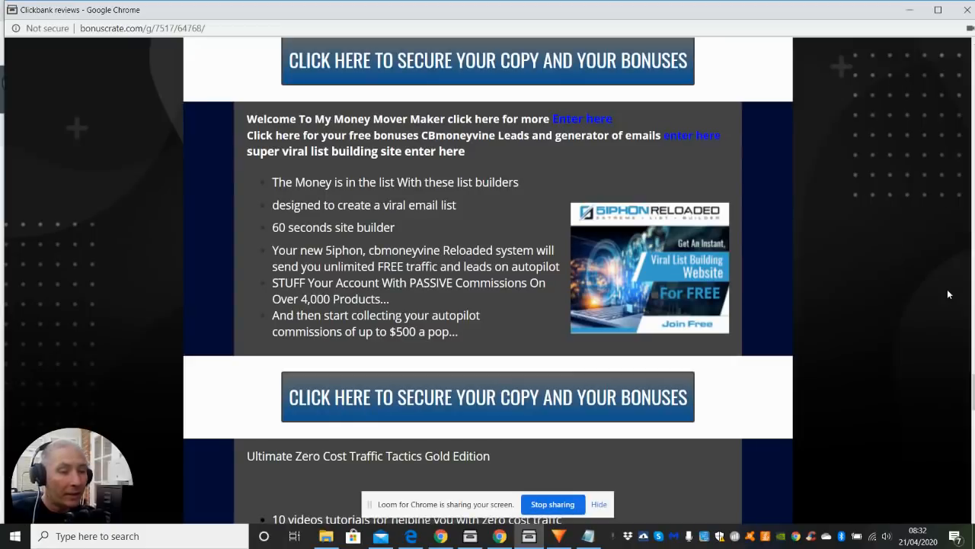
mouse_move(792, 198)
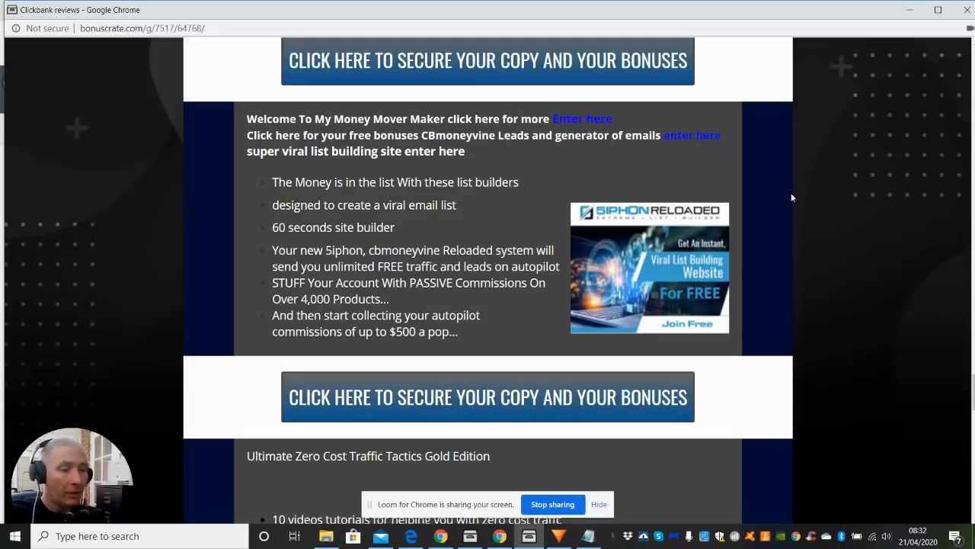
mouse_move(578, 118)
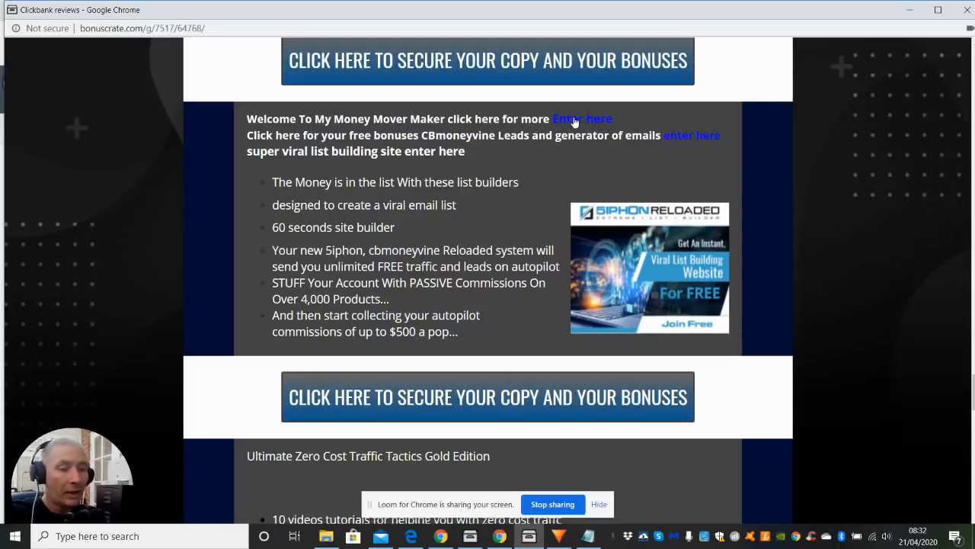
mouse_move(688, 135)
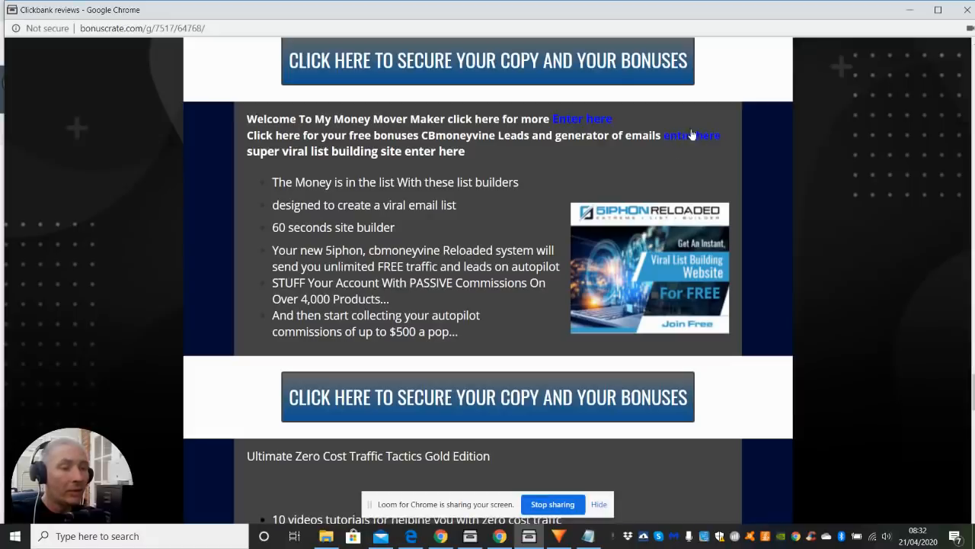
mouse_move(659, 121)
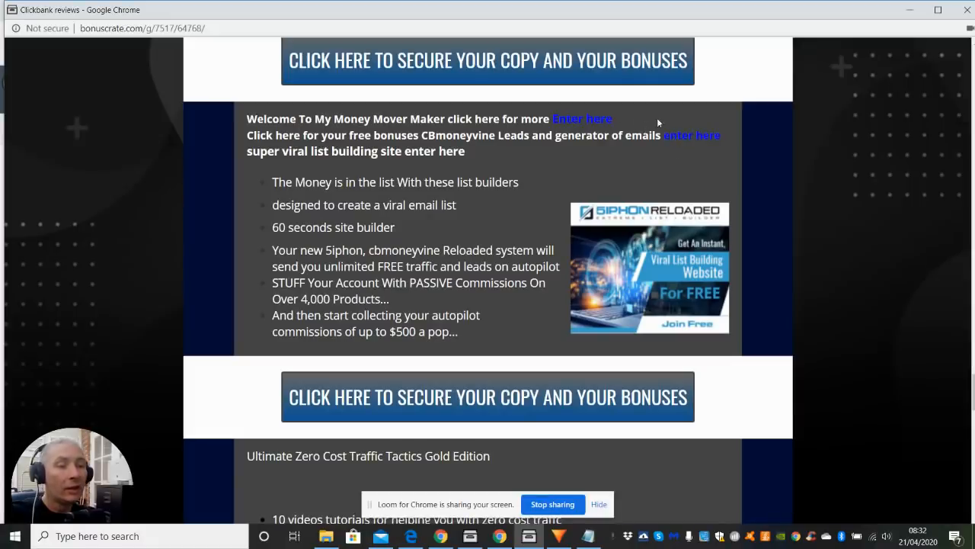
mouse_move(676, 145)
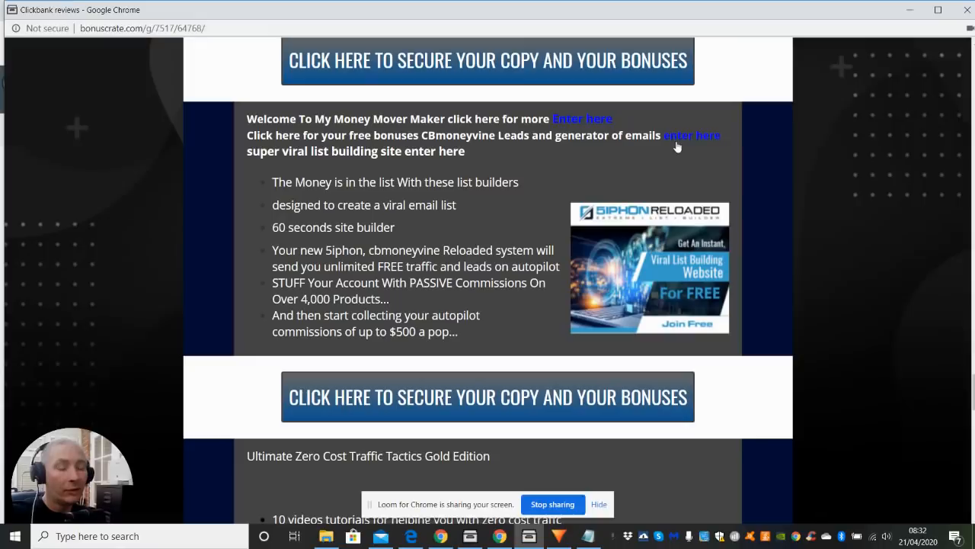
mouse_move(680, 150)
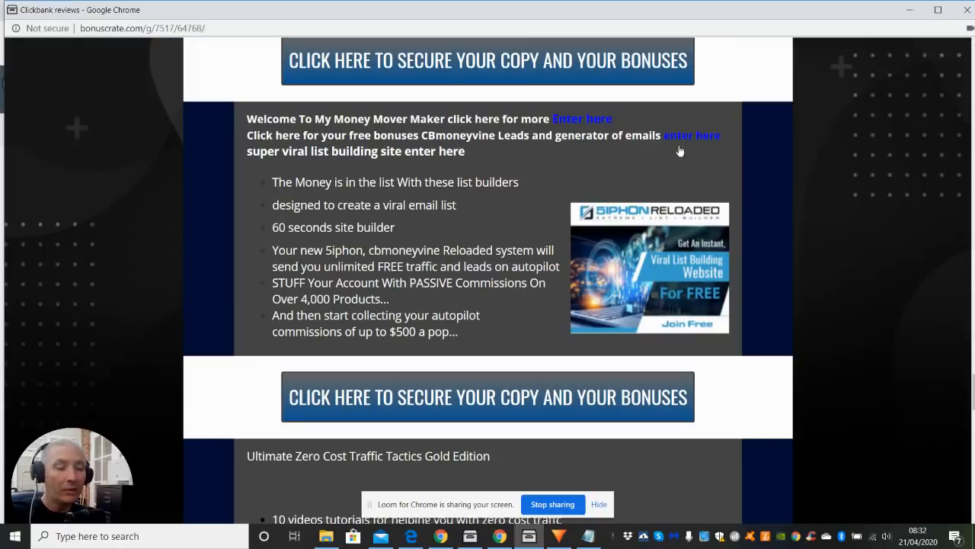
mouse_move(605, 229)
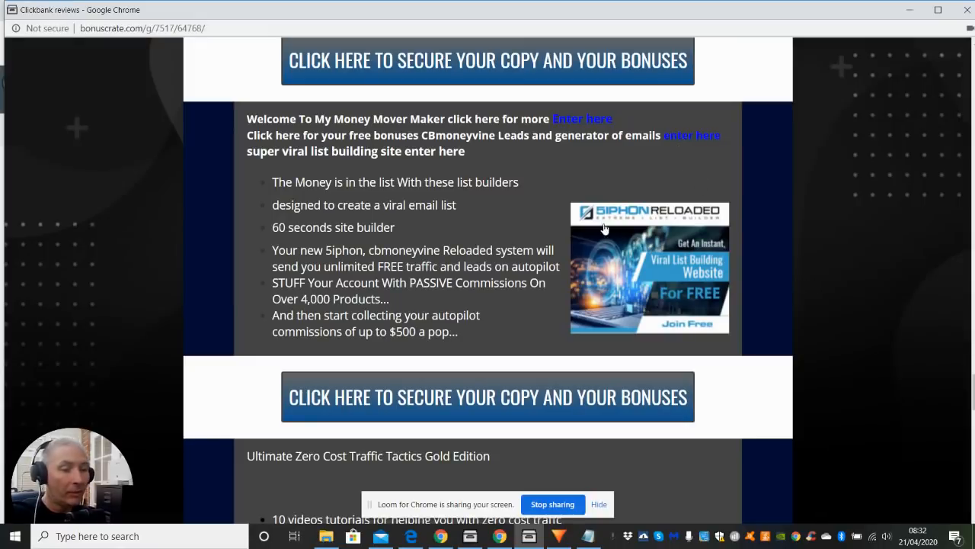
mouse_move(775, 295)
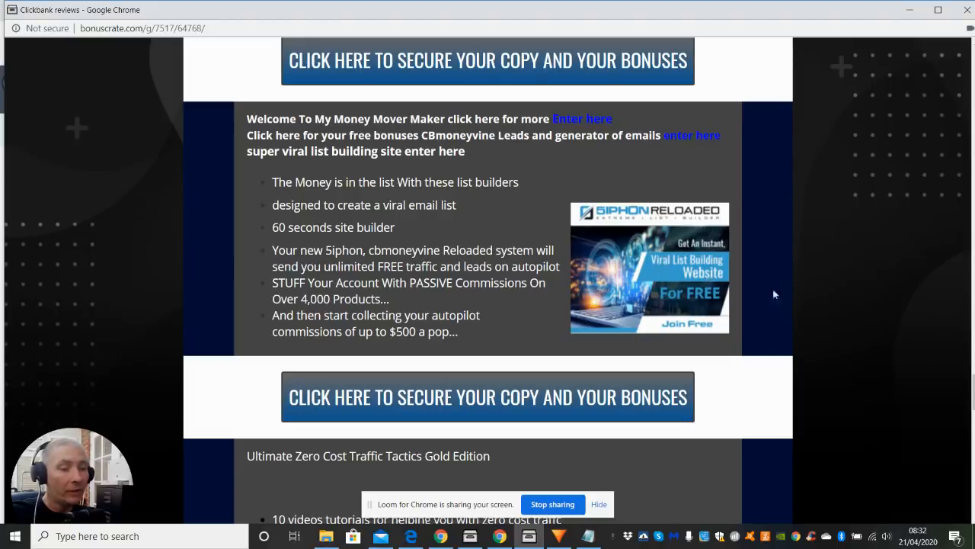
mouse_move(819, 266)
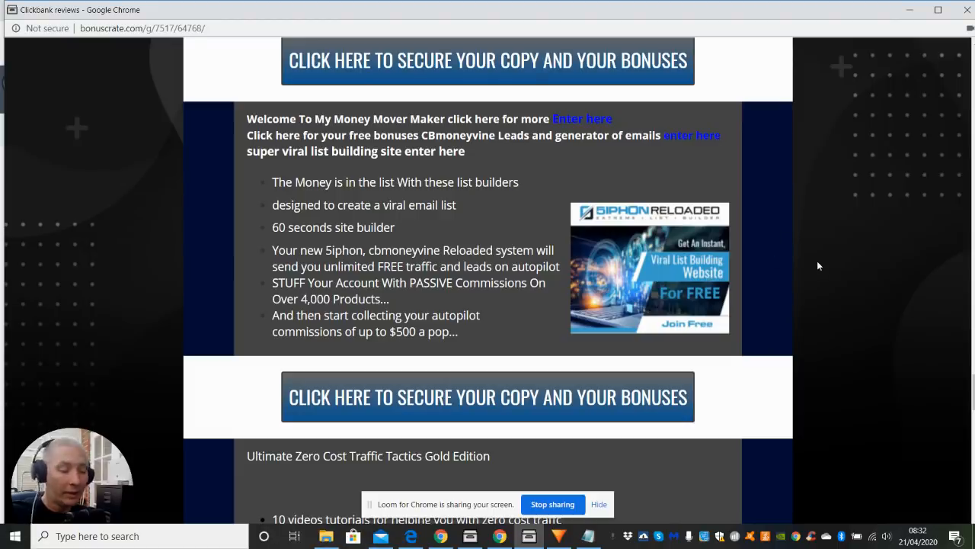
Scroll through the Zero Cost Traffic Tactics Gold videos to the Software Business In A Box offer
scroll("down", 3)
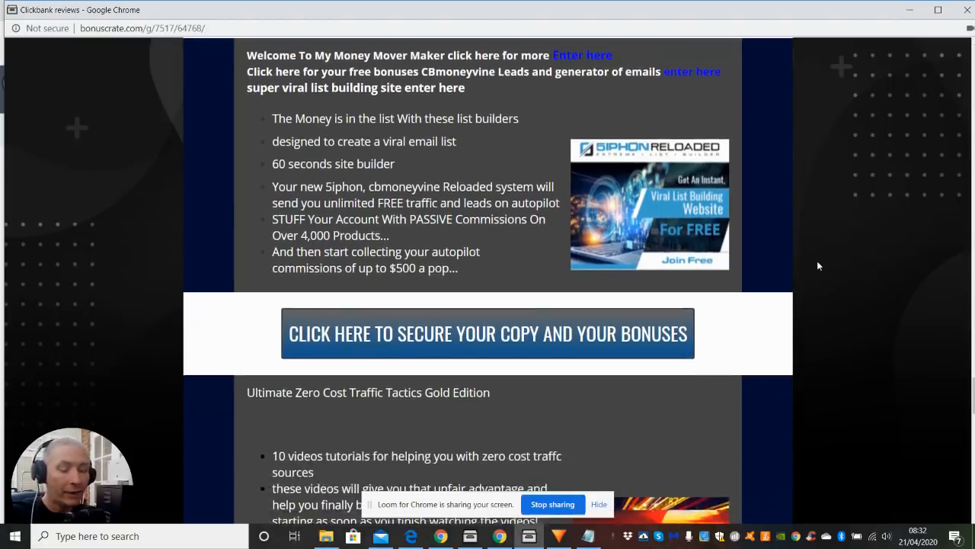
scroll("down", 3)
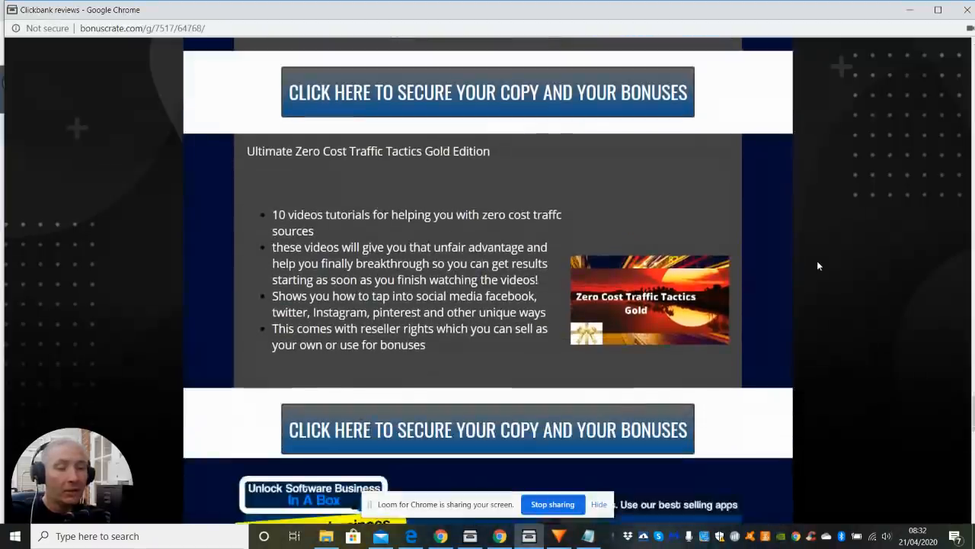
scroll("down", 3)
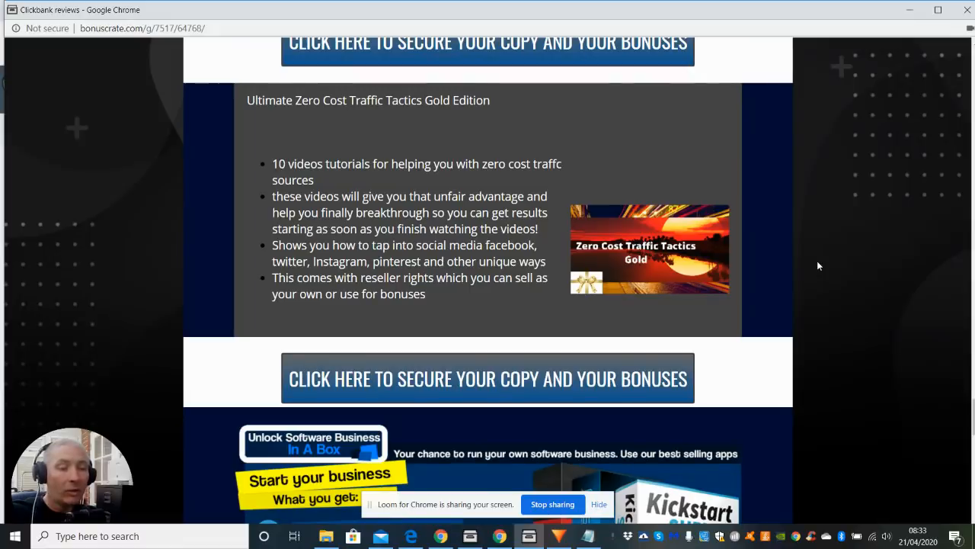
scroll("down", 3)
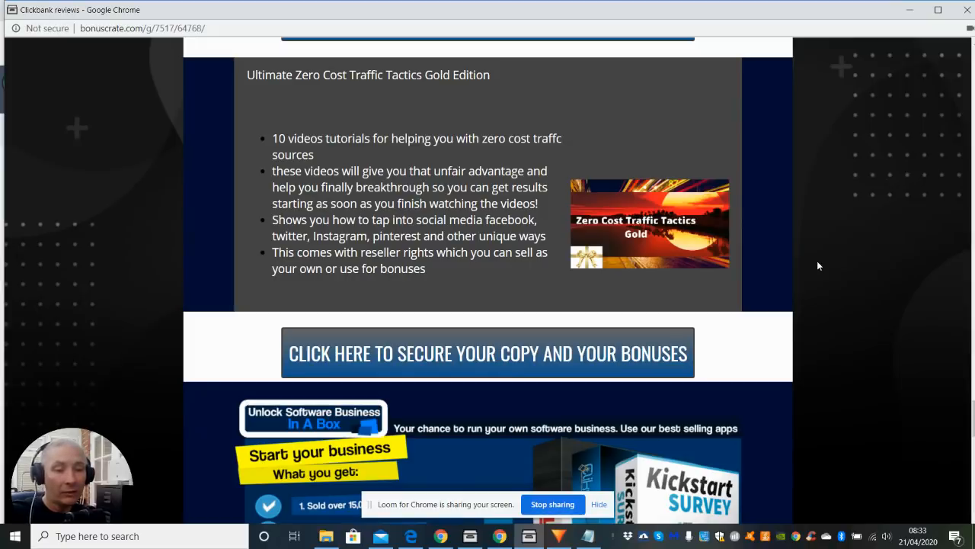
scroll("down", 3)
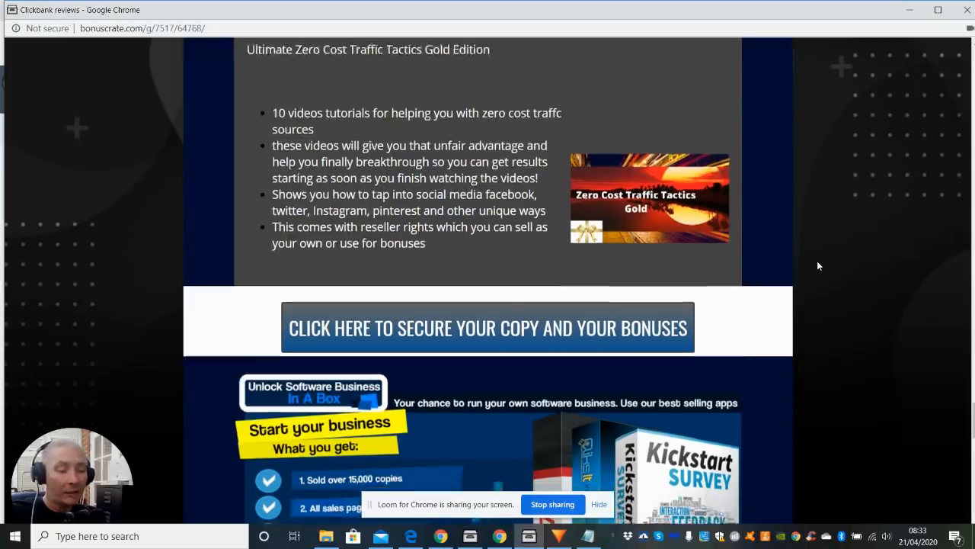
scroll("down", 3)
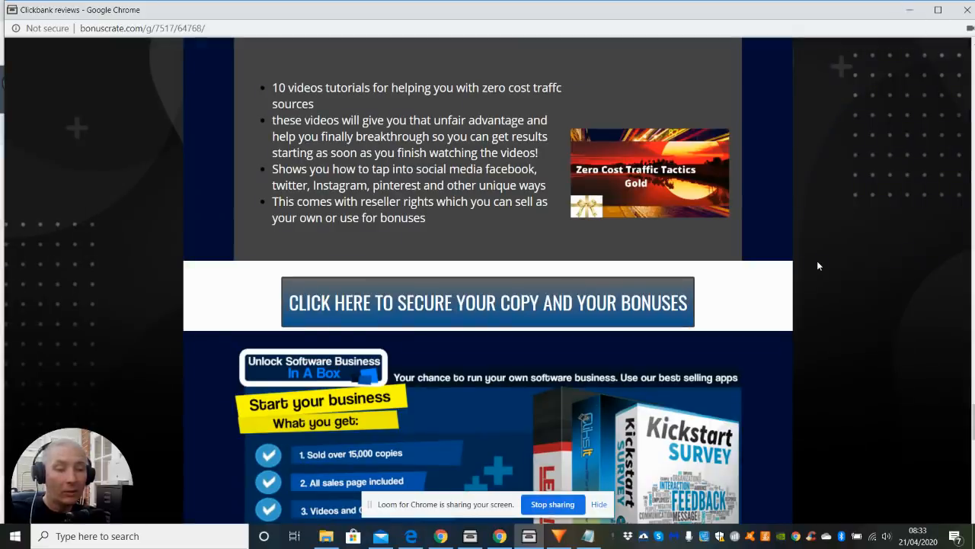
Scroll past The Chat Bot Revolution bonus to the 'bonus page expires in' countdown
scroll("down", 3)
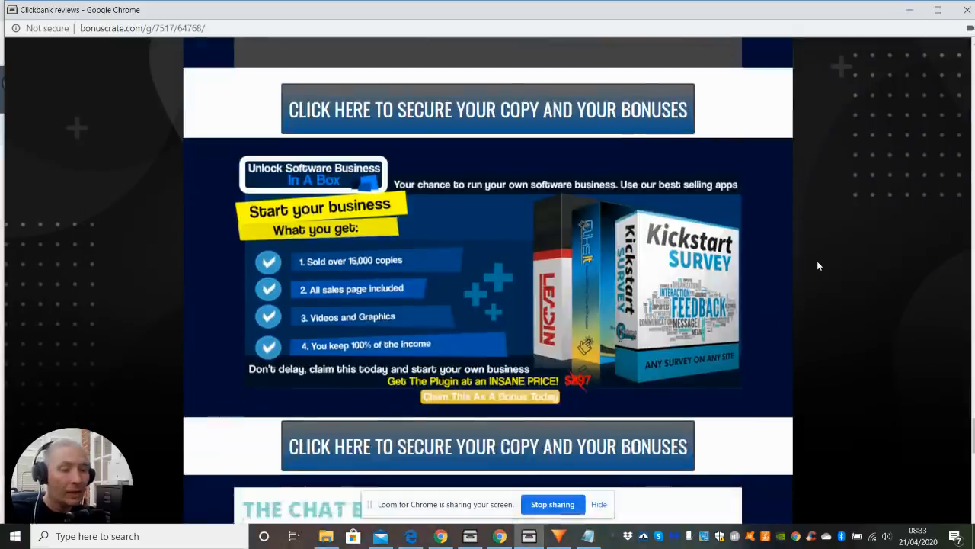
scroll("down", 3)
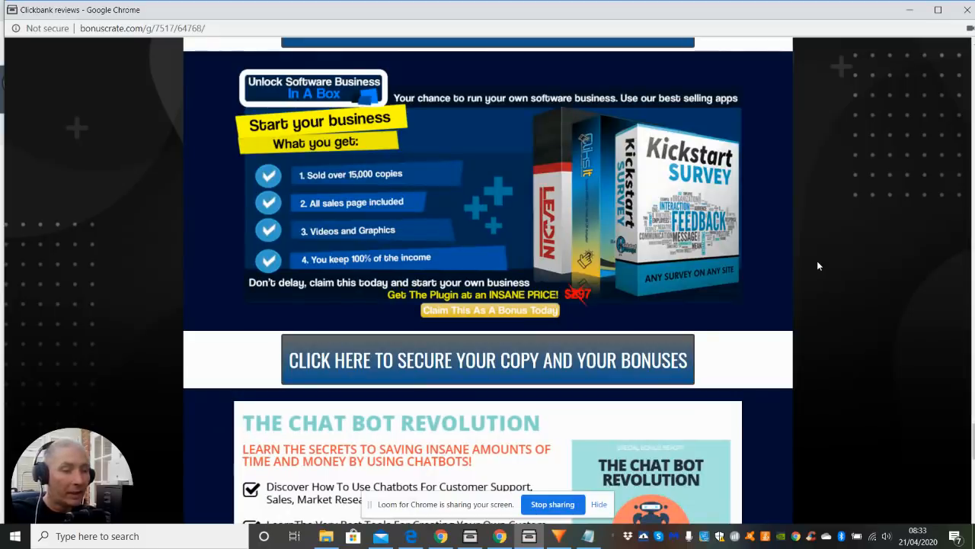
scroll("down", 3)
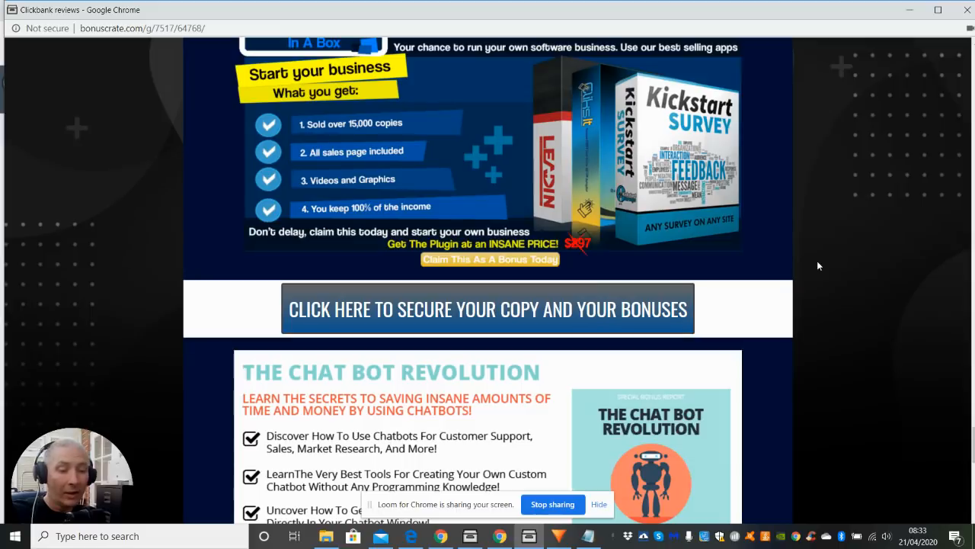
scroll("down", 3)
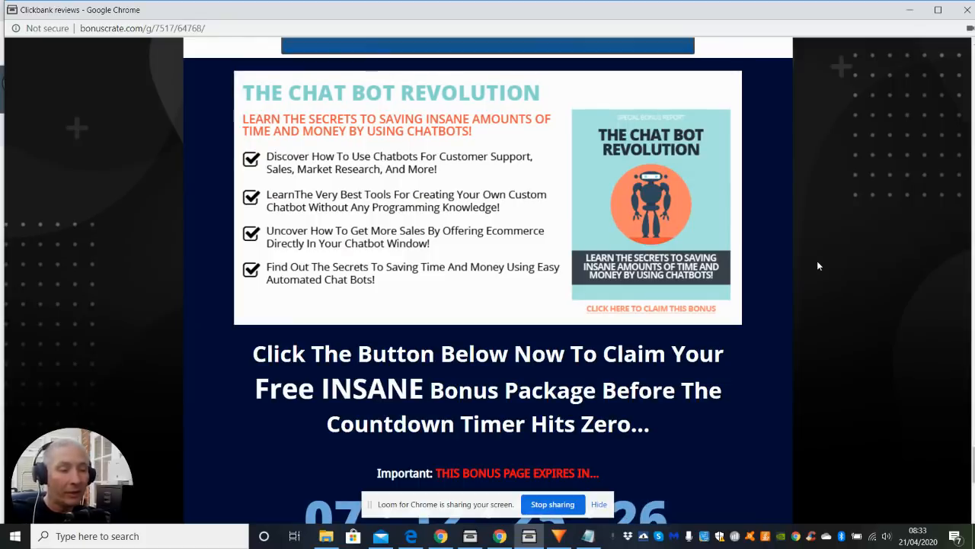
scroll("down", 3)
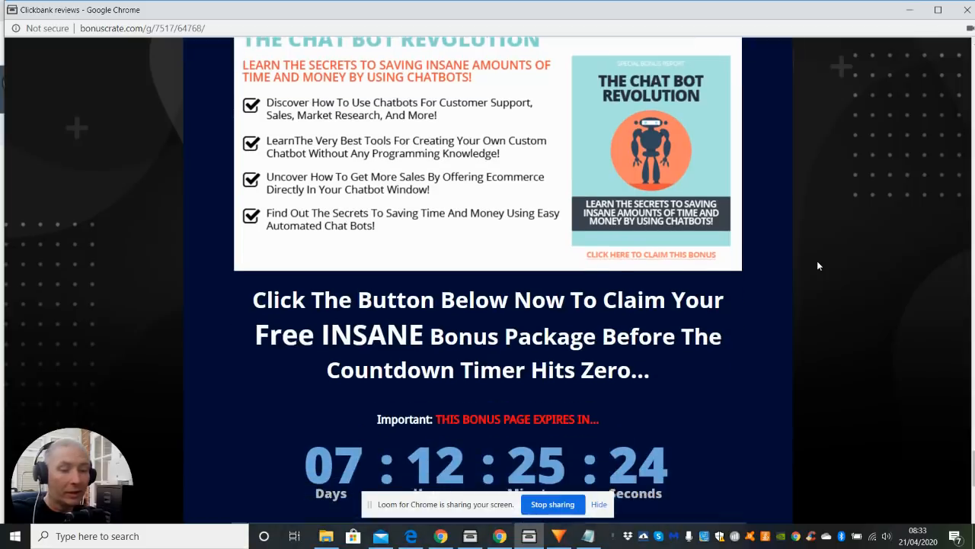
scroll("down", 3)
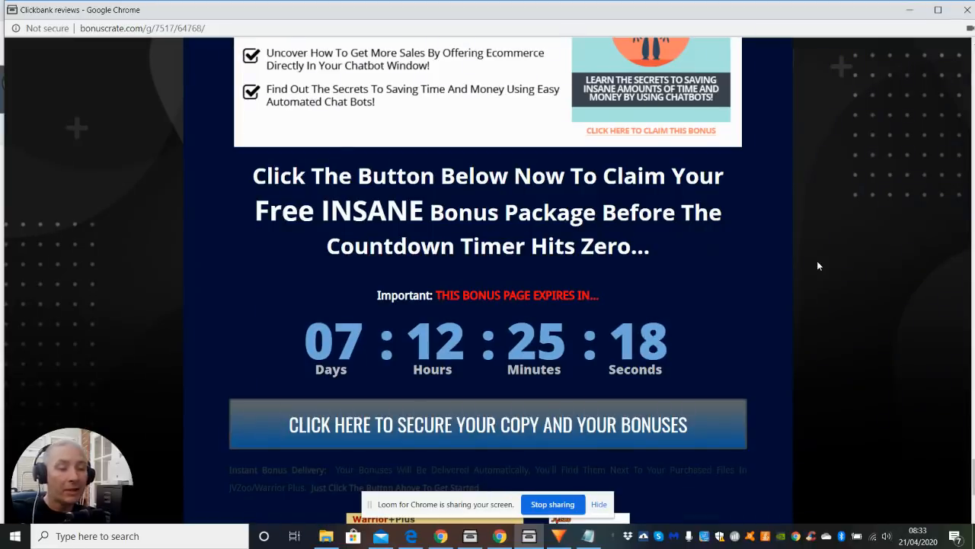
Scroll the 65 ClickBank Reviews Website DFY offer, then choose purchase history from the account menu
scroll("down", 3)
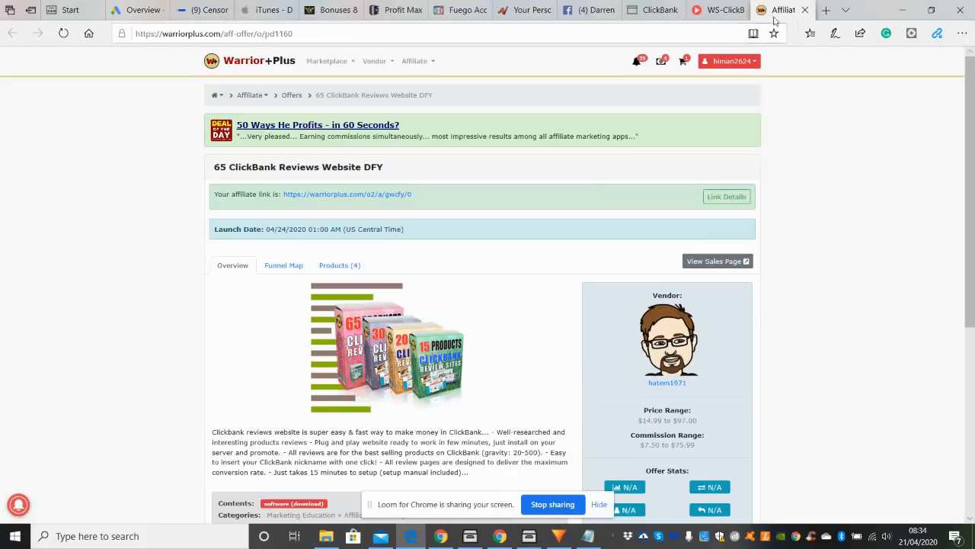
left_click(728, 61)
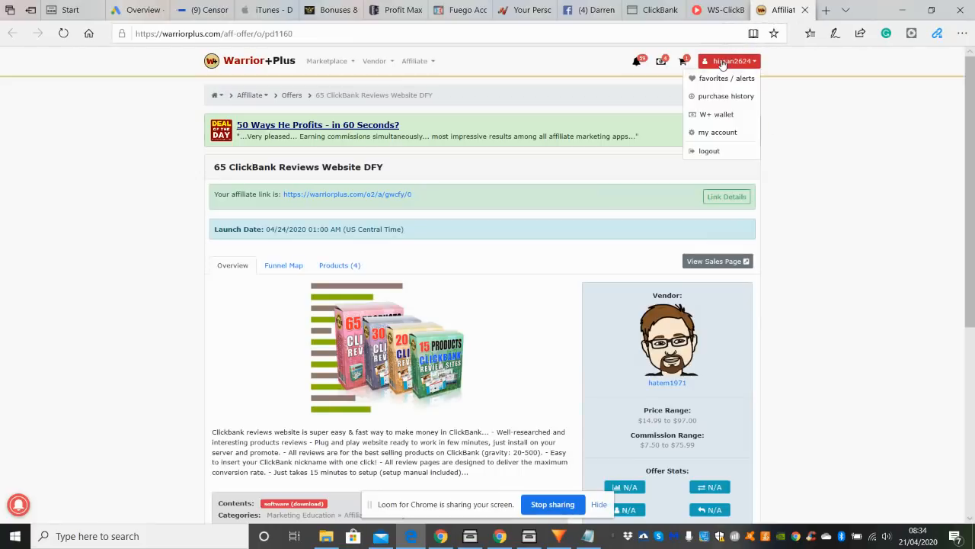
mouse_move(721, 96)
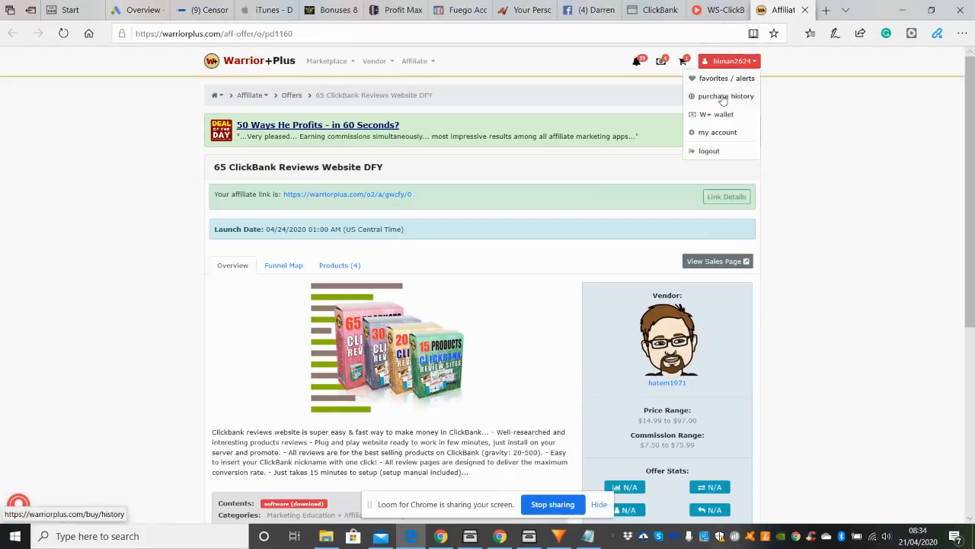
left_click(727, 95)
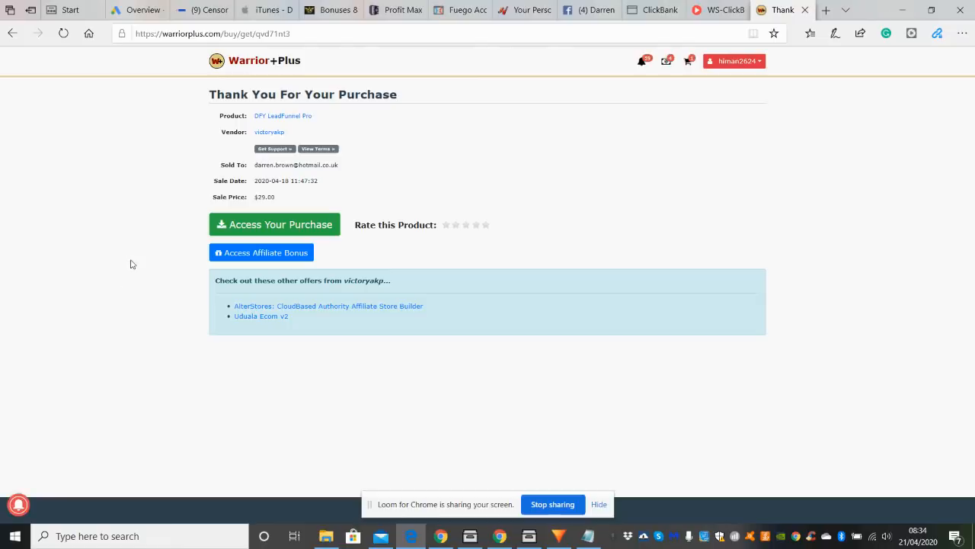
mouse_move(277, 236)
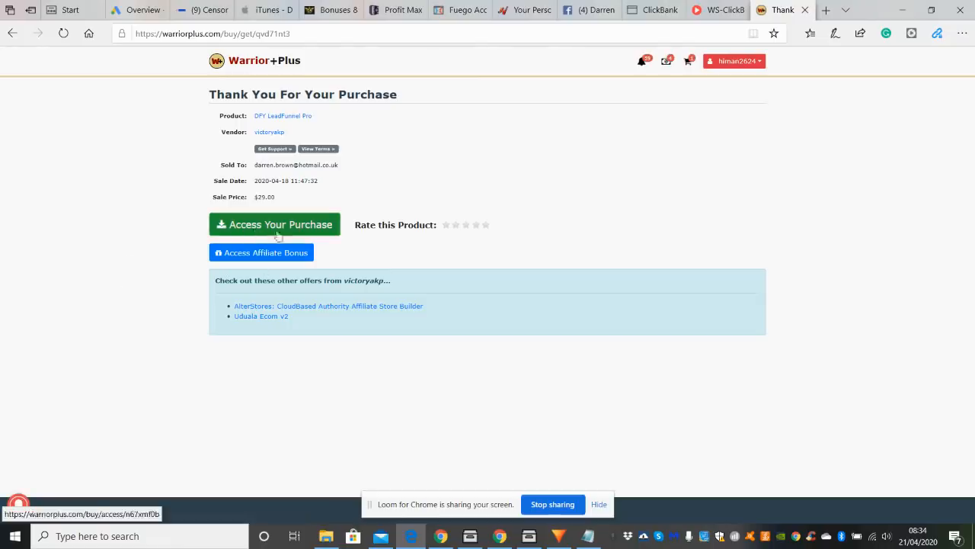
mouse_move(296, 225)
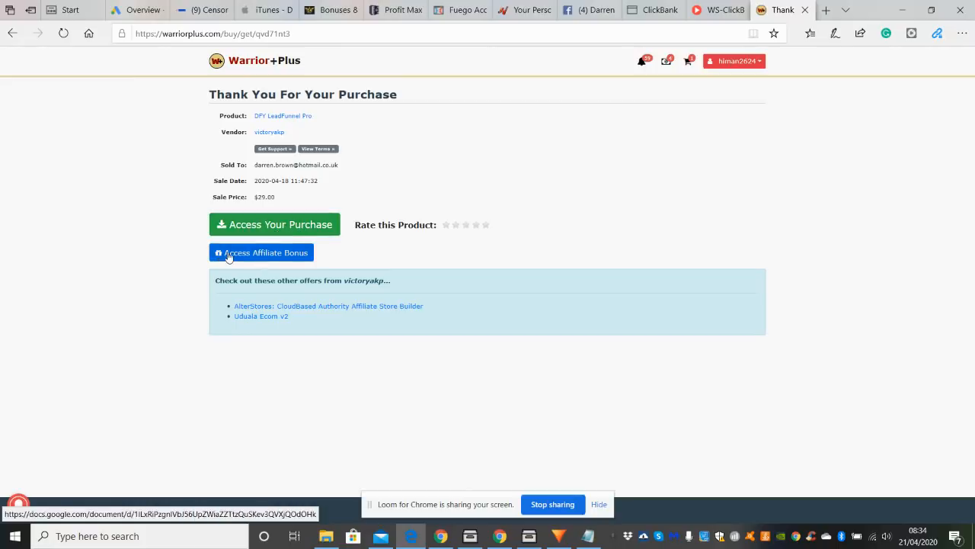
mouse_move(239, 261)
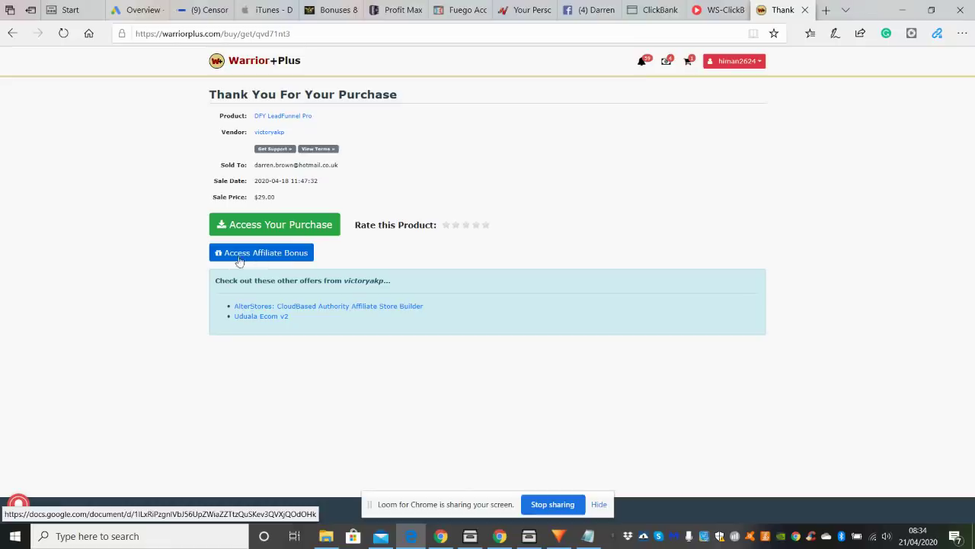
mouse_move(274, 255)
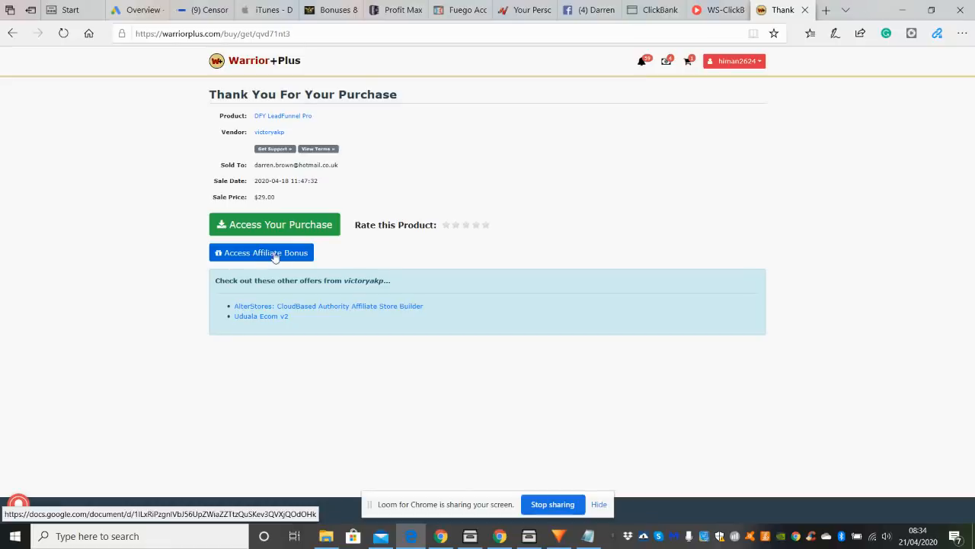
mouse_move(261, 255)
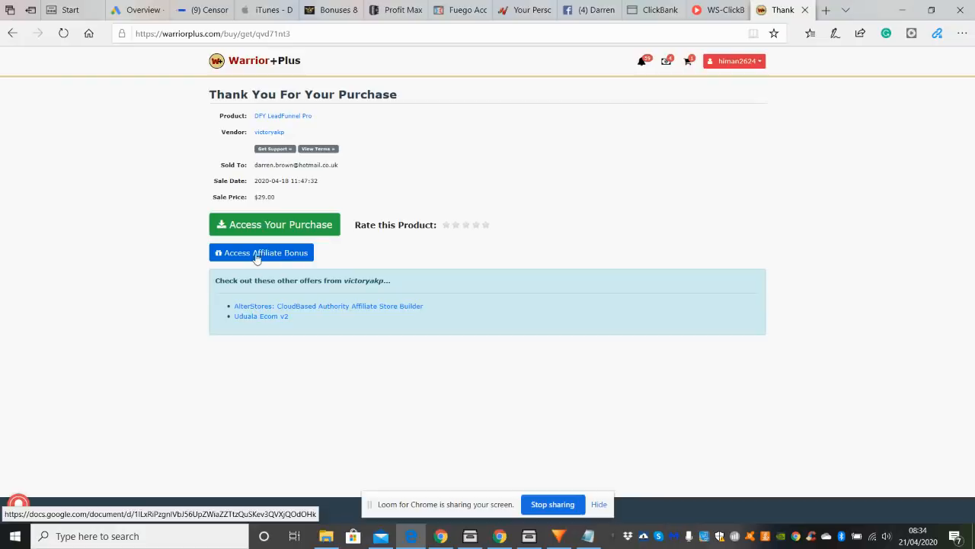
mouse_move(666, 211)
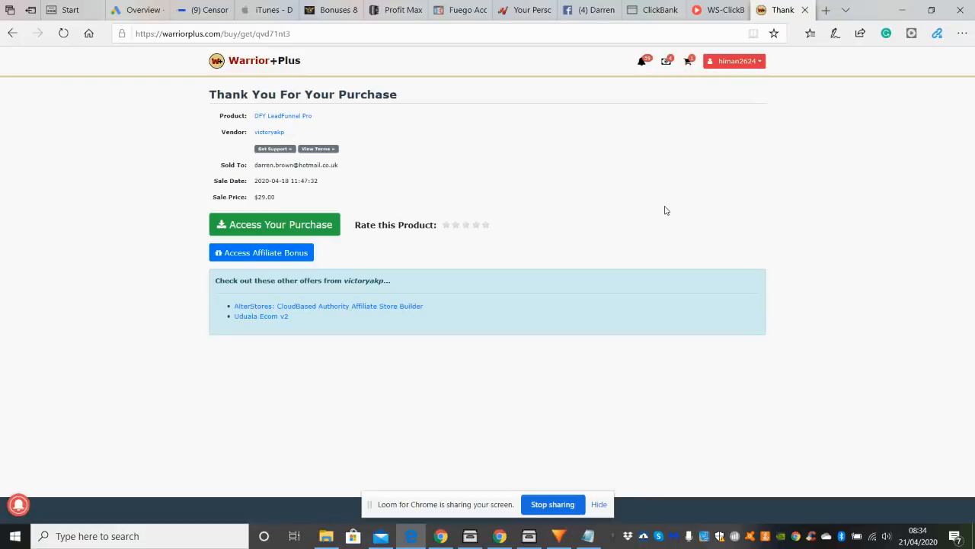
mouse_move(622, 202)
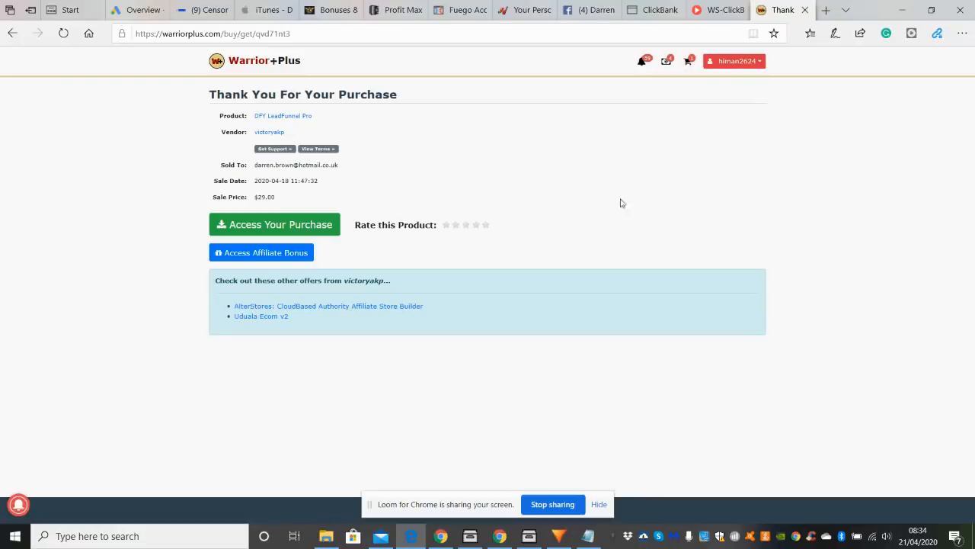
mouse_move(660, 198)
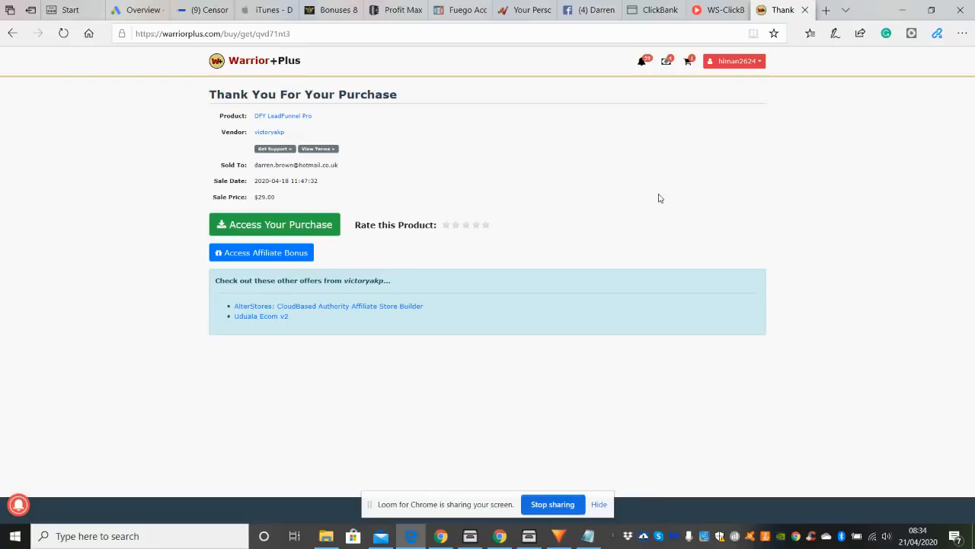
mouse_move(651, 184)
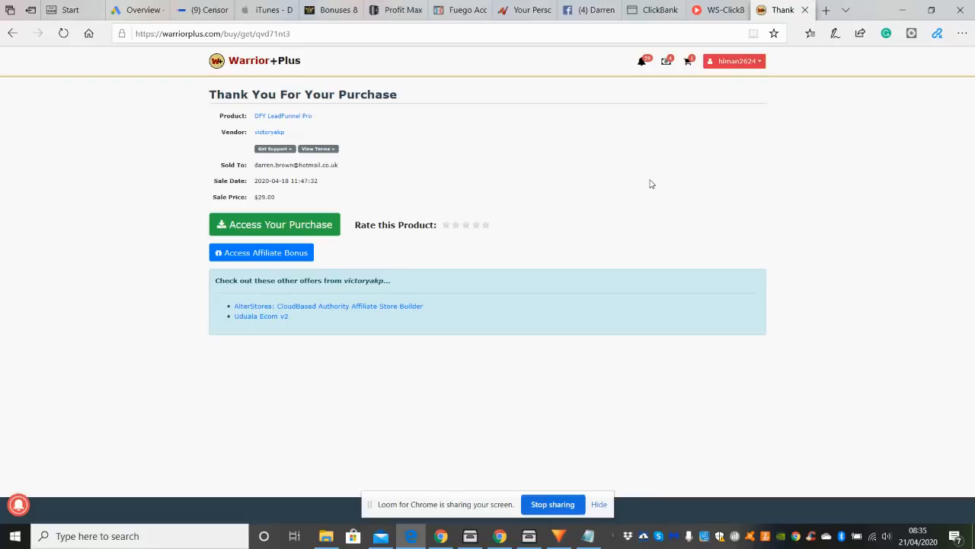
mouse_move(659, 177)
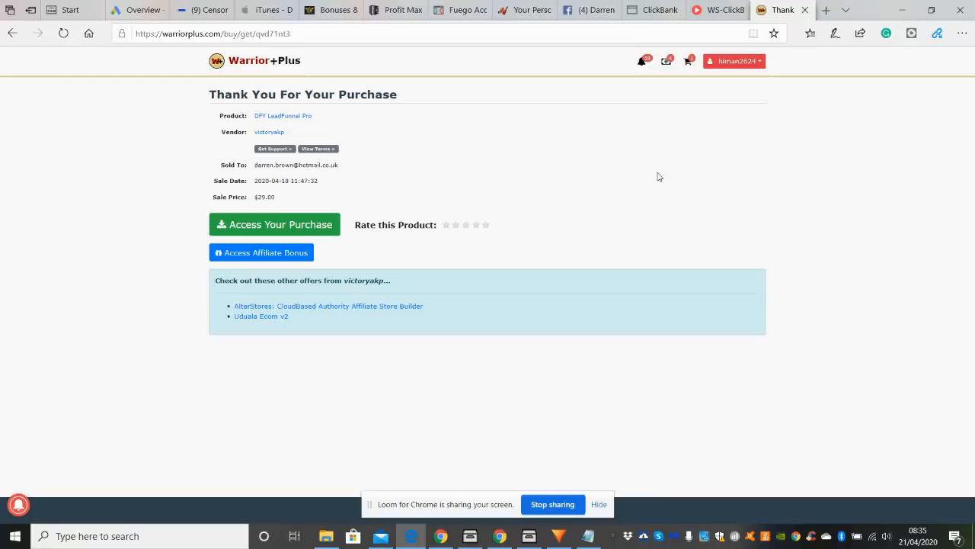
mouse_move(638, 187)
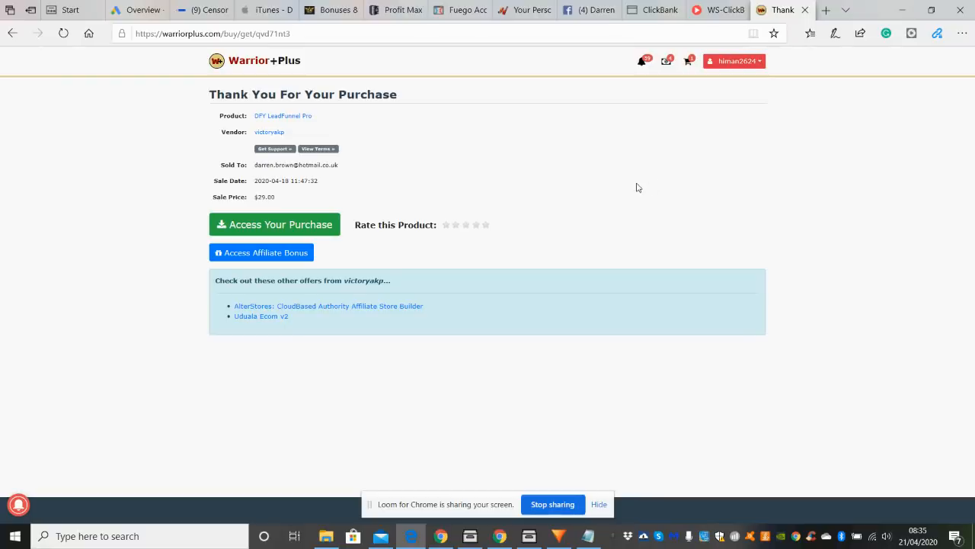
mouse_move(662, 179)
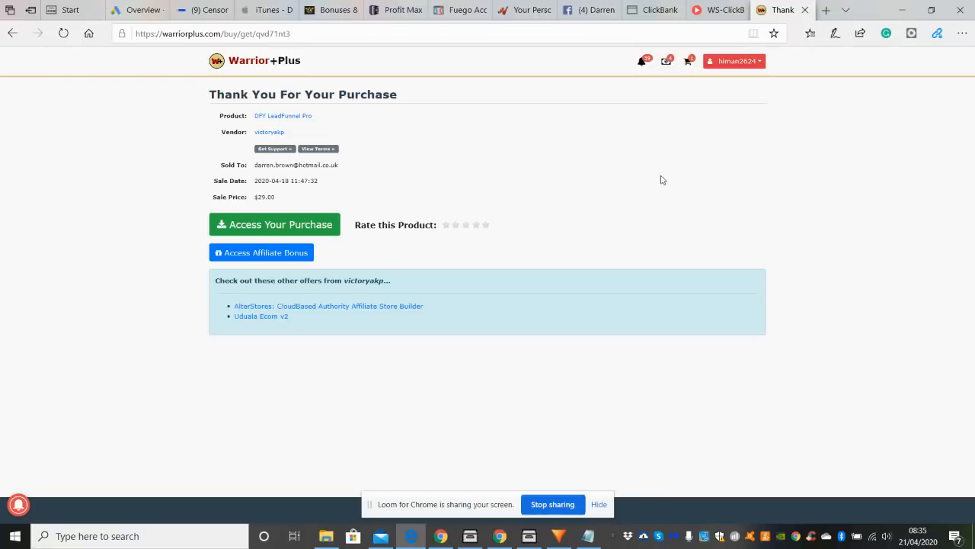
mouse_move(731, 176)
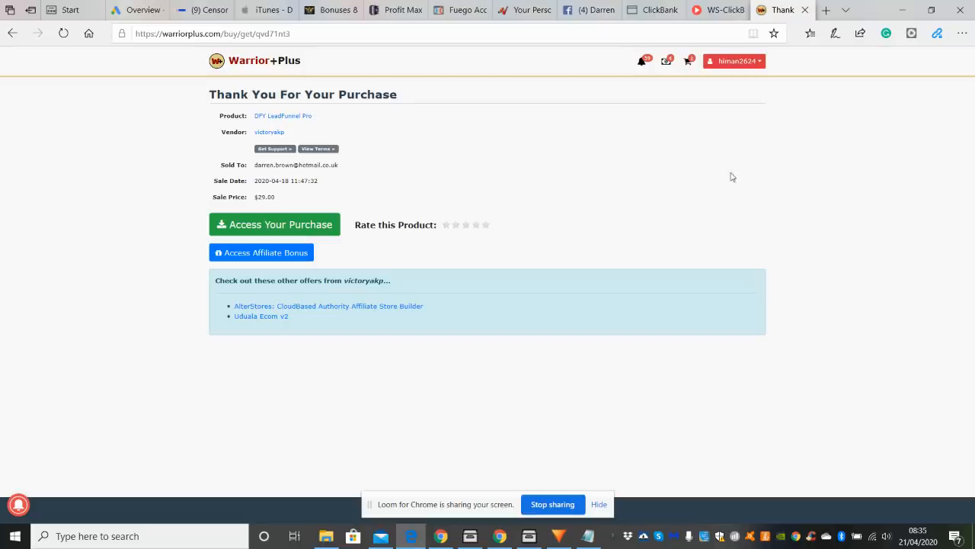
mouse_move(727, 197)
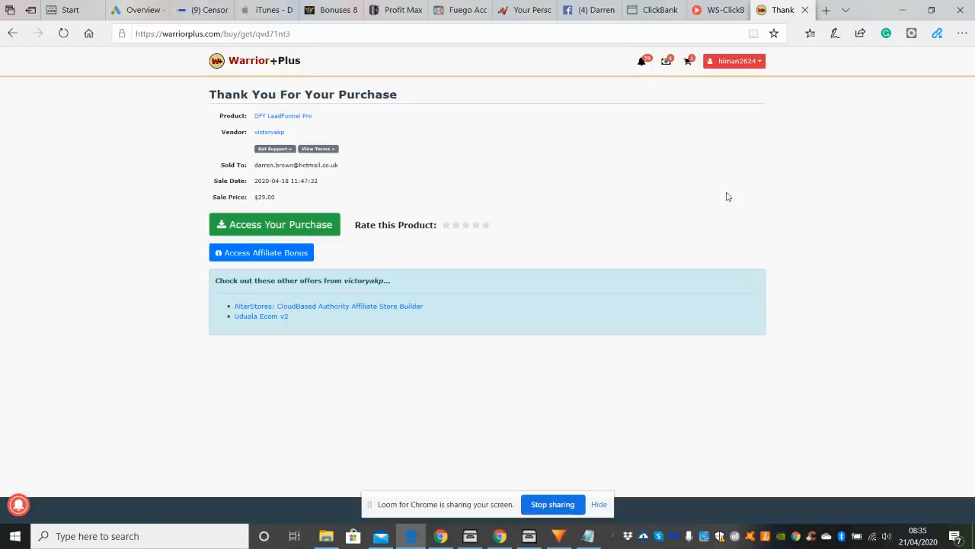
mouse_move(722, 198)
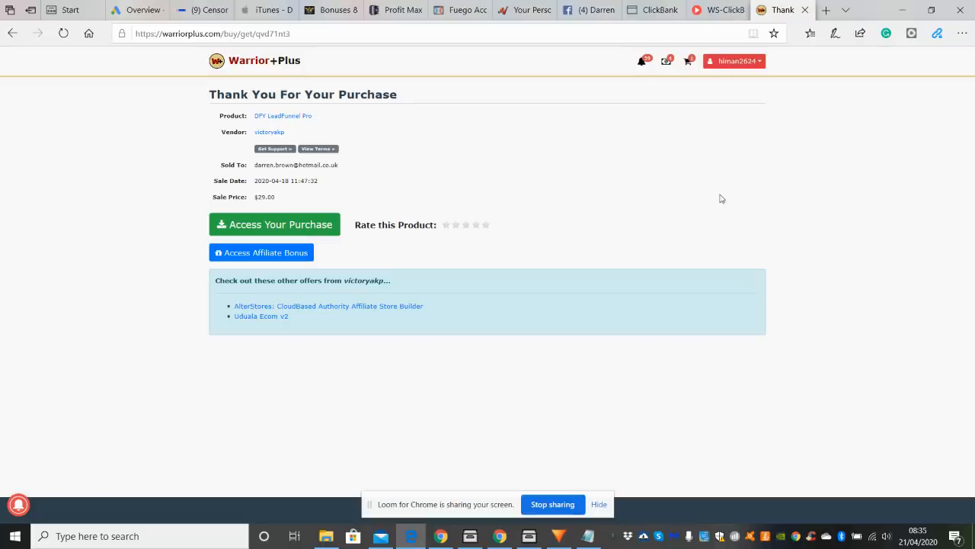
mouse_move(669, 159)
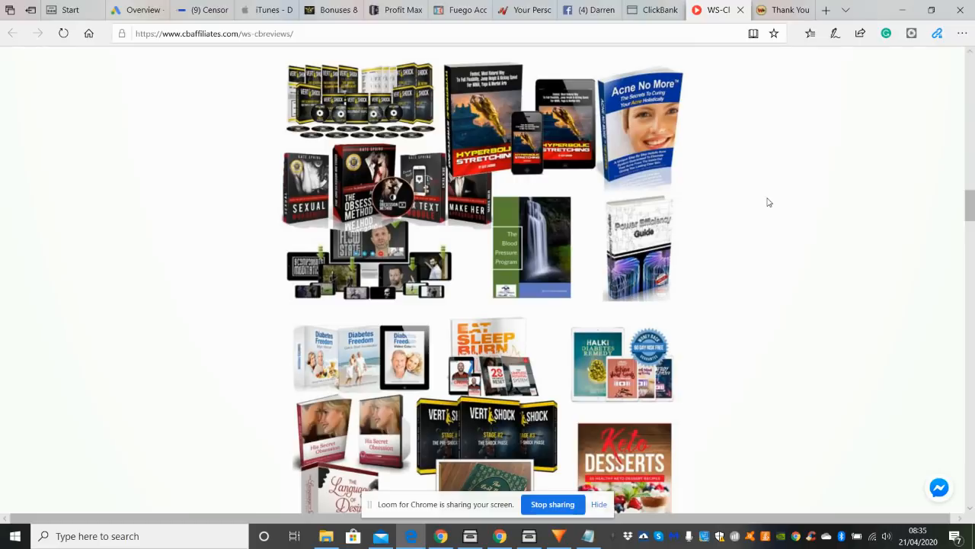
mouse_move(970, 211)
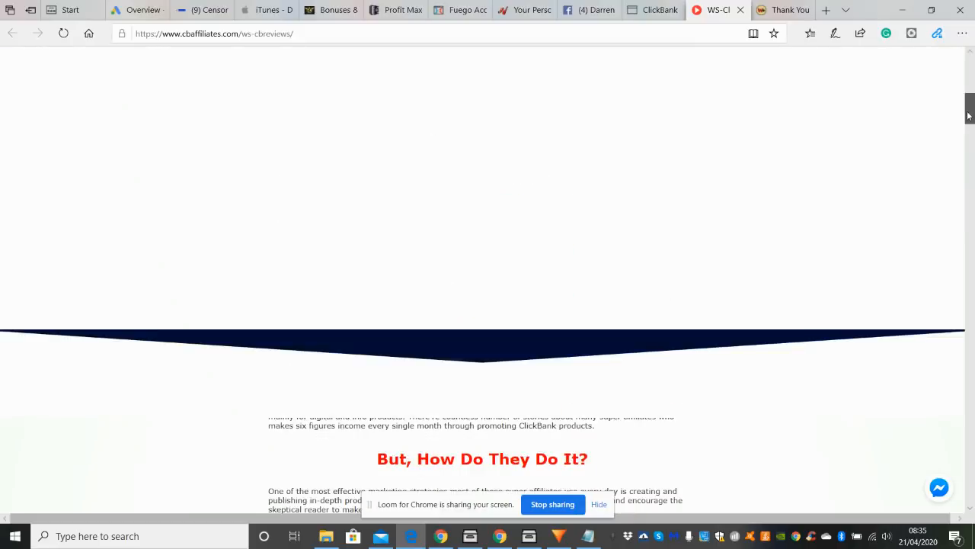
Scroll the cbaffiliates.com sales page to the 'Introducing... 15 Products ClickBank Review Sites' gravity list
scroll("up", 3)
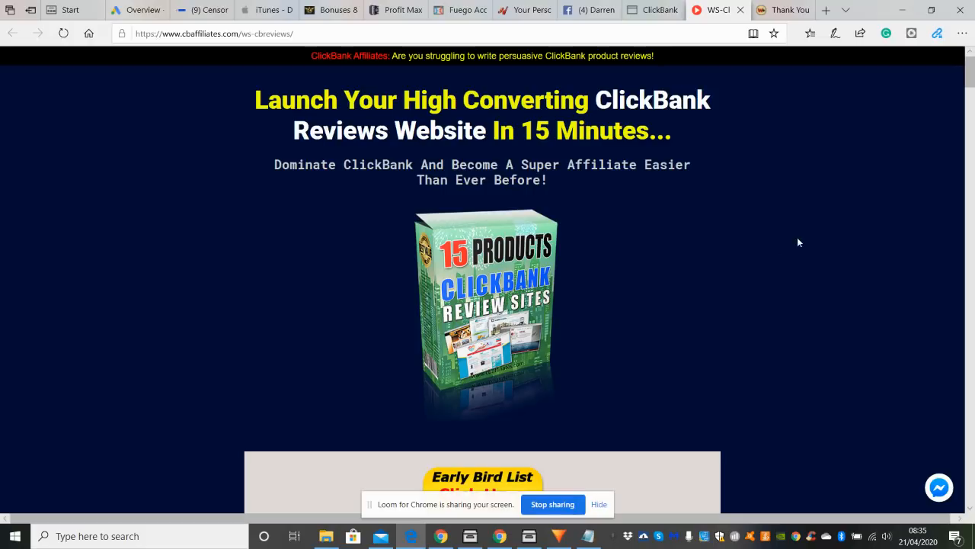
mouse_move(956, 92)
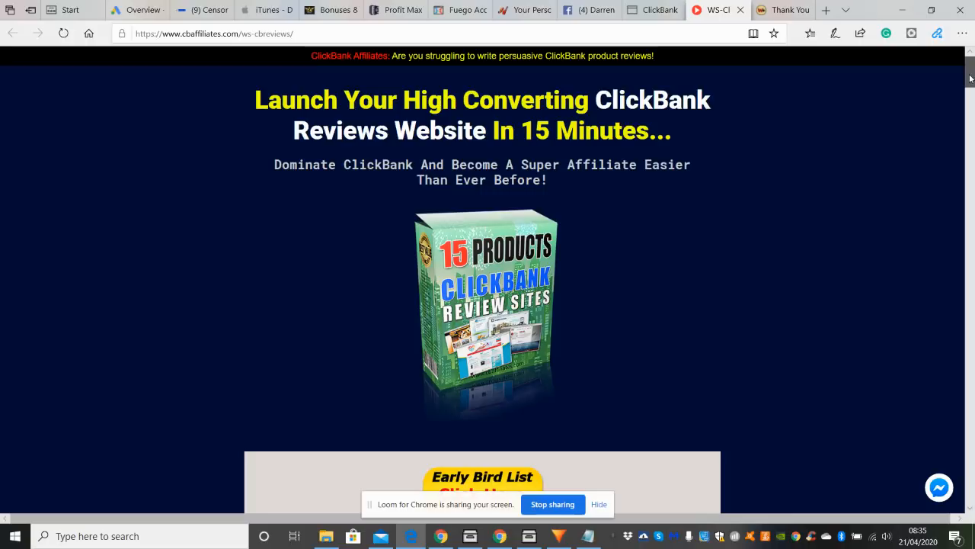
scroll("down", 3)
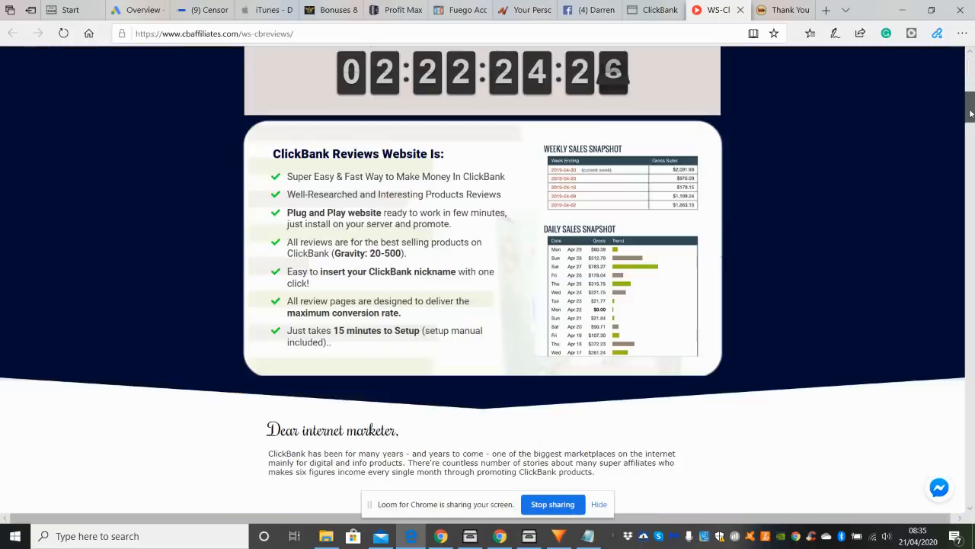
scroll("down", 3)
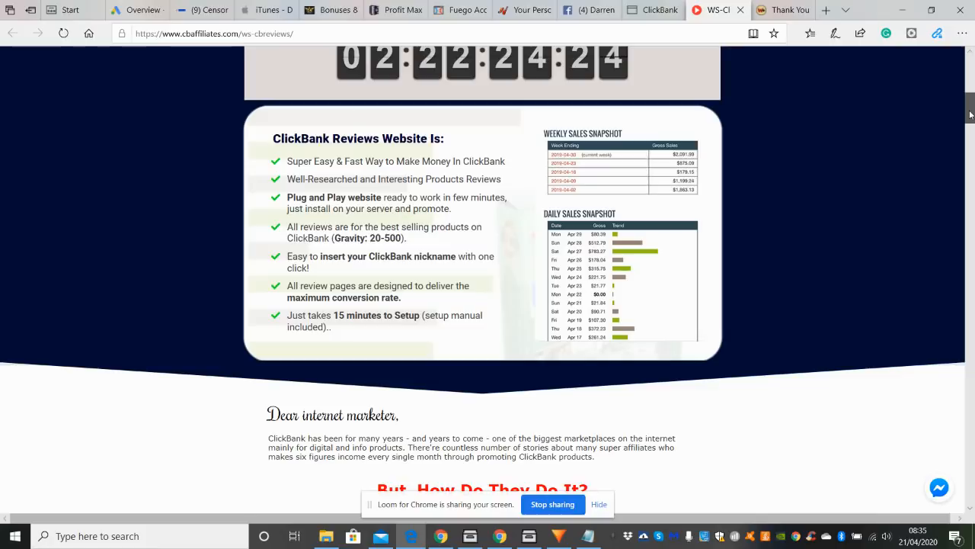
mouse_move(848, 152)
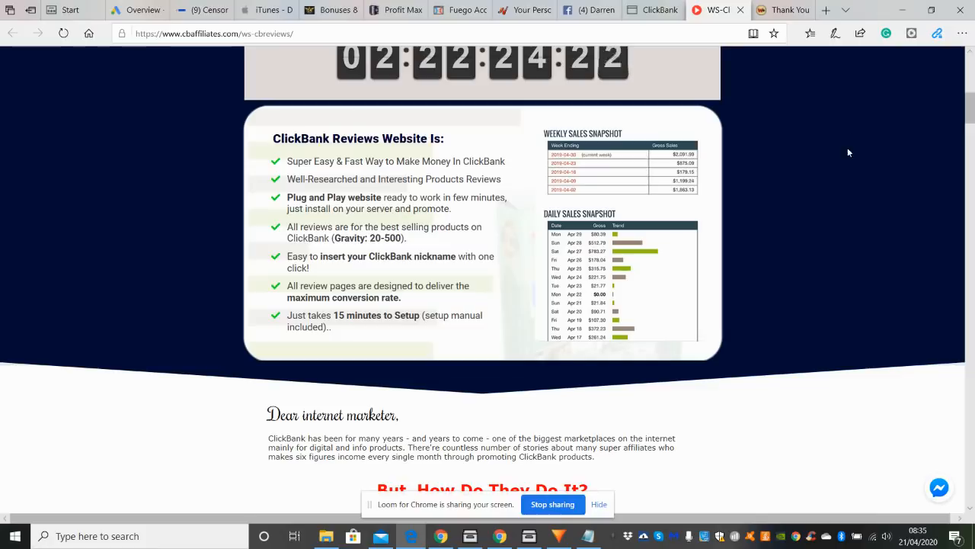
left_click(653, 9)
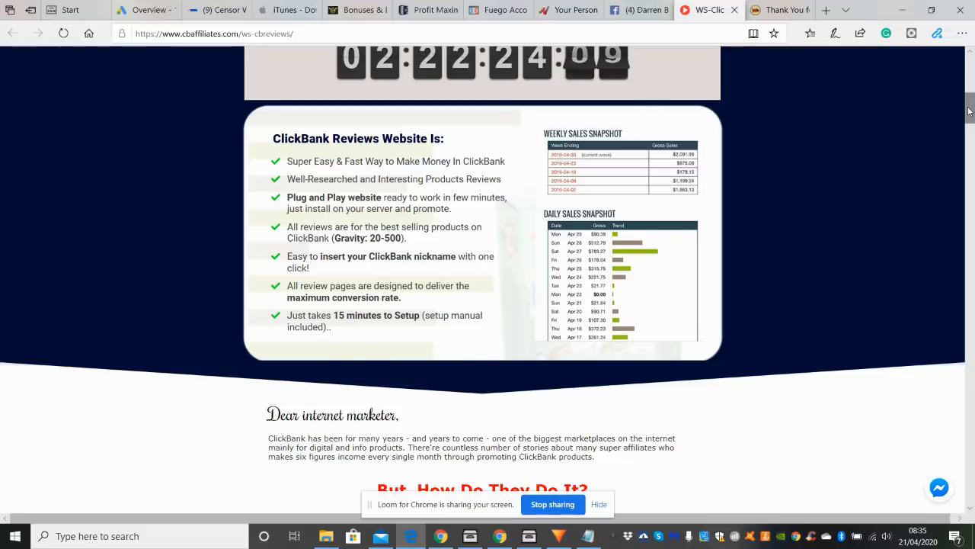
scroll("up", 3)
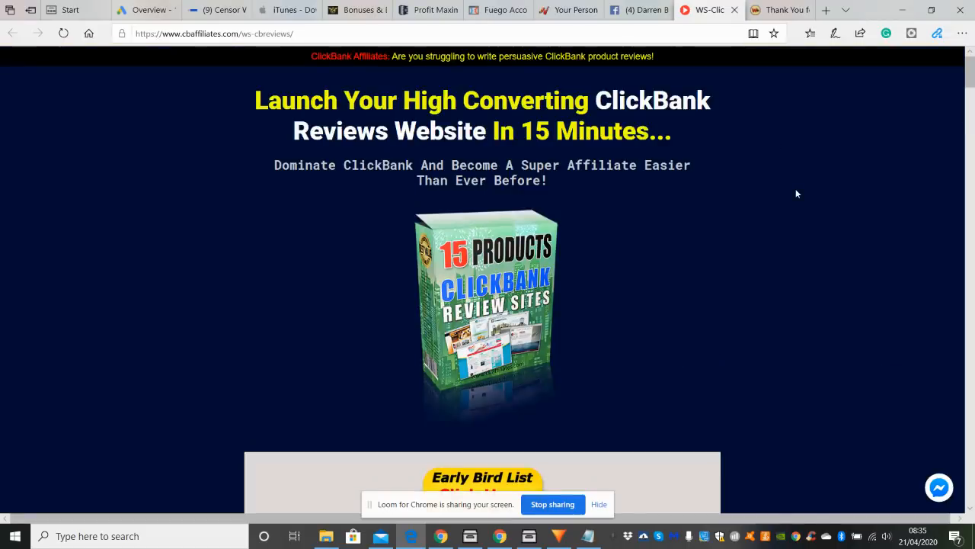
mouse_move(805, 207)
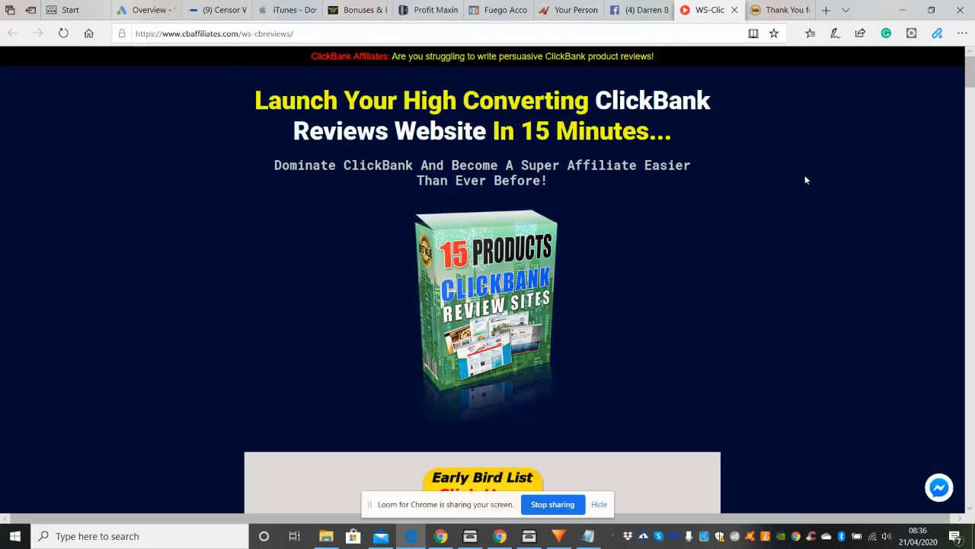
mouse_move(802, 184)
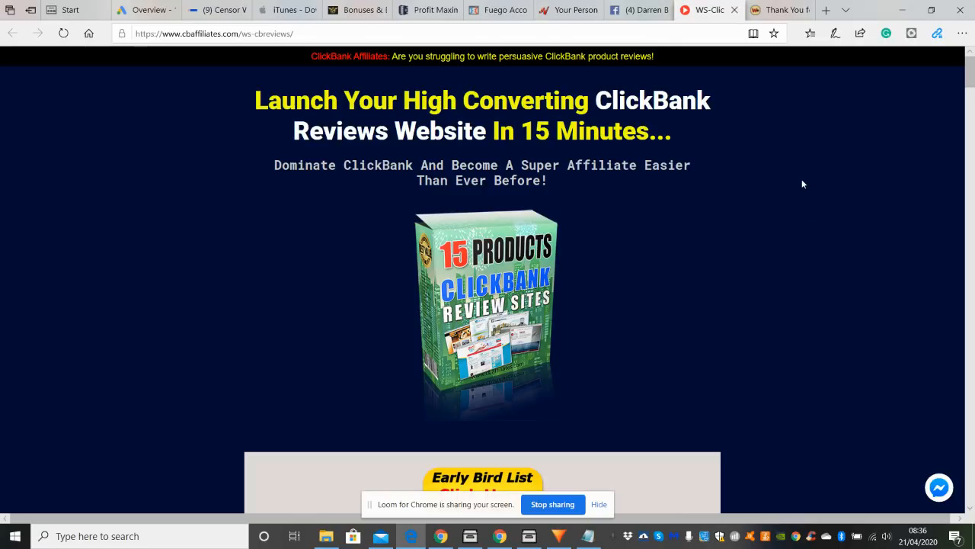
mouse_move(792, 163)
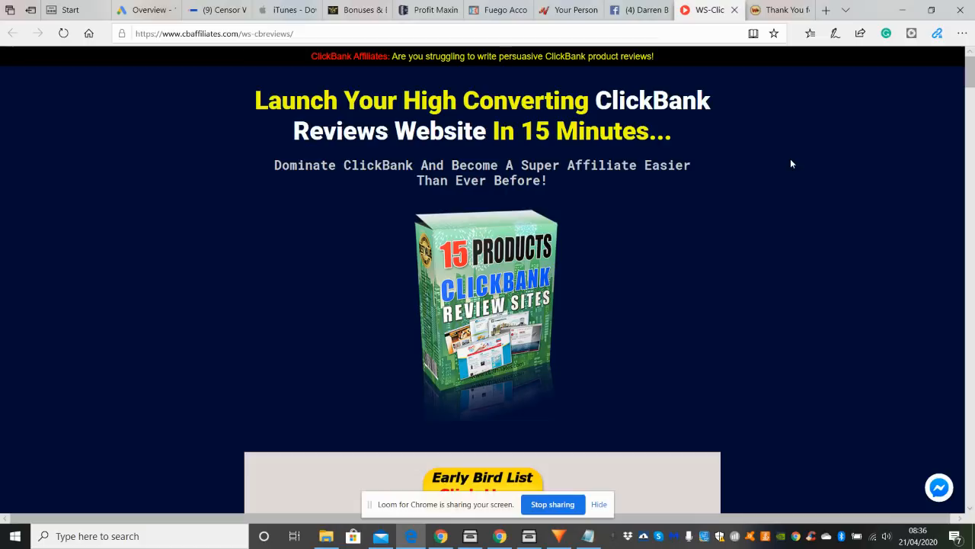
mouse_move(784, 136)
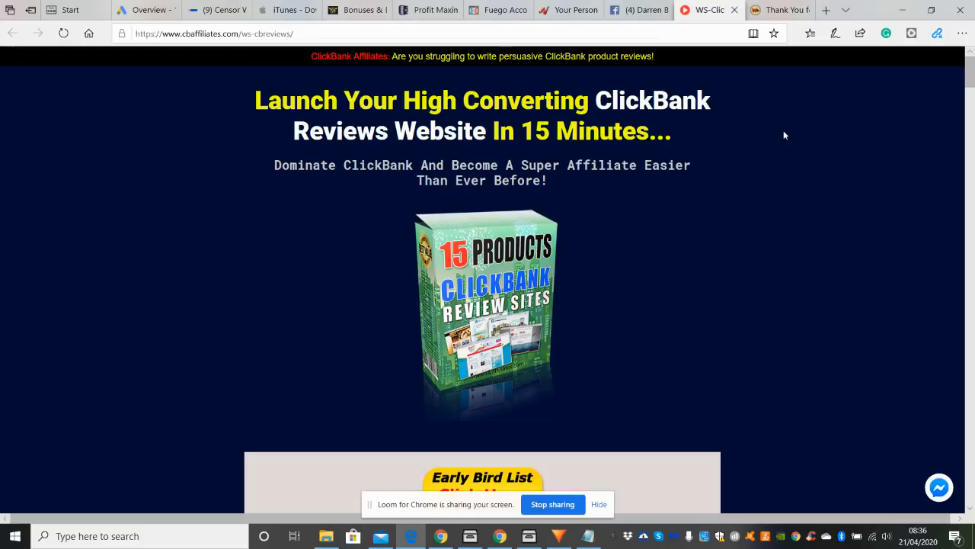
mouse_move(801, 146)
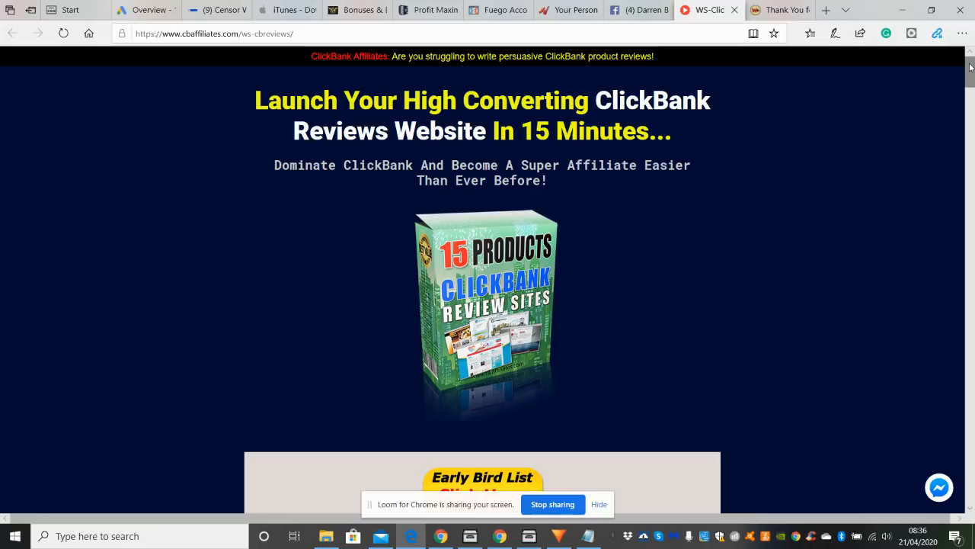
scroll("down", 3)
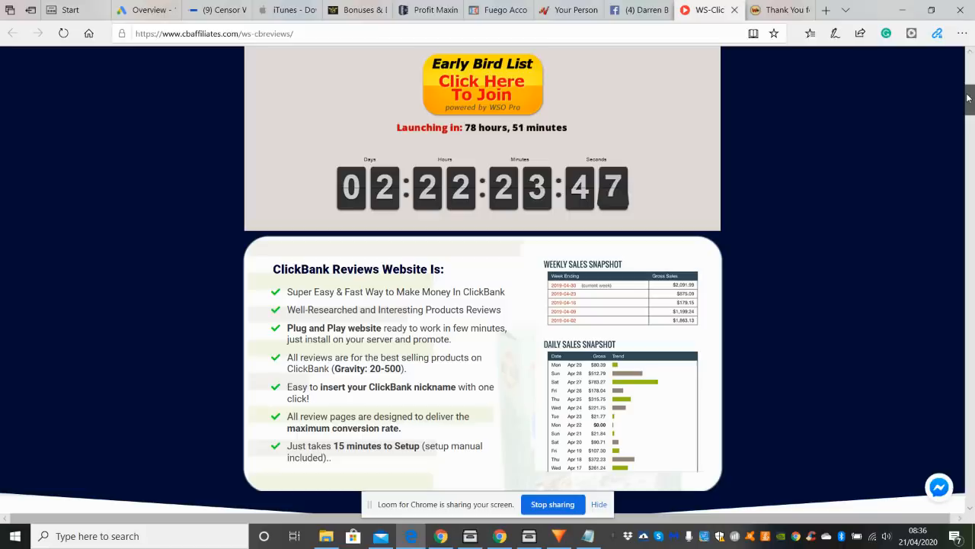
scroll("down", 3)
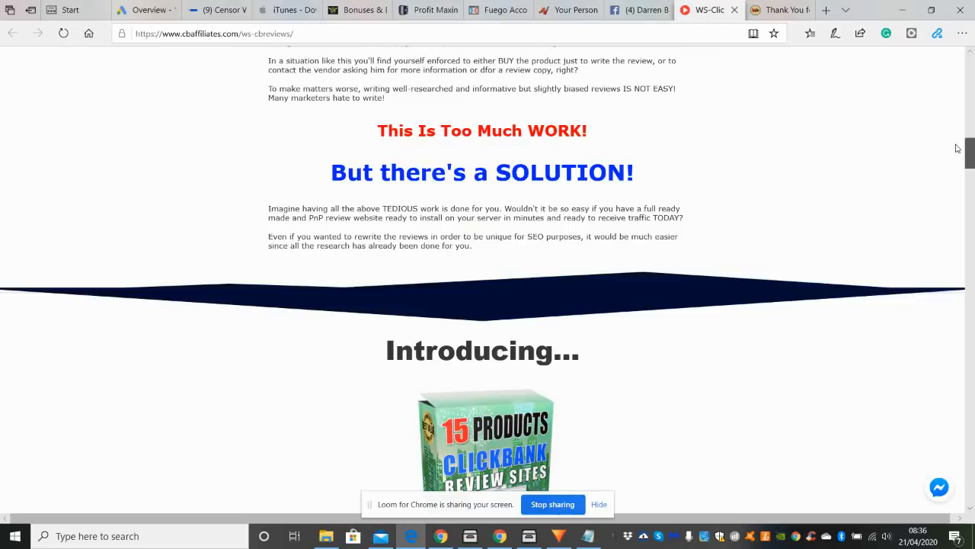
scroll("down", 3)
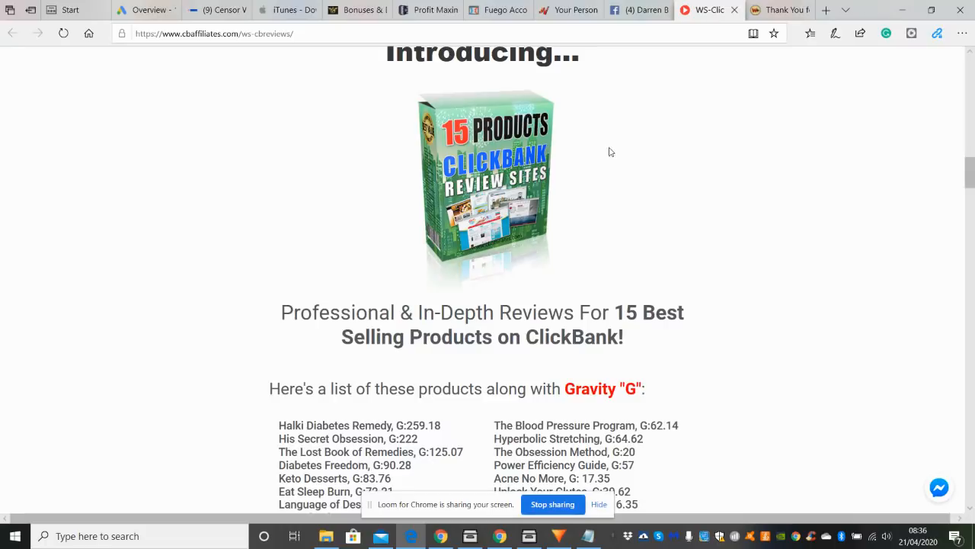
mouse_move(408, 219)
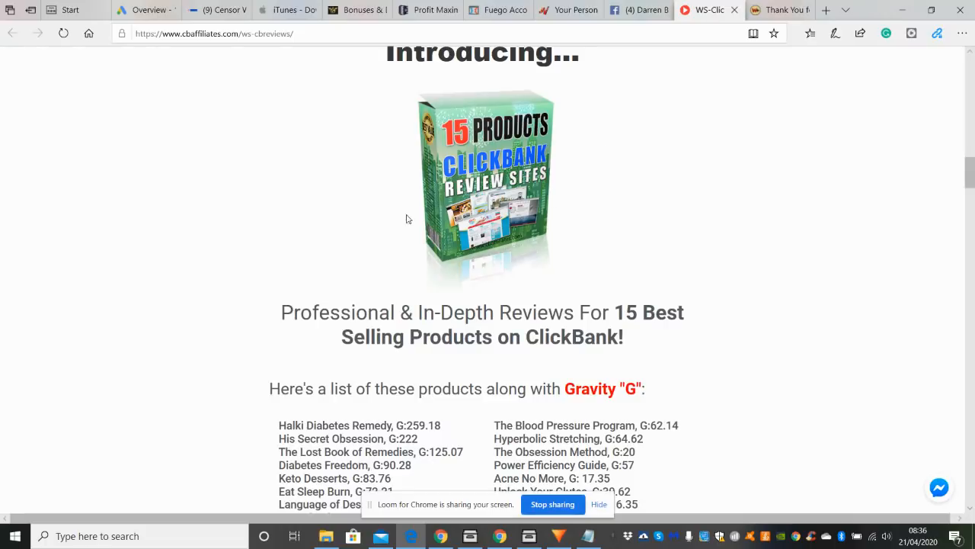
mouse_move(692, 191)
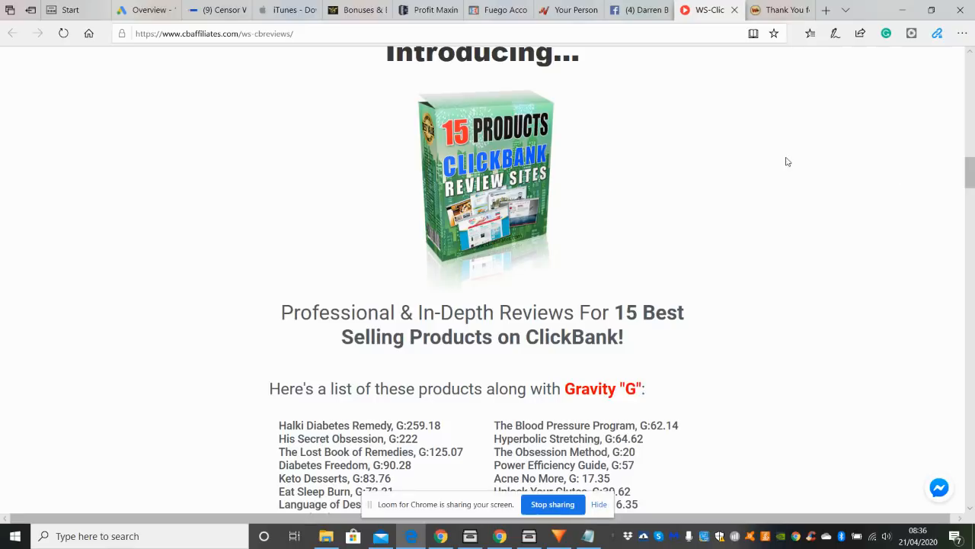
mouse_move(845, 194)
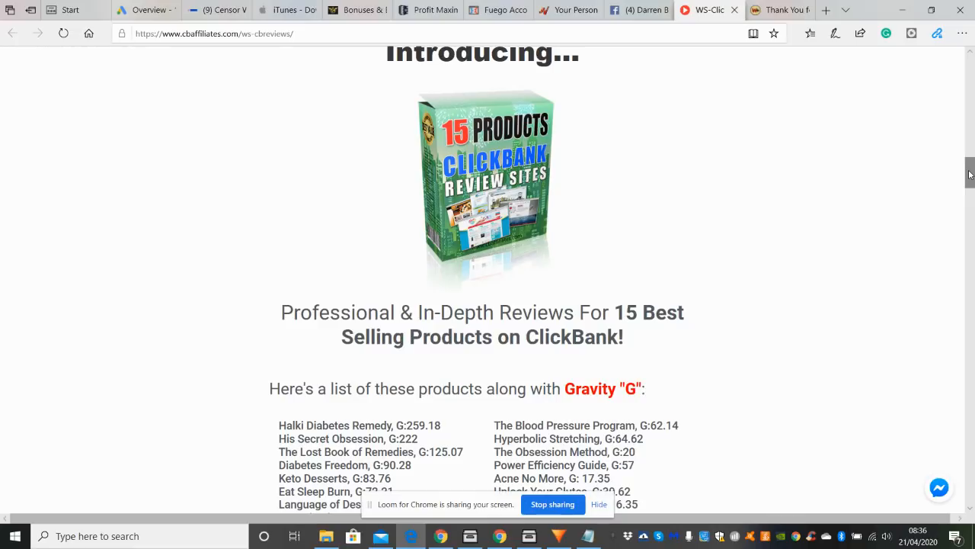
Scroll past the product cover images to the His Secret Obsession sample review
scroll("down", 3)
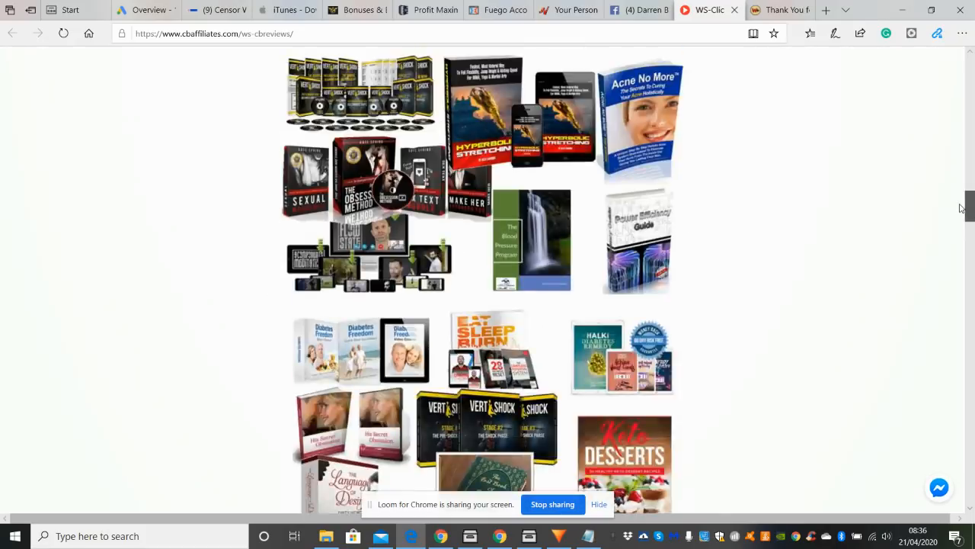
scroll("down", 3)
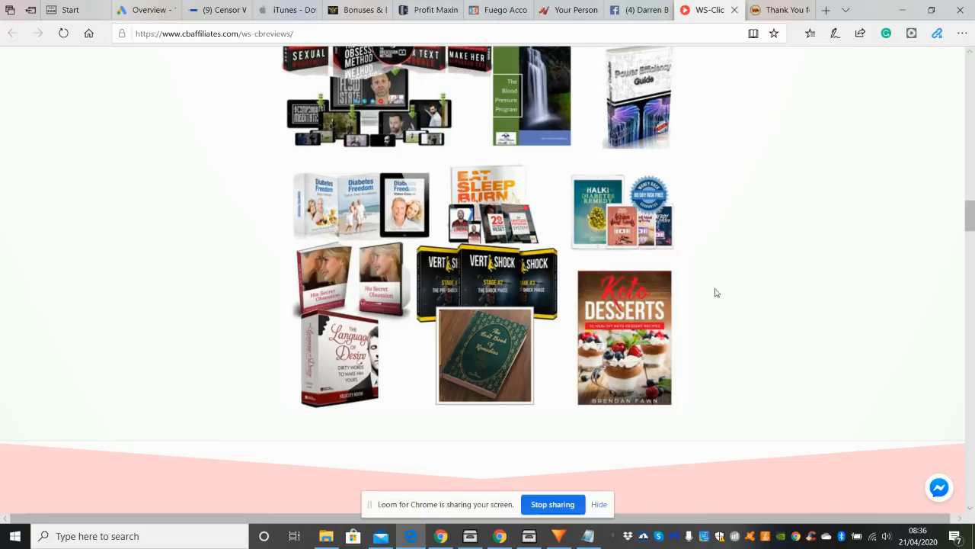
mouse_move(724, 303)
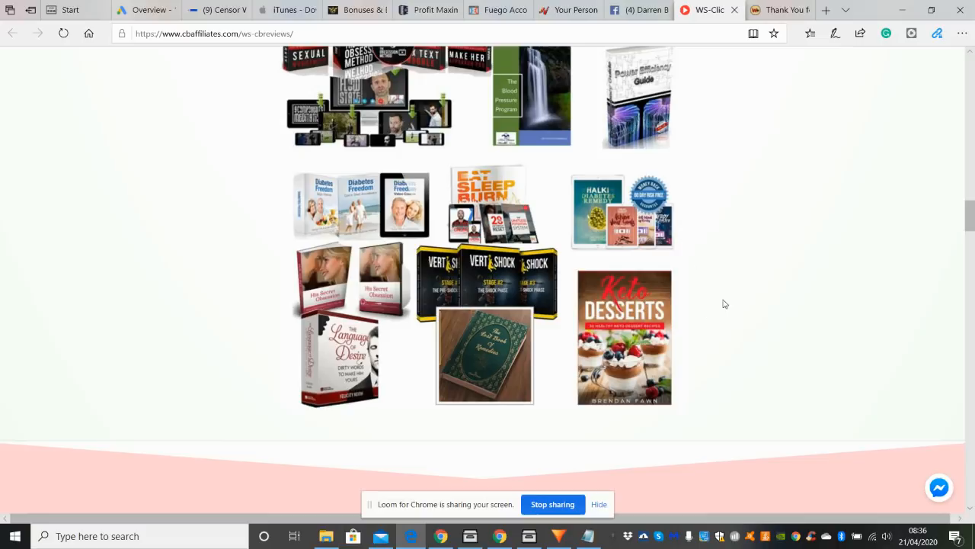
mouse_move(522, 284)
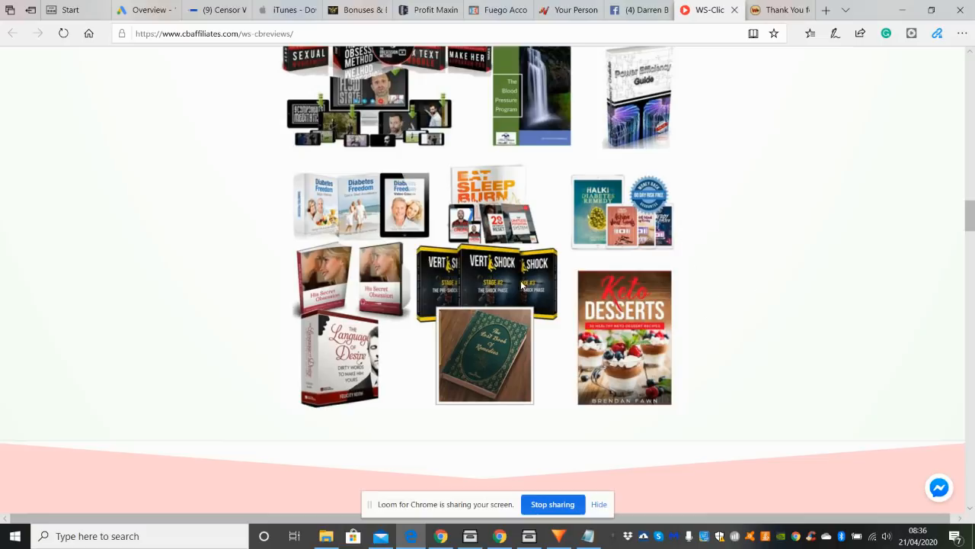
mouse_move(494, 277)
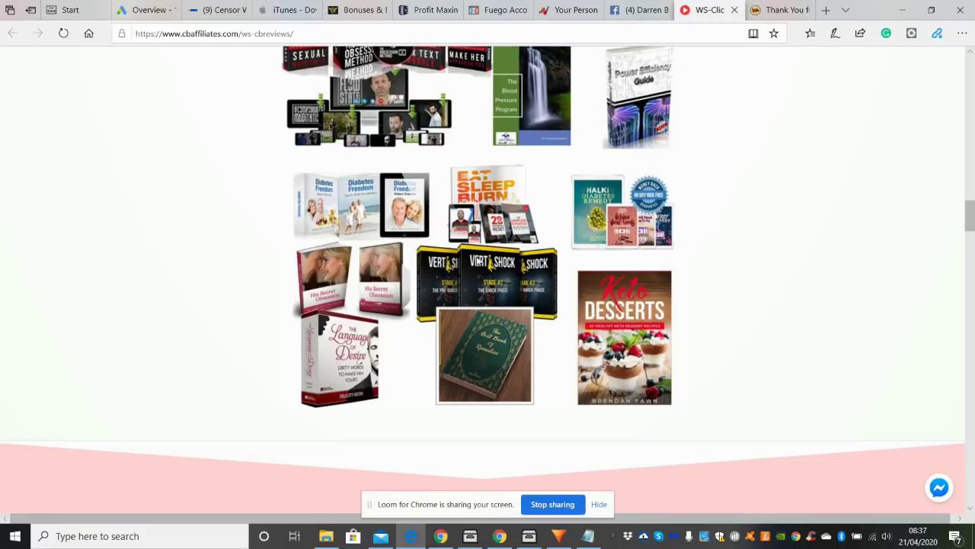
mouse_move(454, 389)
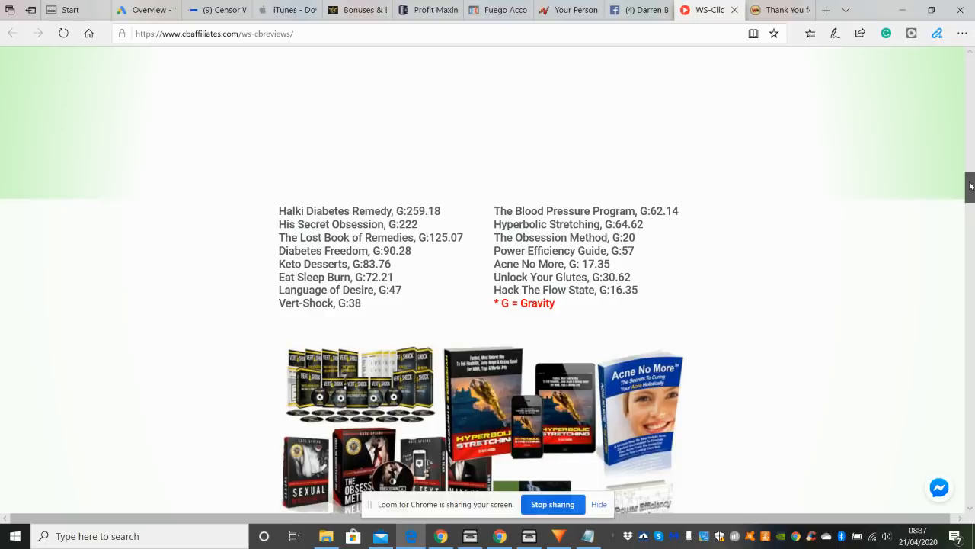
scroll("down", 3)
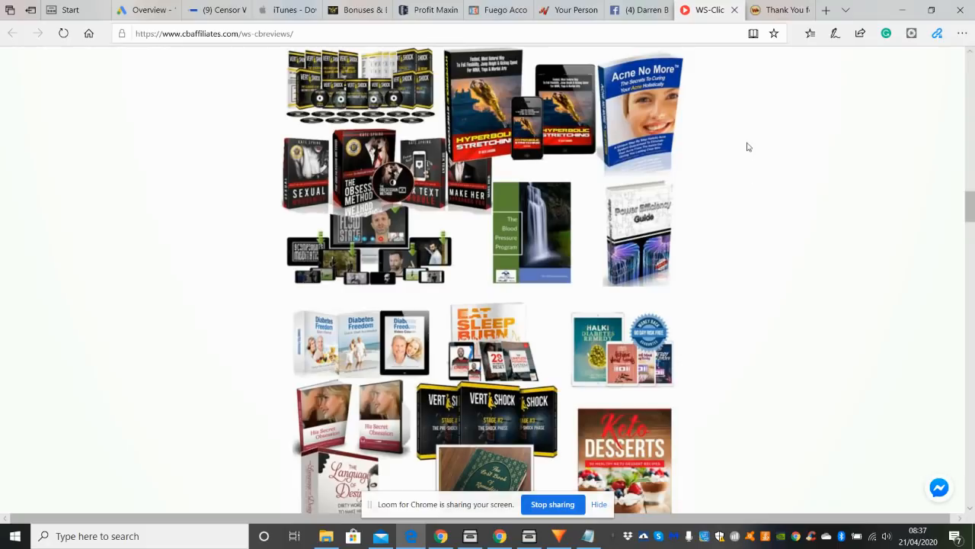
mouse_move(896, 207)
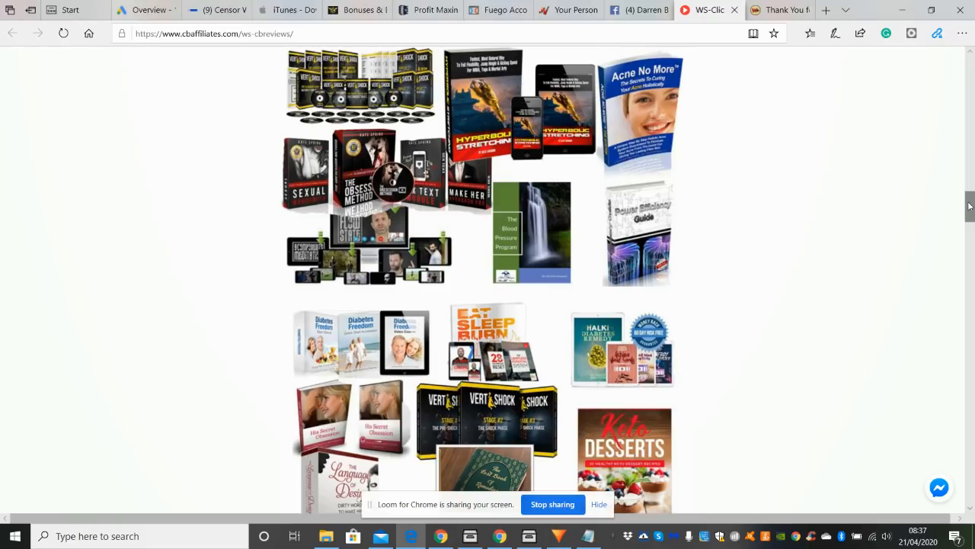
scroll("down", 3)
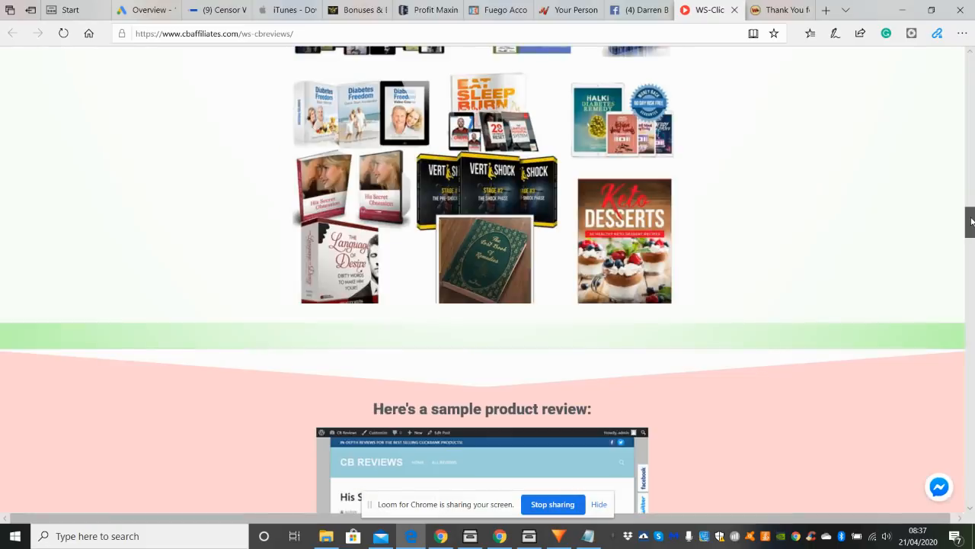
scroll("down", 3)
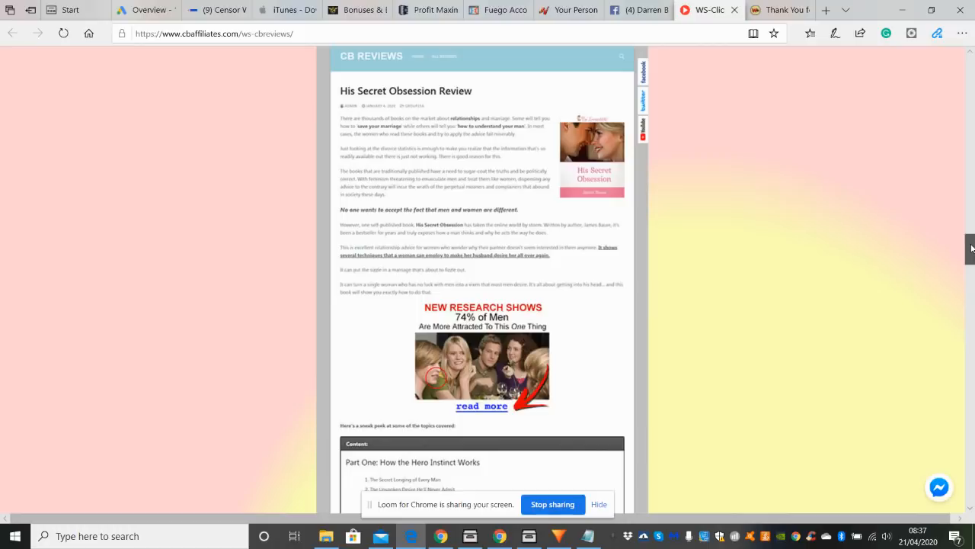
Scroll past Bonus #1 Buyer Traffic Funnel to Bonus #2 Fiverr Virtual Assistants
scroll("down", 3)
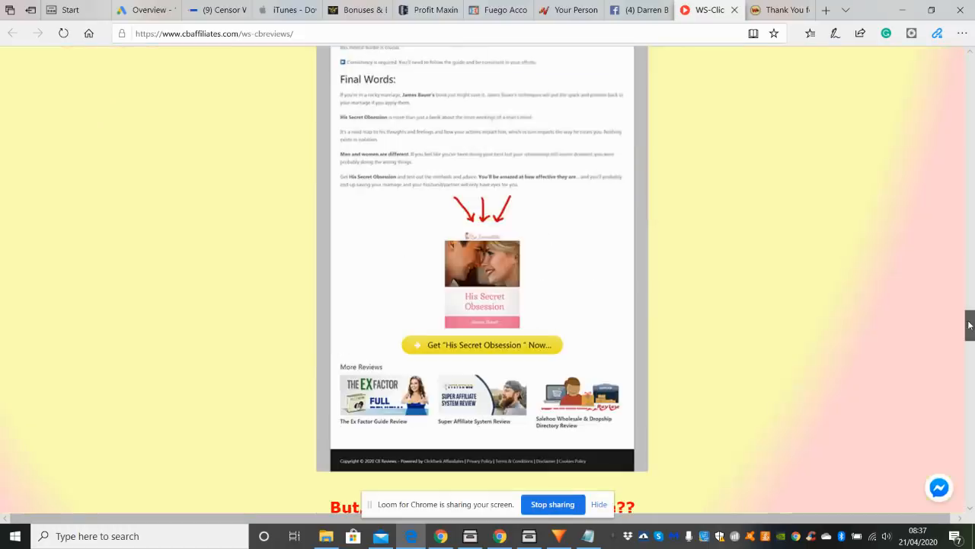
scroll("down", 3)
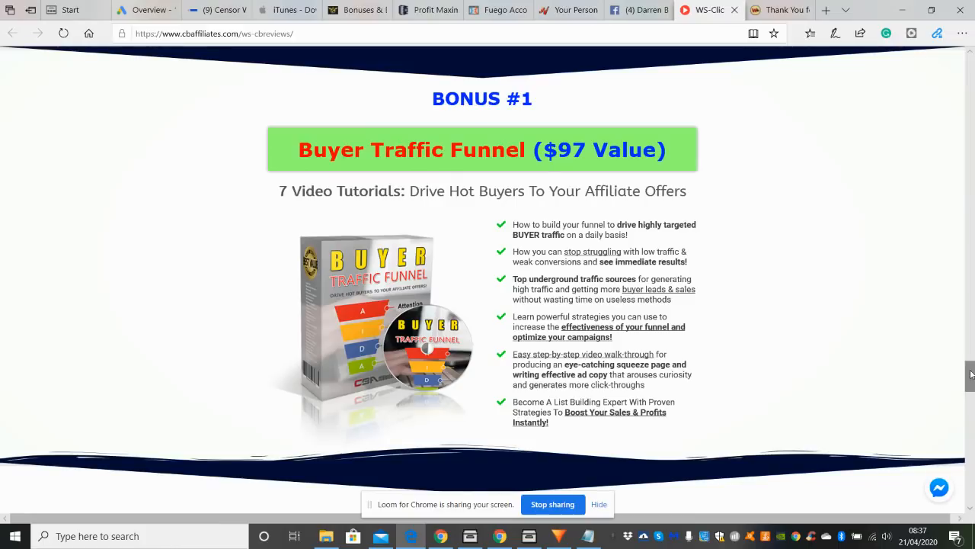
scroll("down", 3)
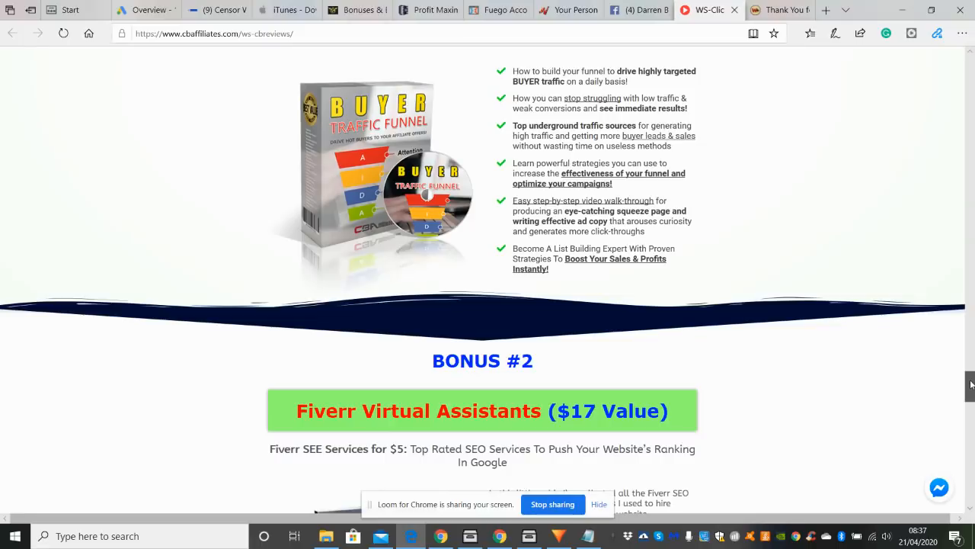
scroll("down", 3)
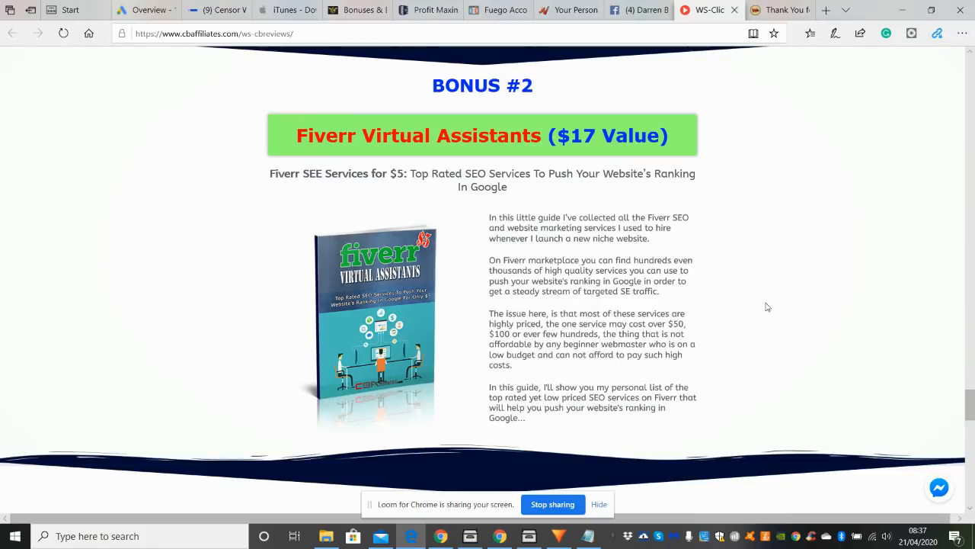
mouse_move(917, 356)
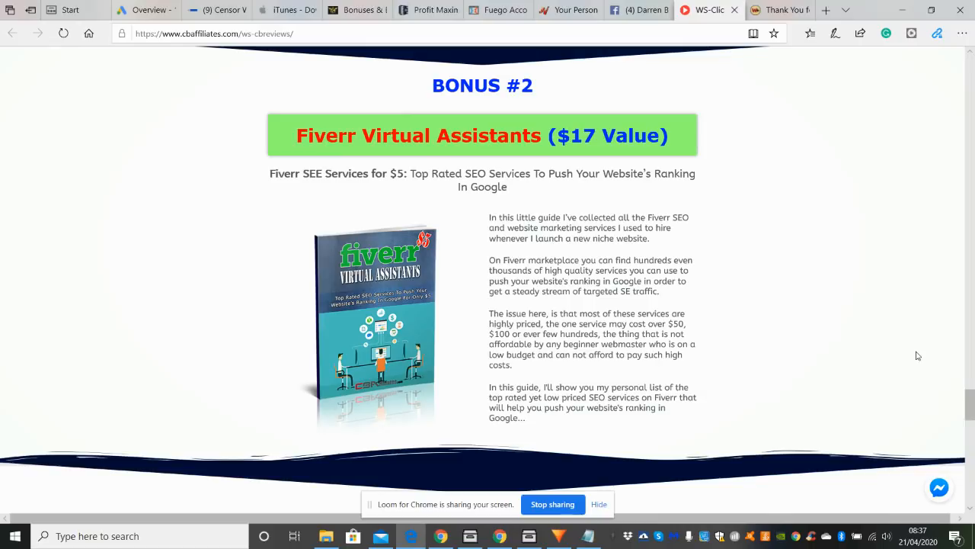
mouse_move(955, 402)
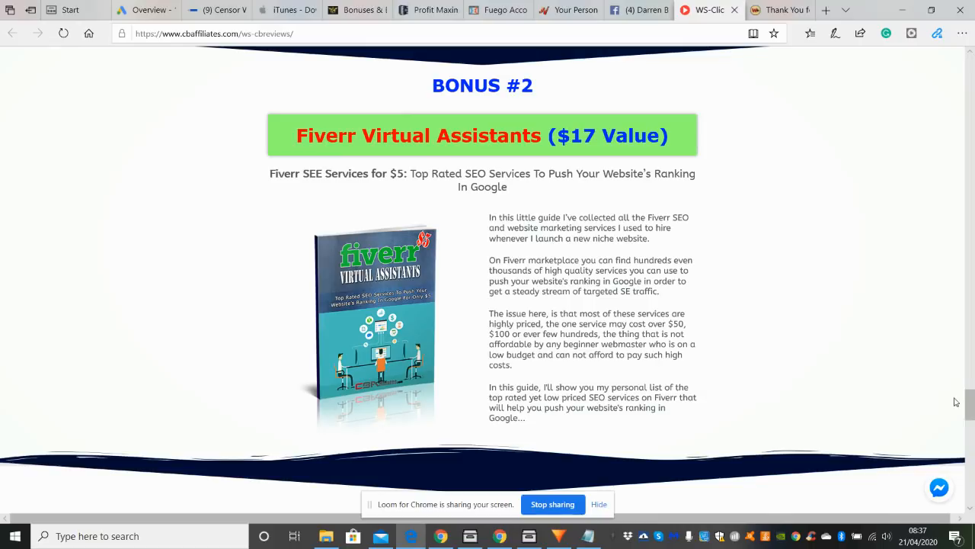
mouse_move(970, 402)
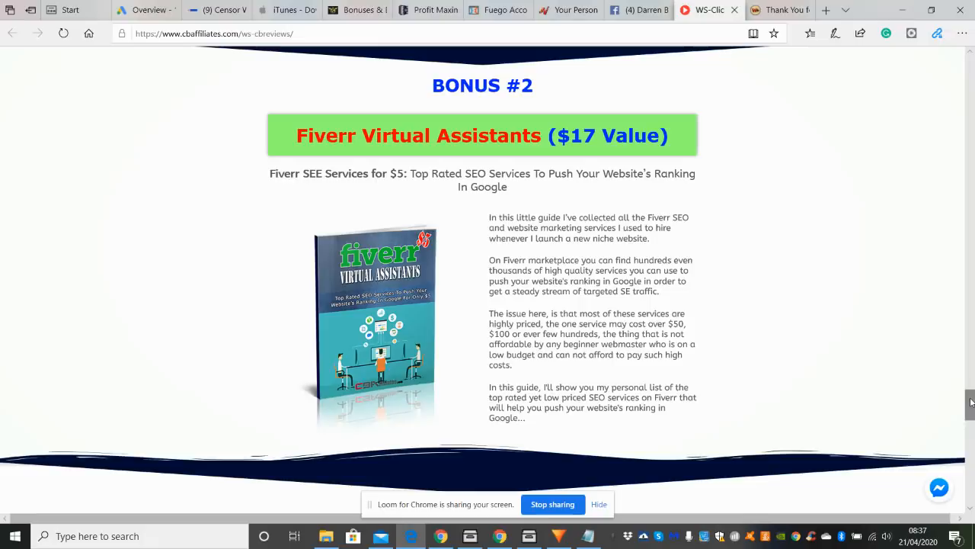
View the Early Bird List countdown, then return to the 'Launch Your High Converting' headline
scroll("down", 3)
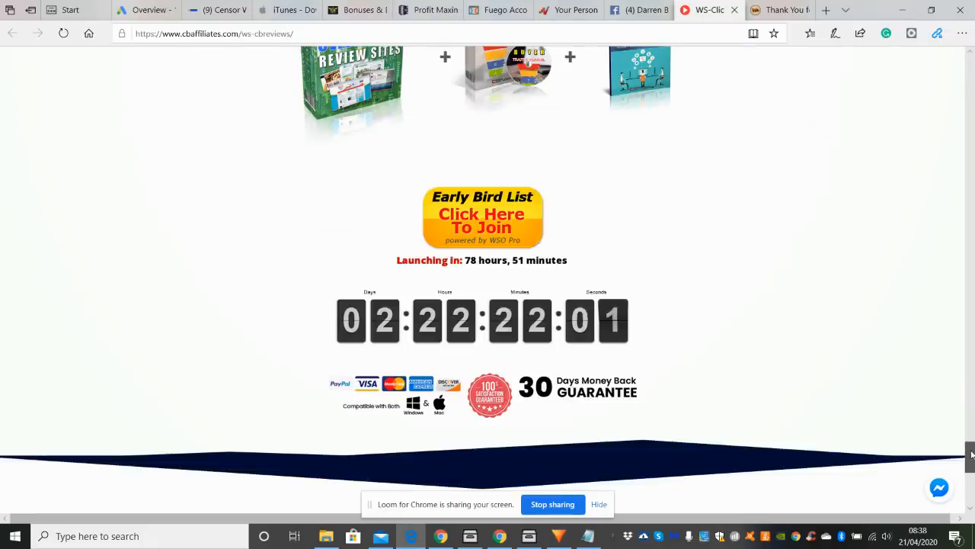
scroll("up", 3)
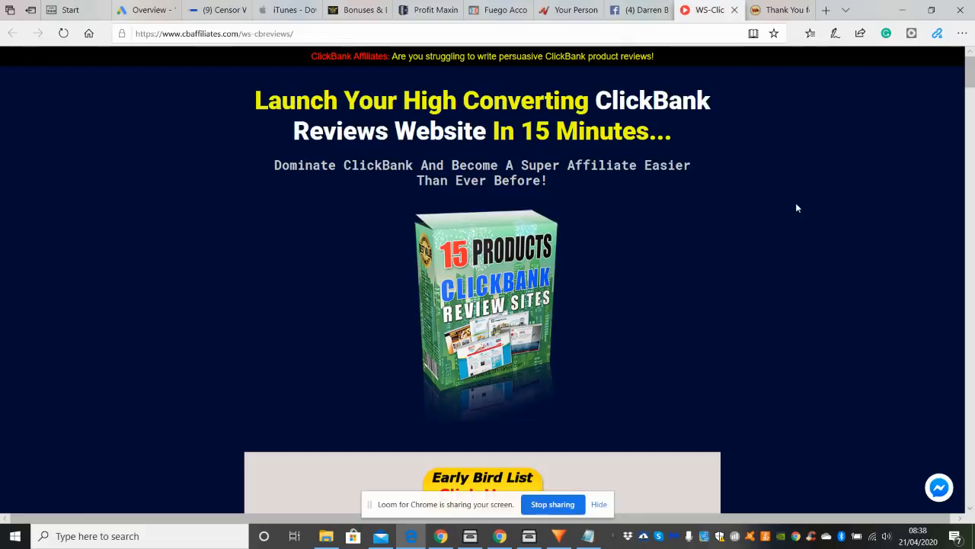
mouse_move(790, 179)
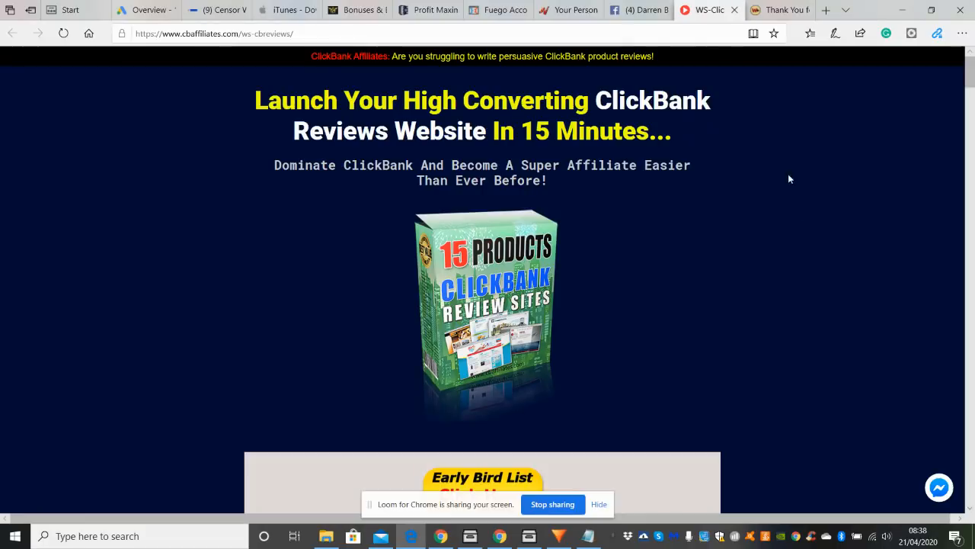
mouse_move(812, 160)
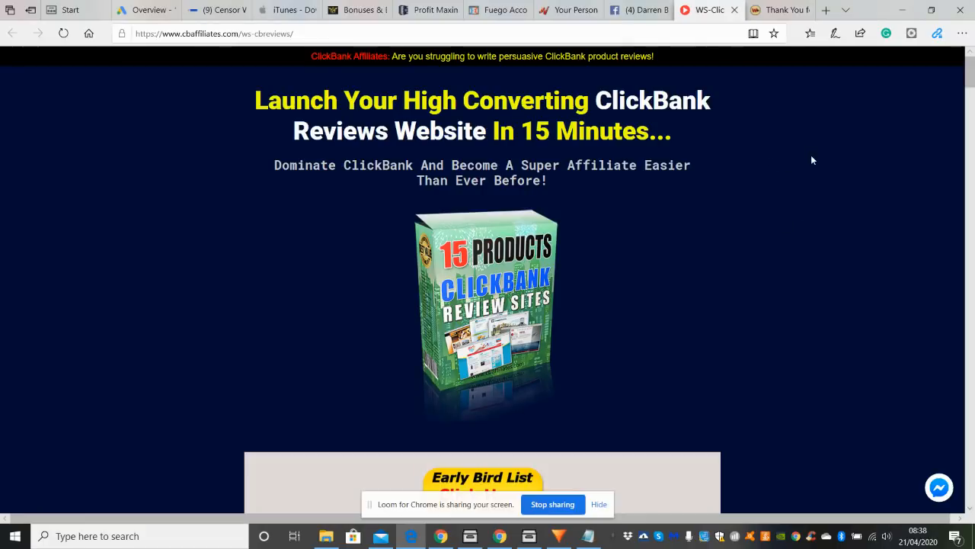
mouse_move(595, 409)
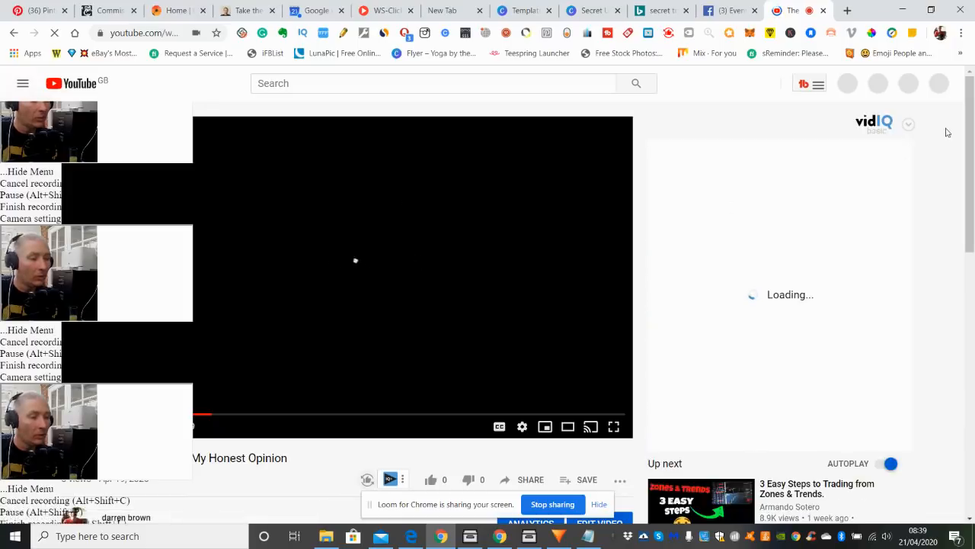
View the YouTube Compoundly Review description link, then switch to the Facebook Events page
left_click(432, 478)
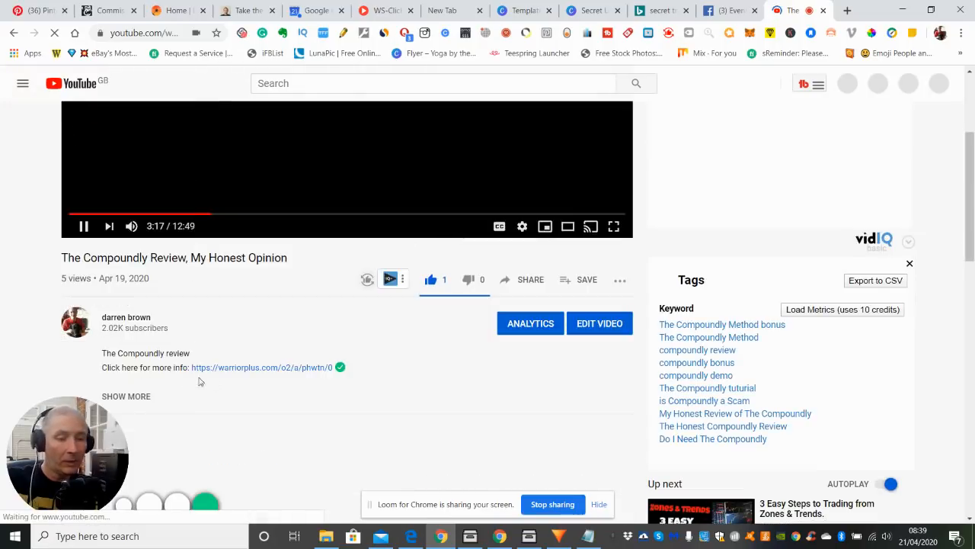
mouse_move(311, 385)
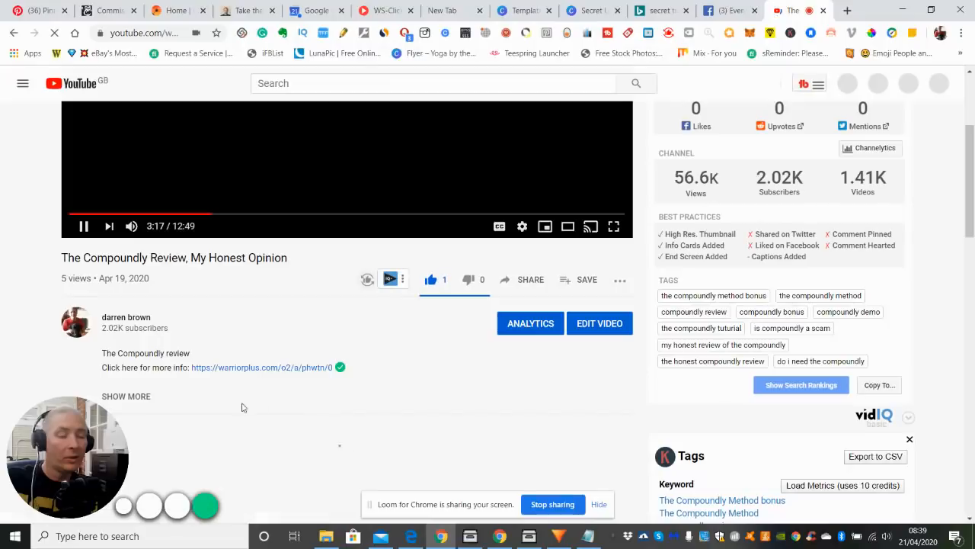
mouse_move(260, 405)
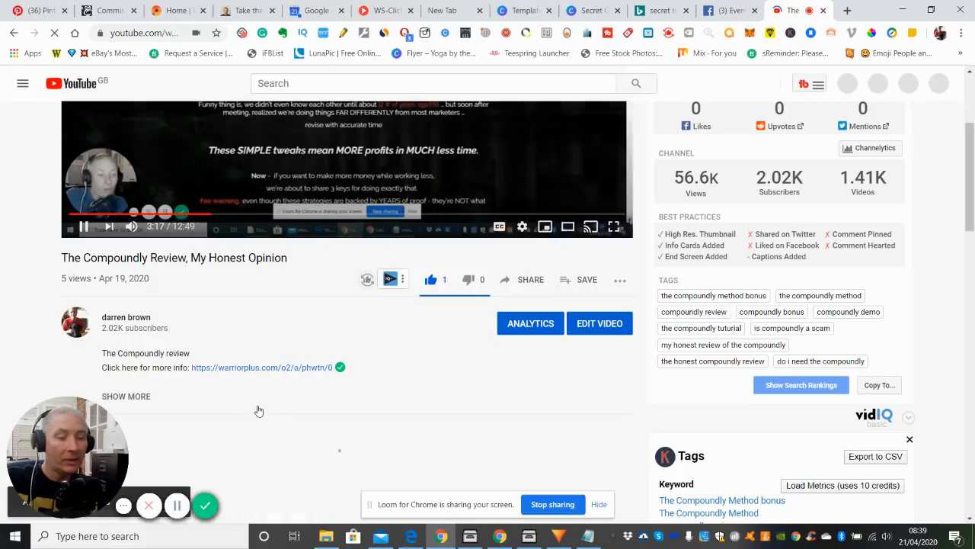
left_click(126, 396)
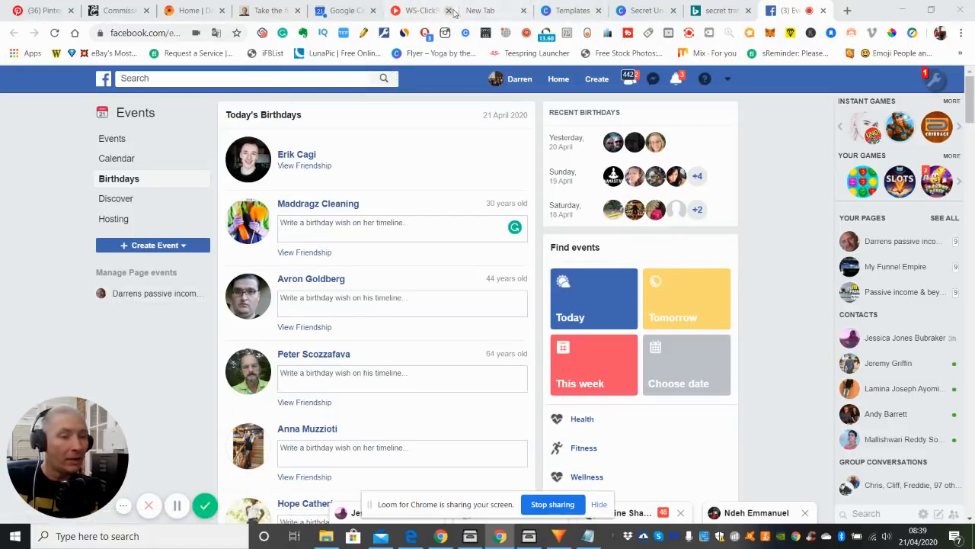
Switch back to the WS-ClickBank Reviews sales page tab
left_click(417, 10)
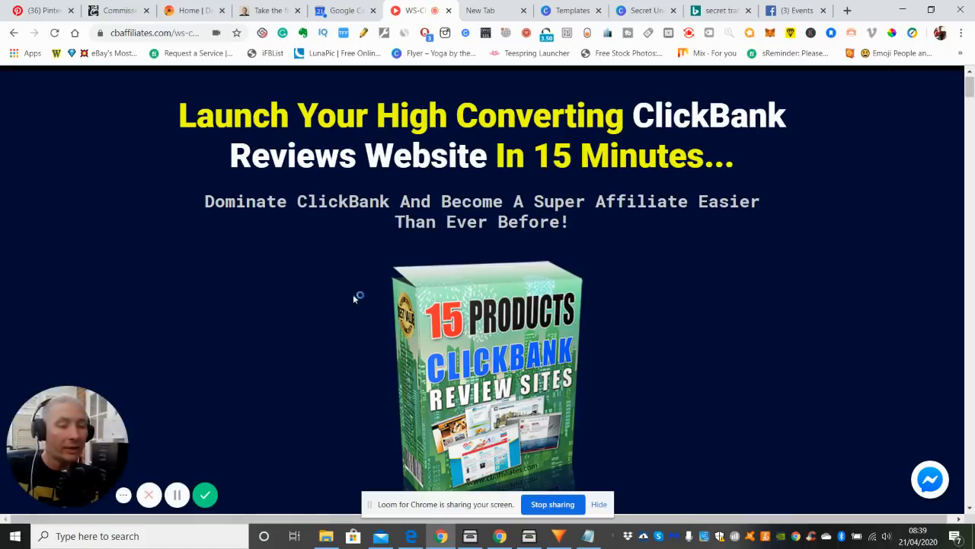
mouse_move(244, 498)
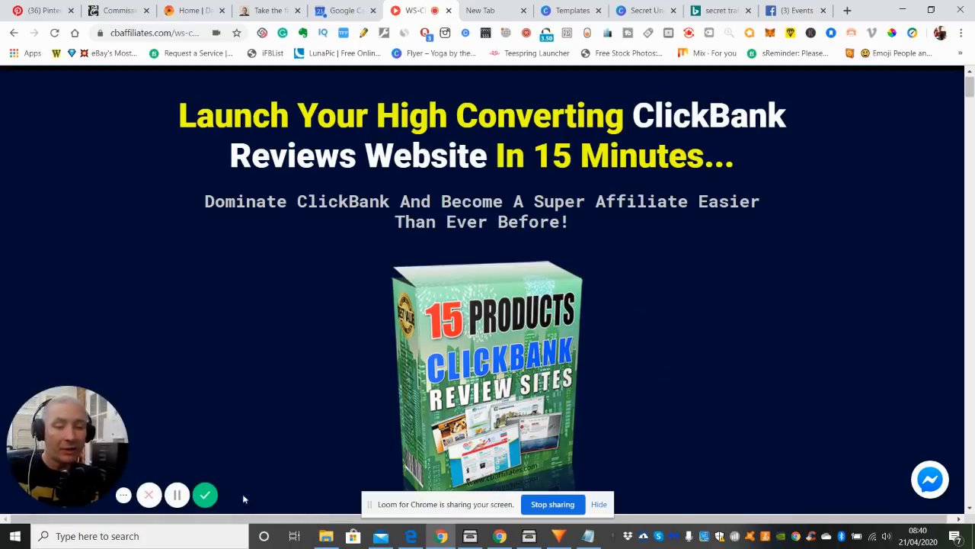